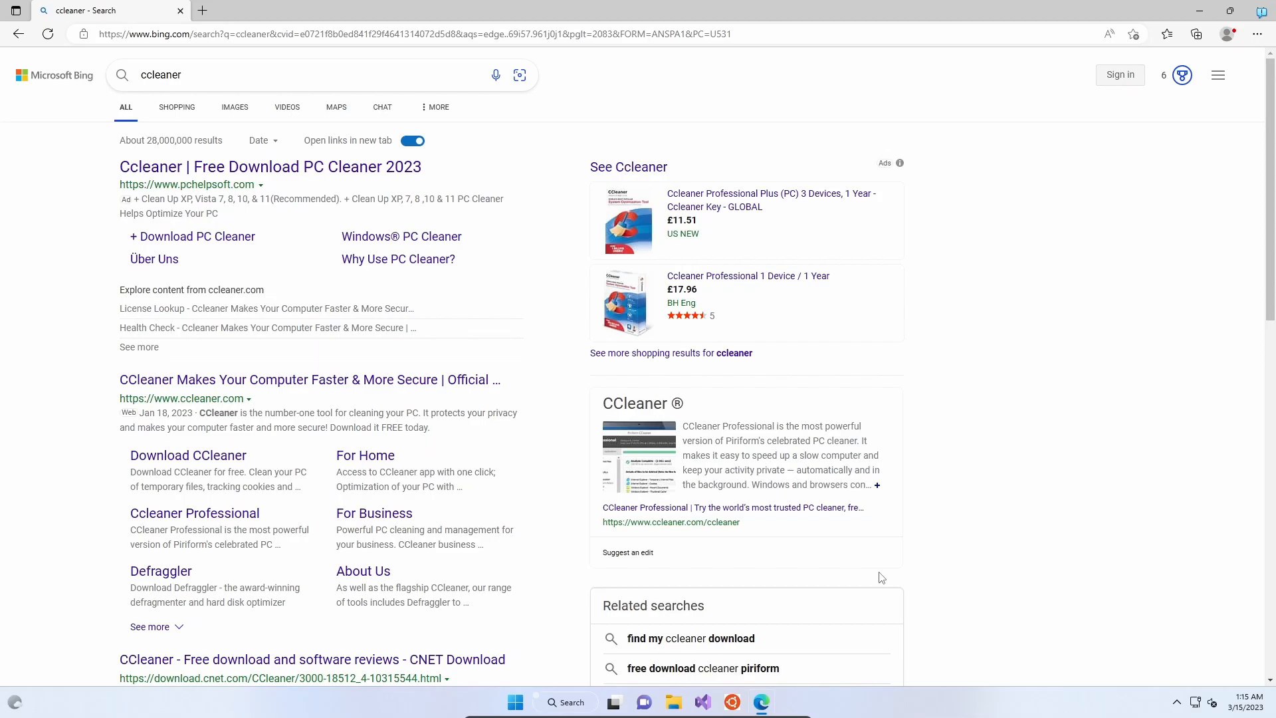
mouse_move(559, 428)
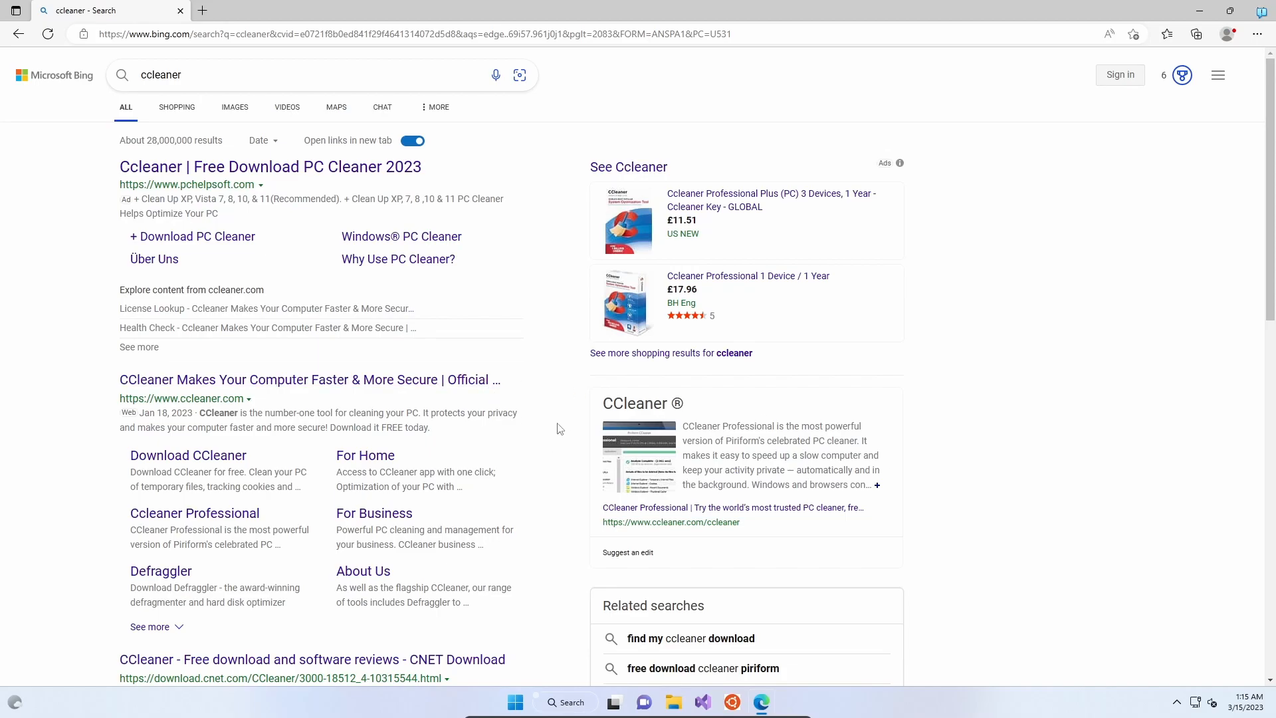
mouse_move(520, 425)
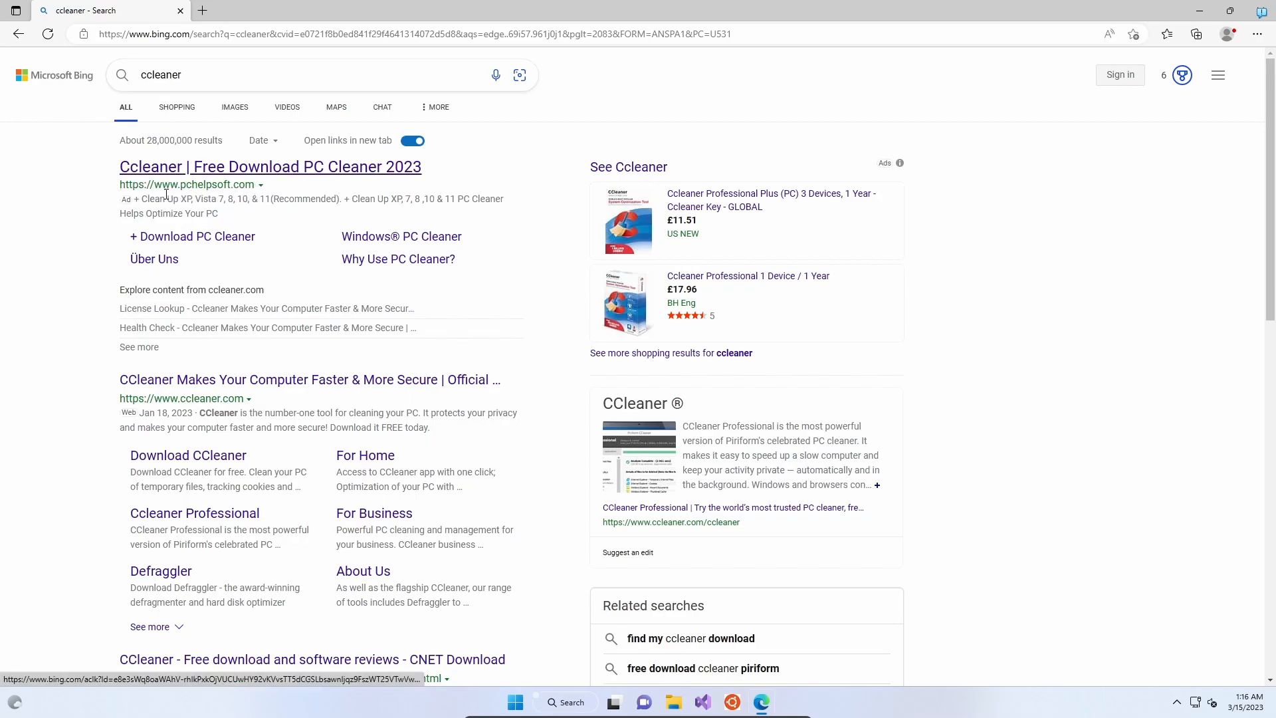
Step: Reach ccleaner.com from the search results, dismiss its cookie notice and show the For Home products
scroll("down", 3)
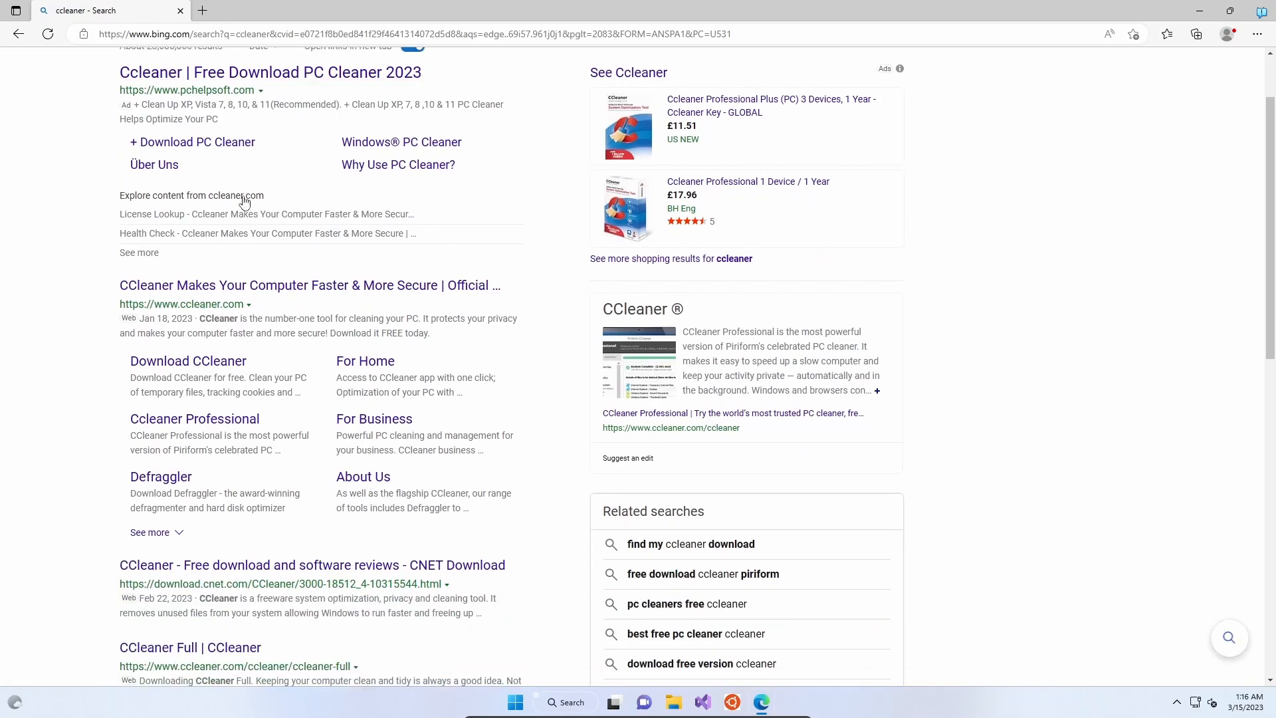
scroll("down", 3)
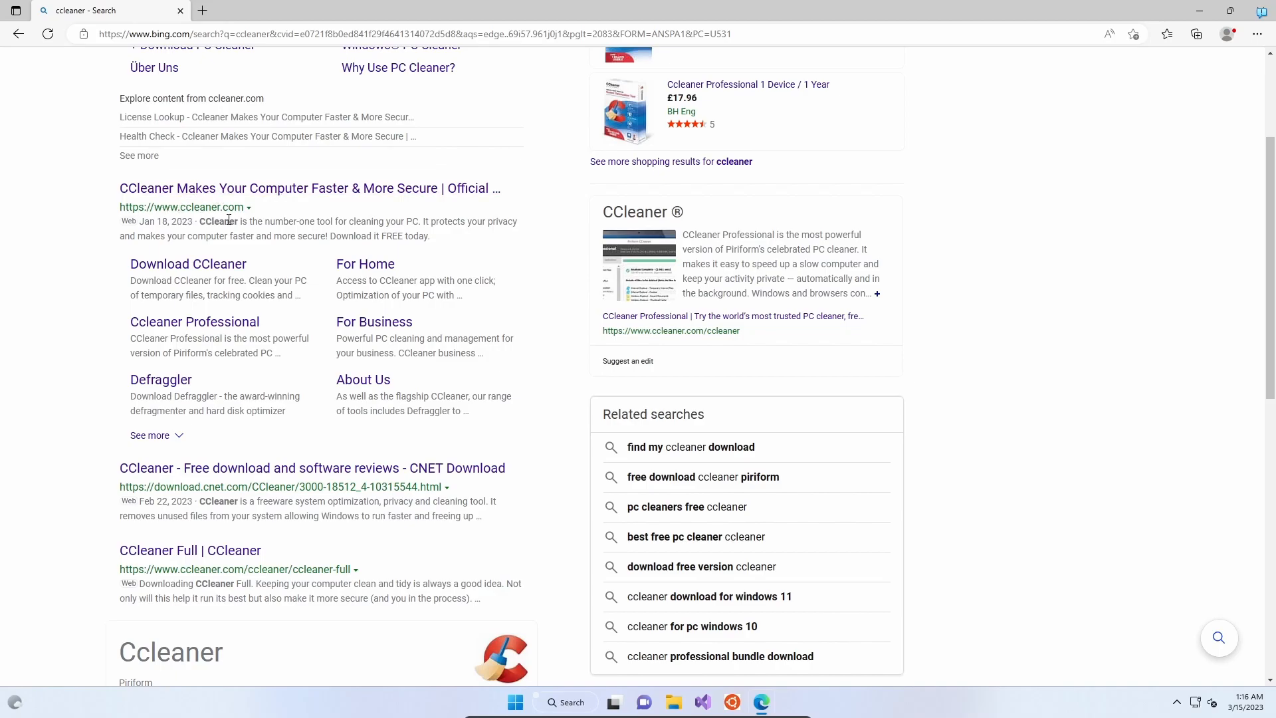
left_click(309, 189)
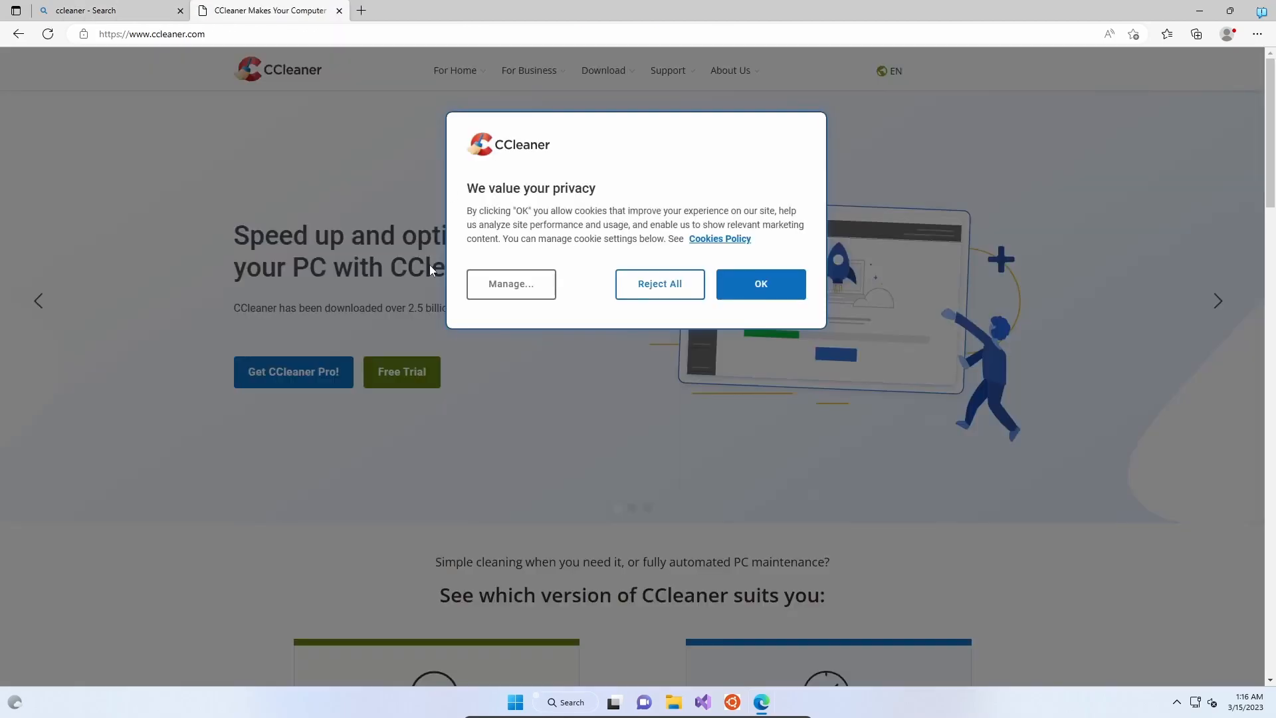
mouse_move(588, 215)
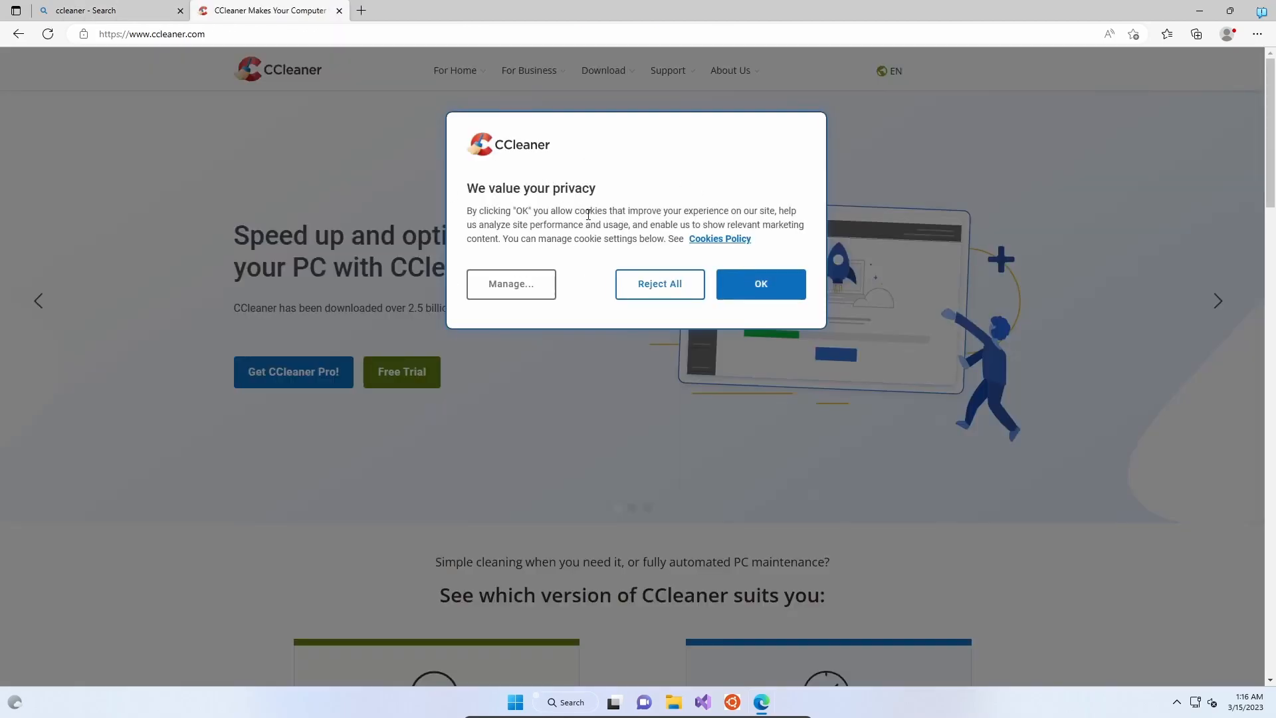
mouse_move(511, 174)
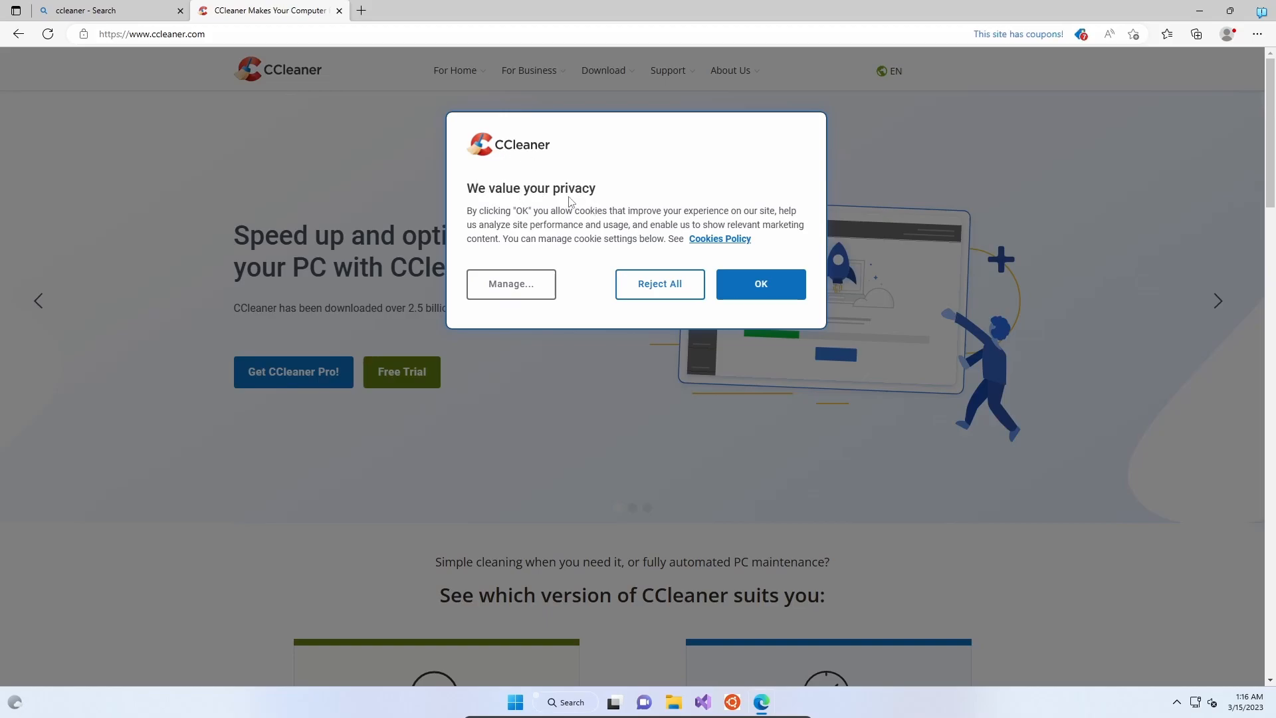
left_click(760, 283)
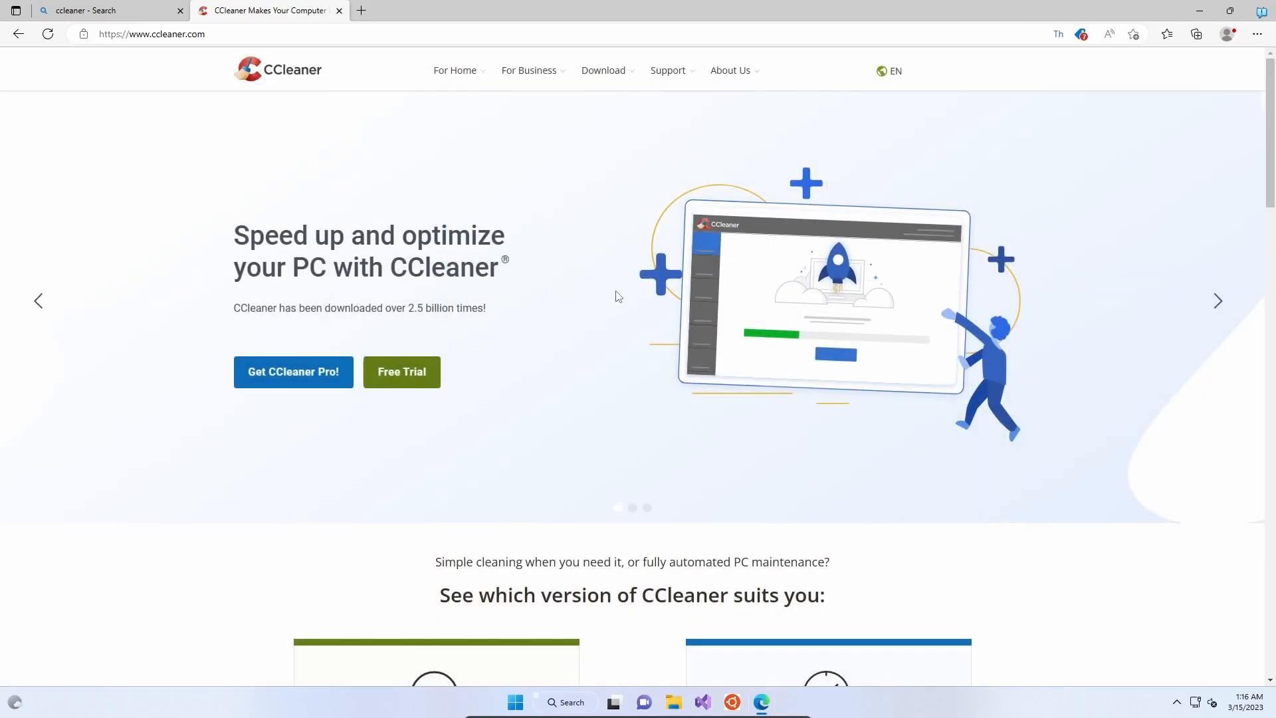
left_click(454, 70)
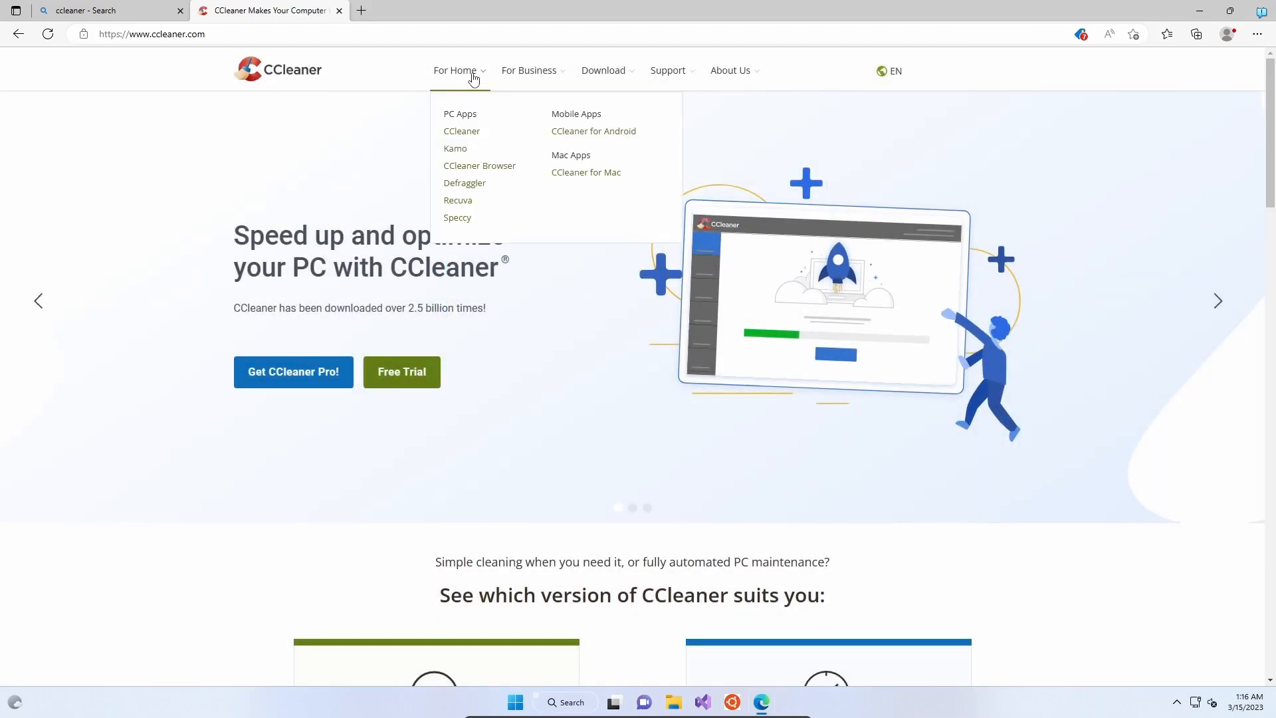
Step: Go to the CCleaner product page, then its Free Download page comparing Free, Professional and Professional Plus
left_click(461, 131)
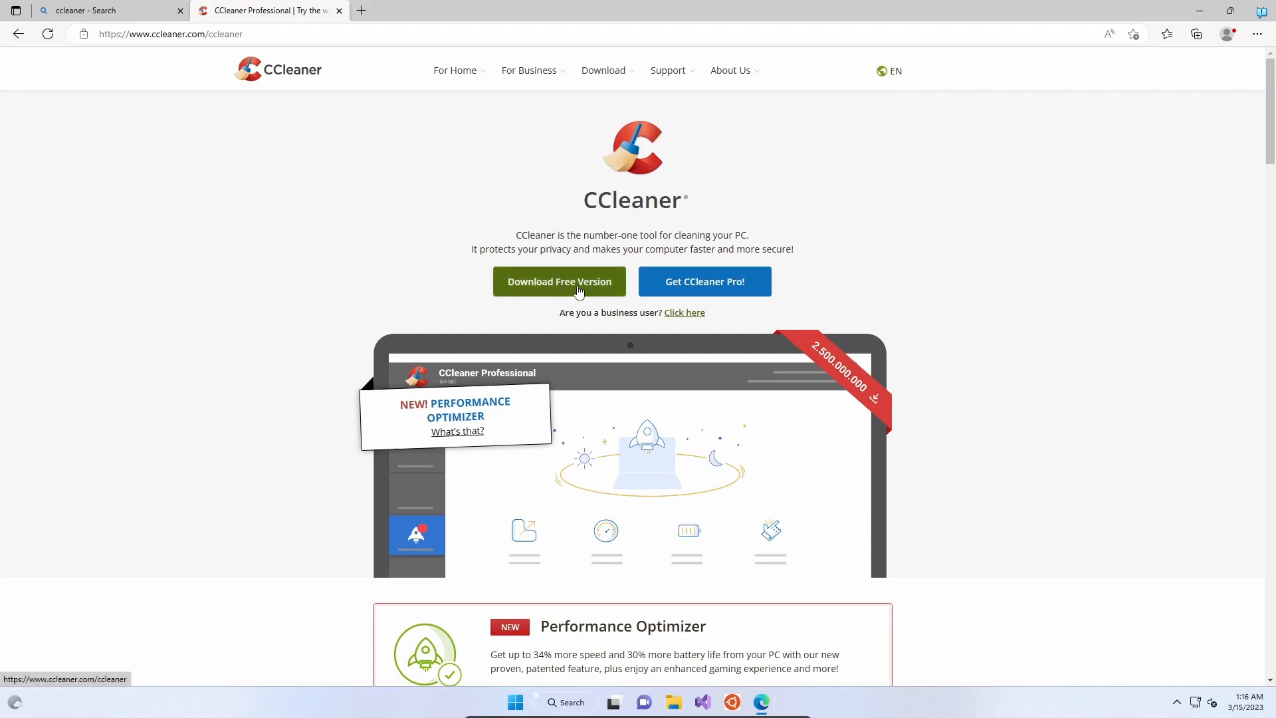
mouse_move(562, 268)
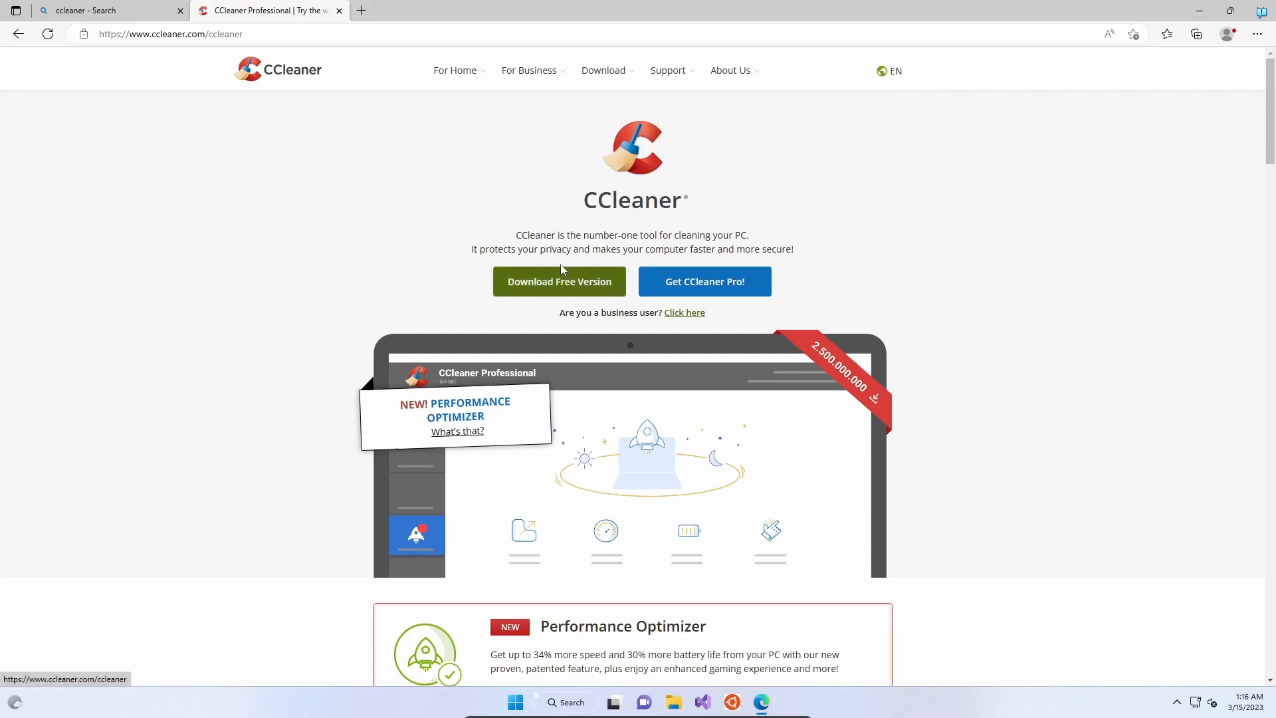
scroll("down", 3)
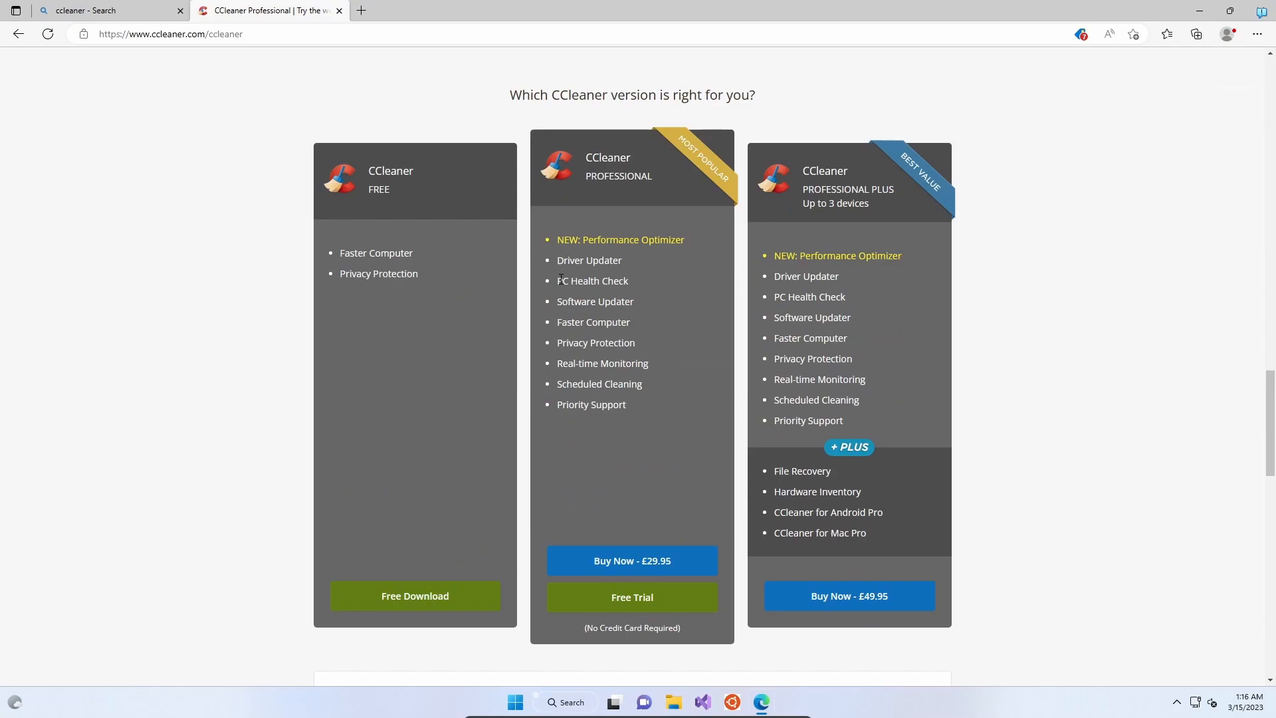
scroll("down", 3)
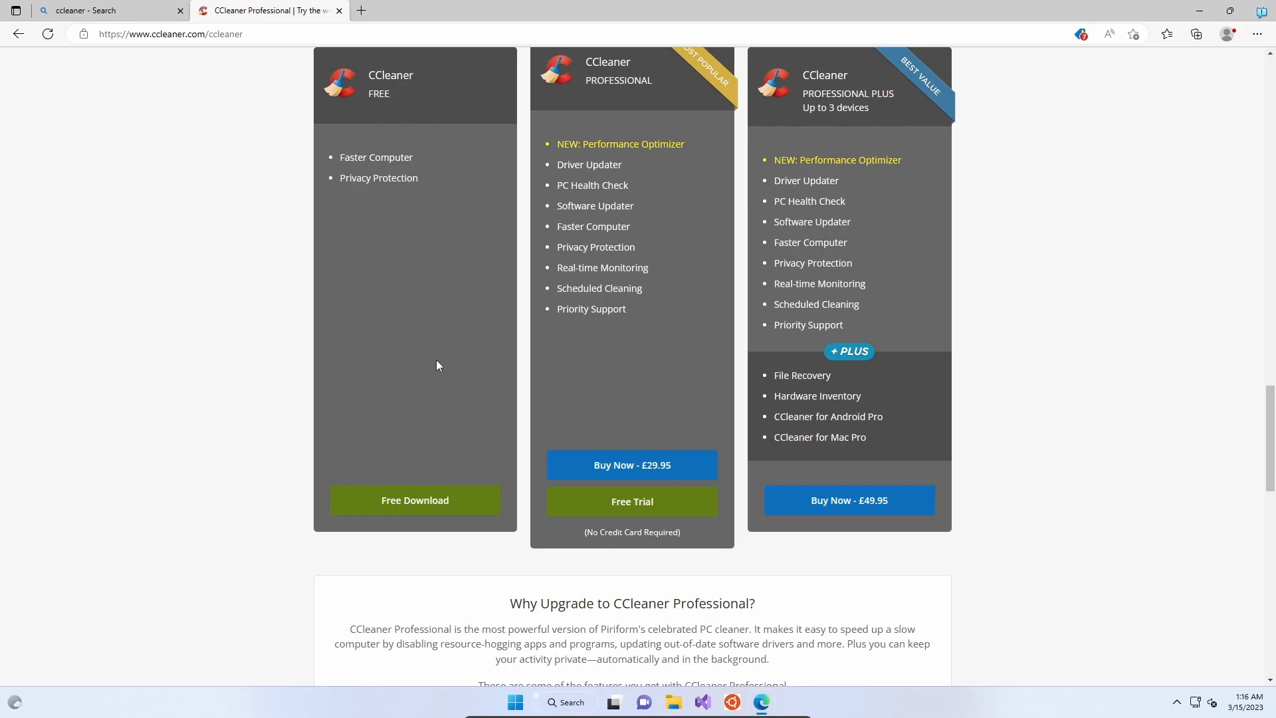
left_click(415, 500)
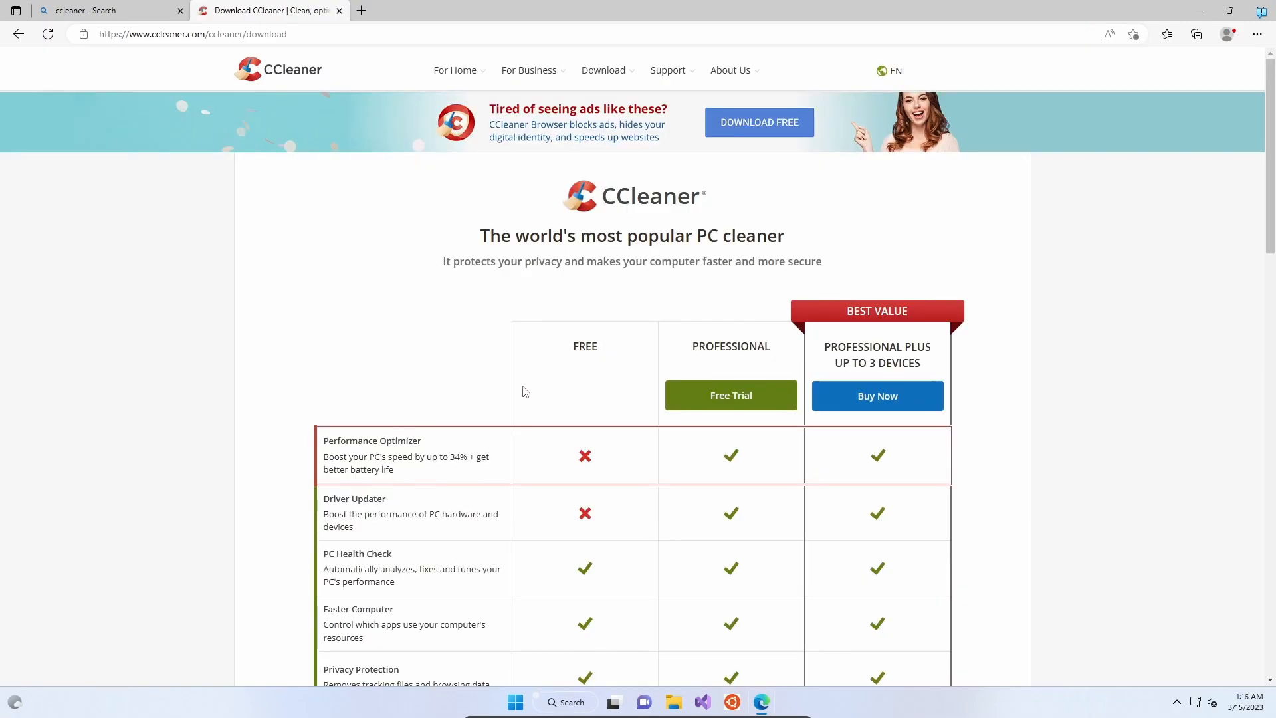
scroll("down", 3)
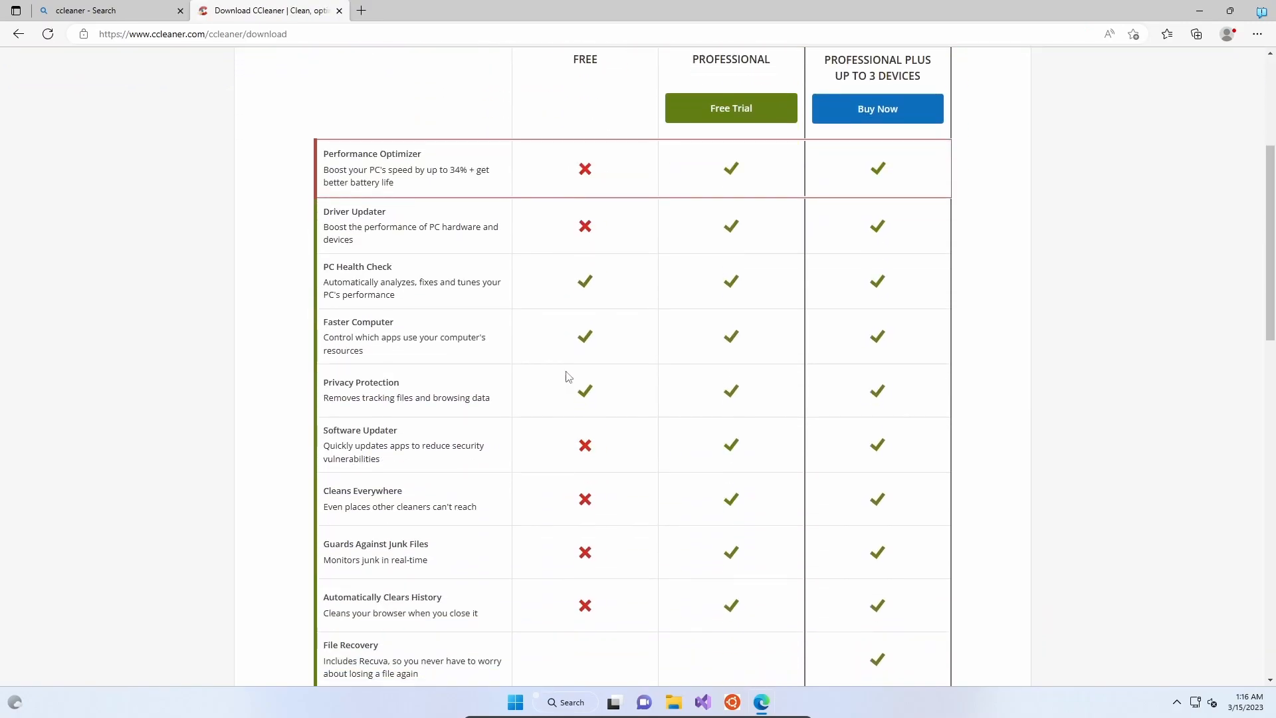
scroll("down", 3)
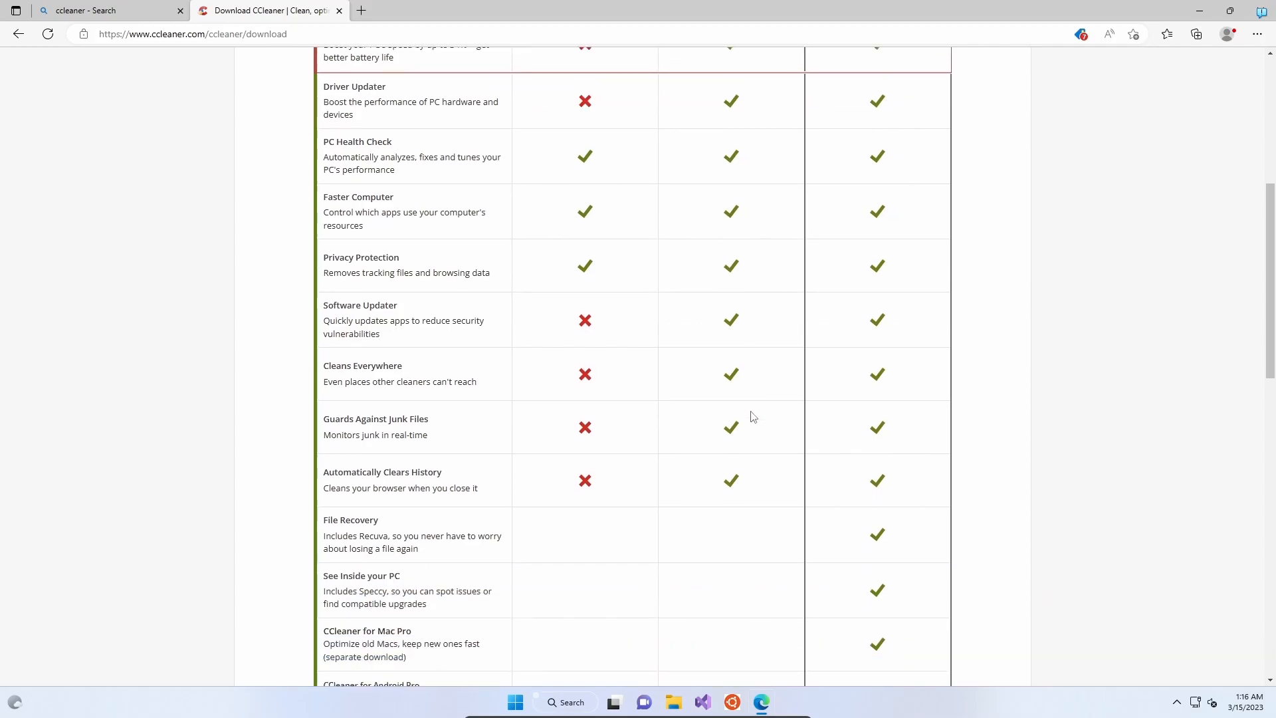
scroll("down", 3)
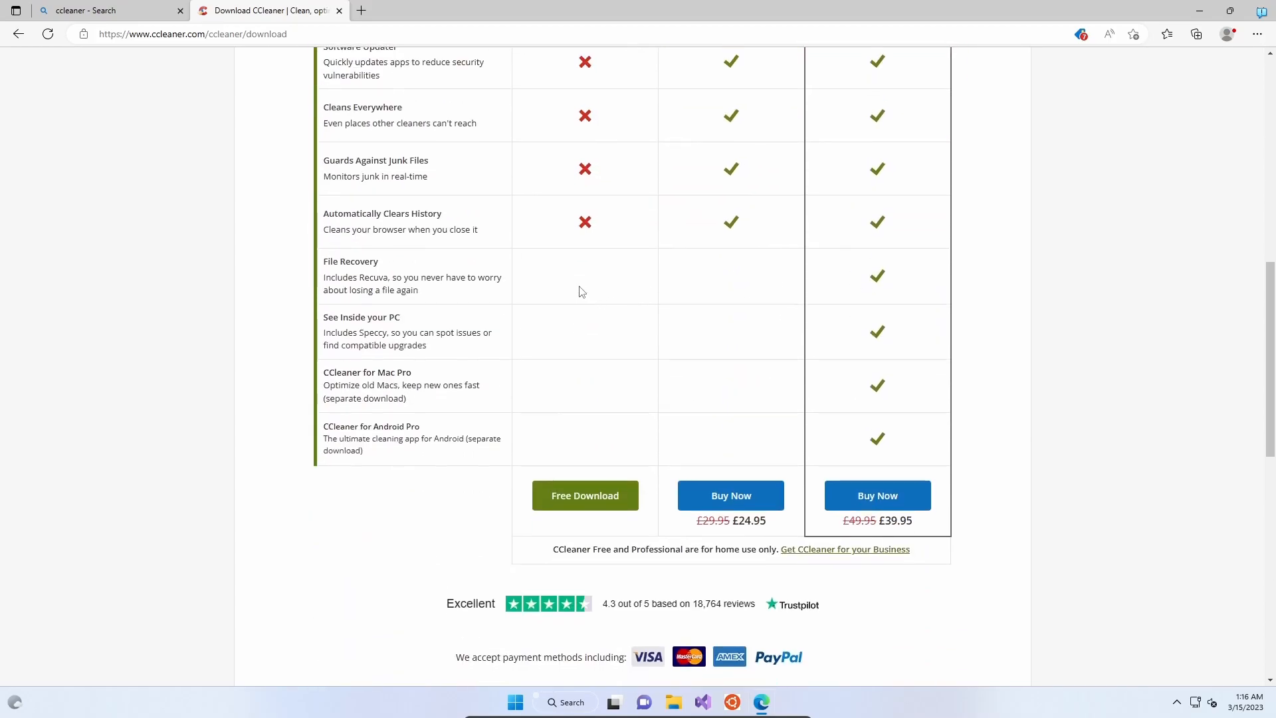
Step: Start the free CCleaner download (ccsetup609.exe) and check it in Edge's Downloads panel
left_click(585, 494)
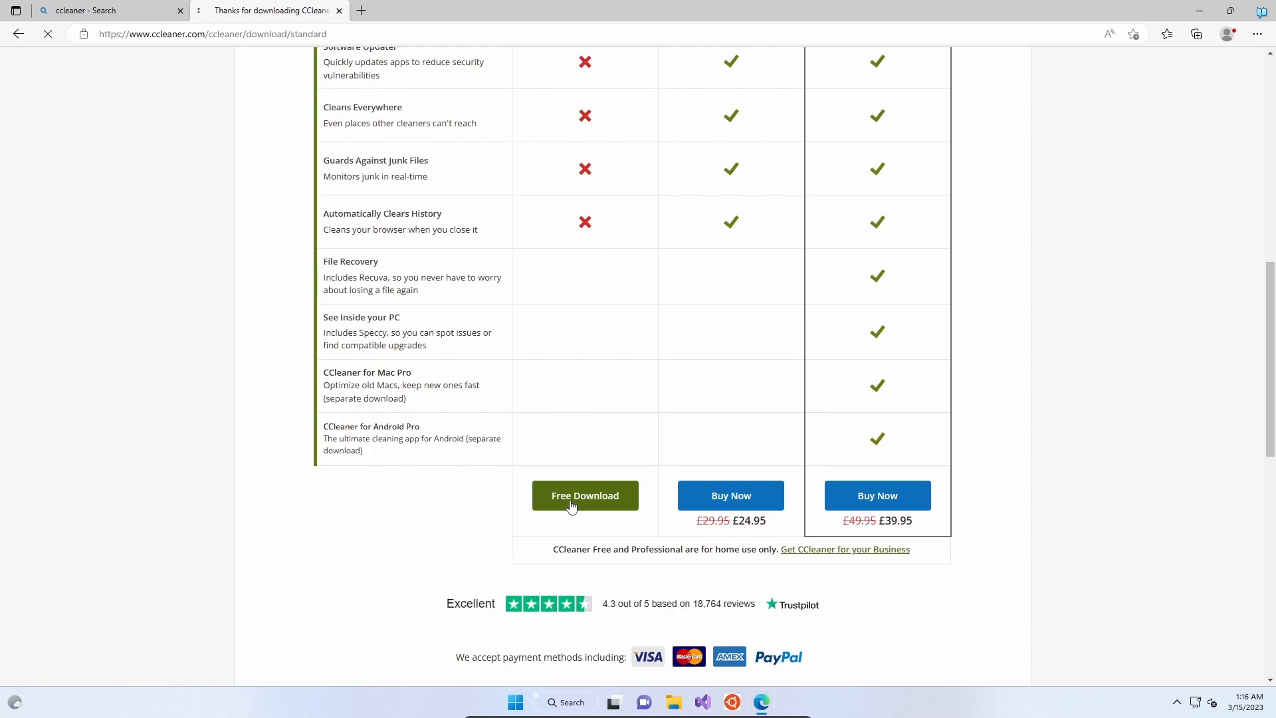
left_click(584, 494)
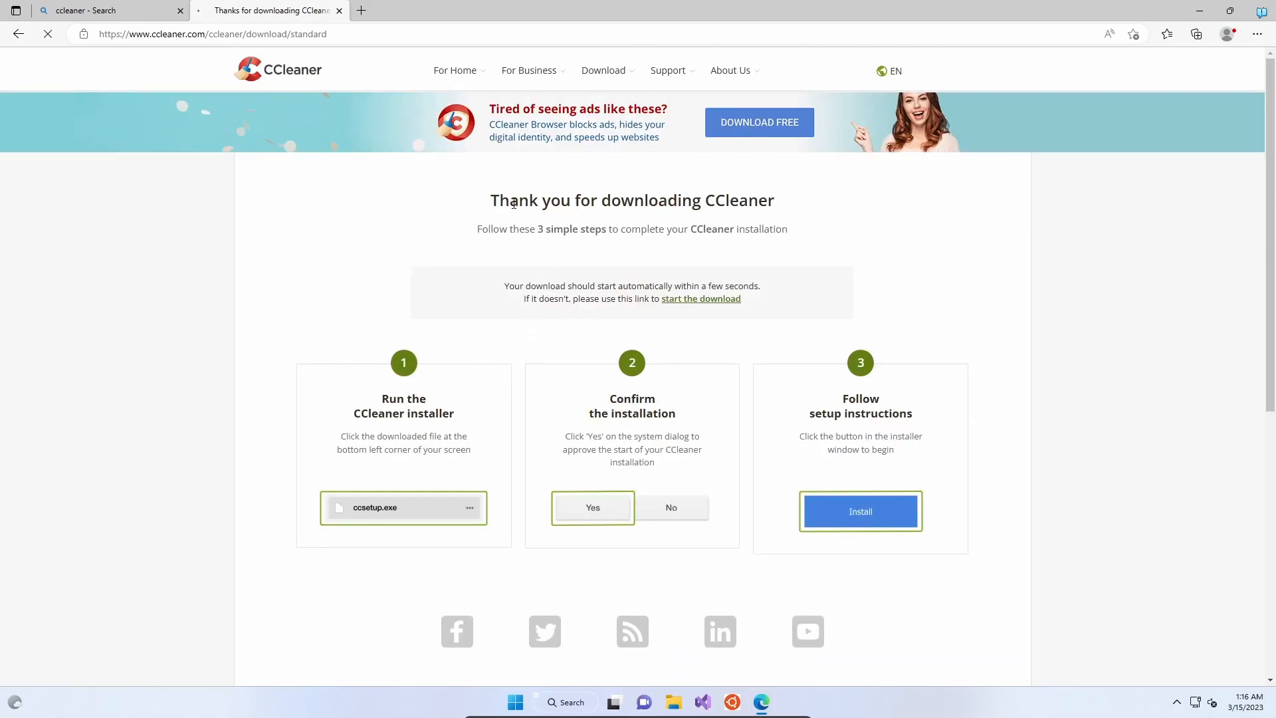
left_click(1195, 35)
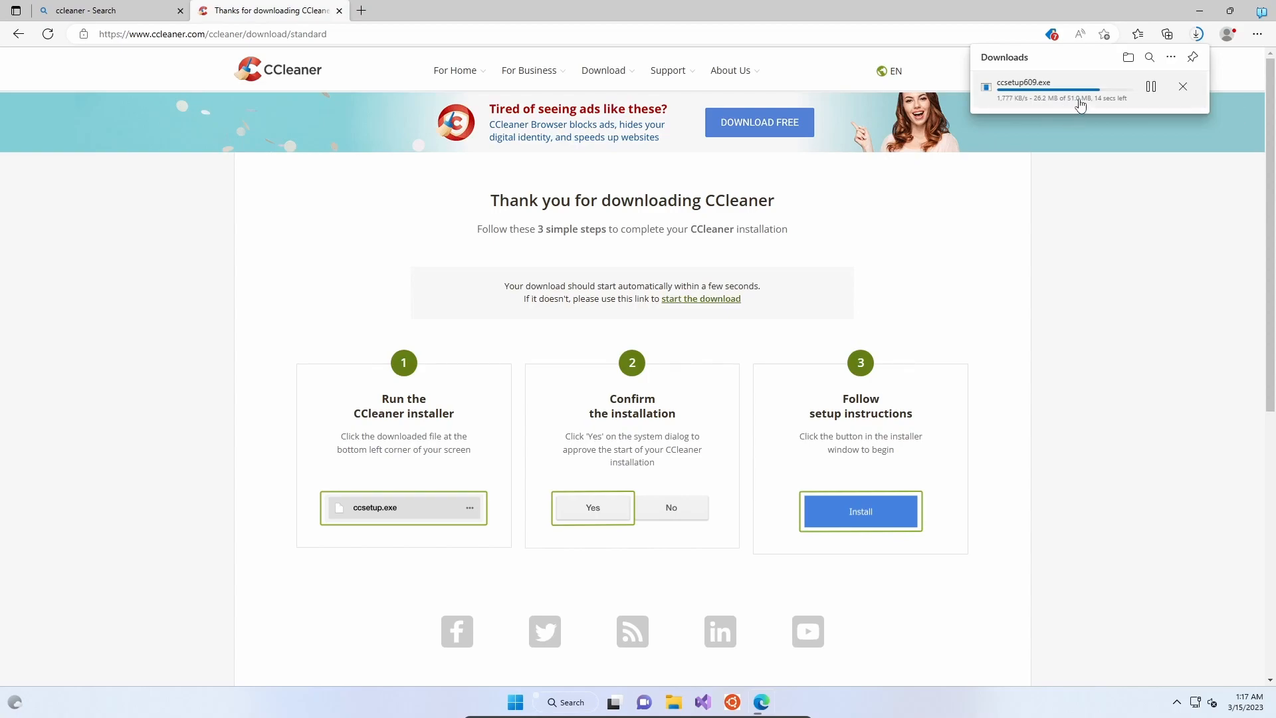
mouse_move(1068, 99)
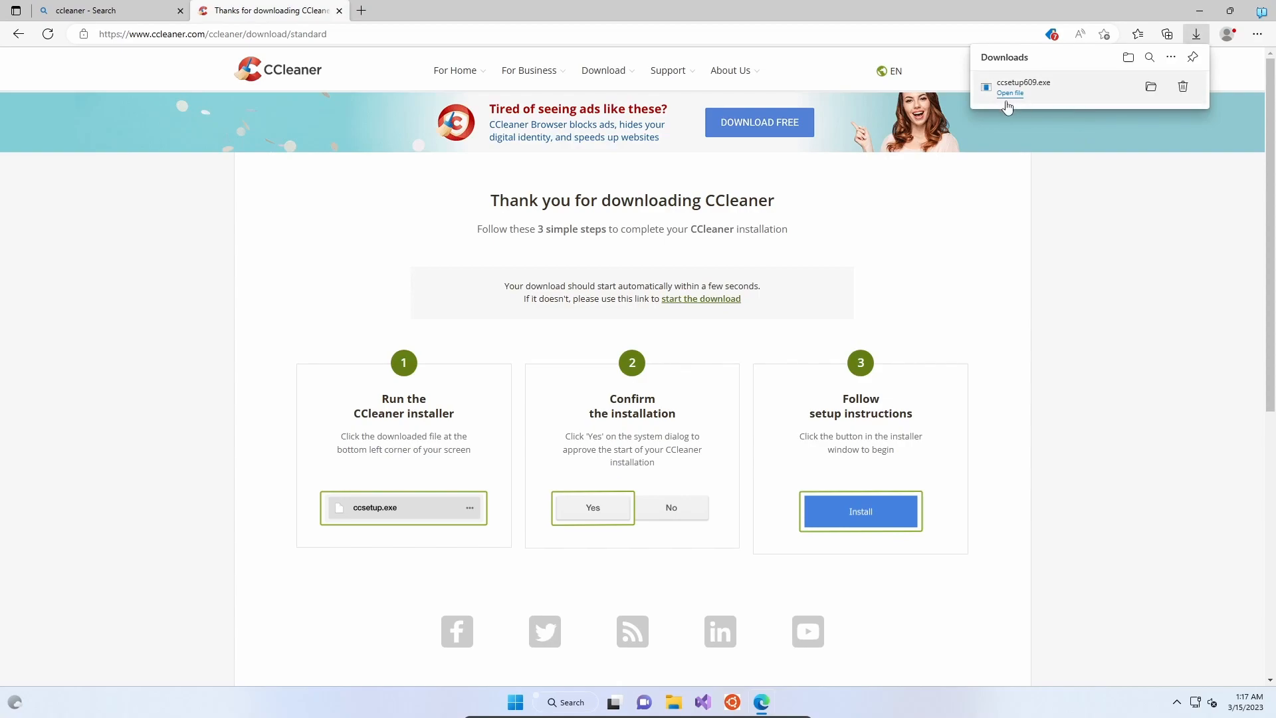
mouse_move(1010, 99)
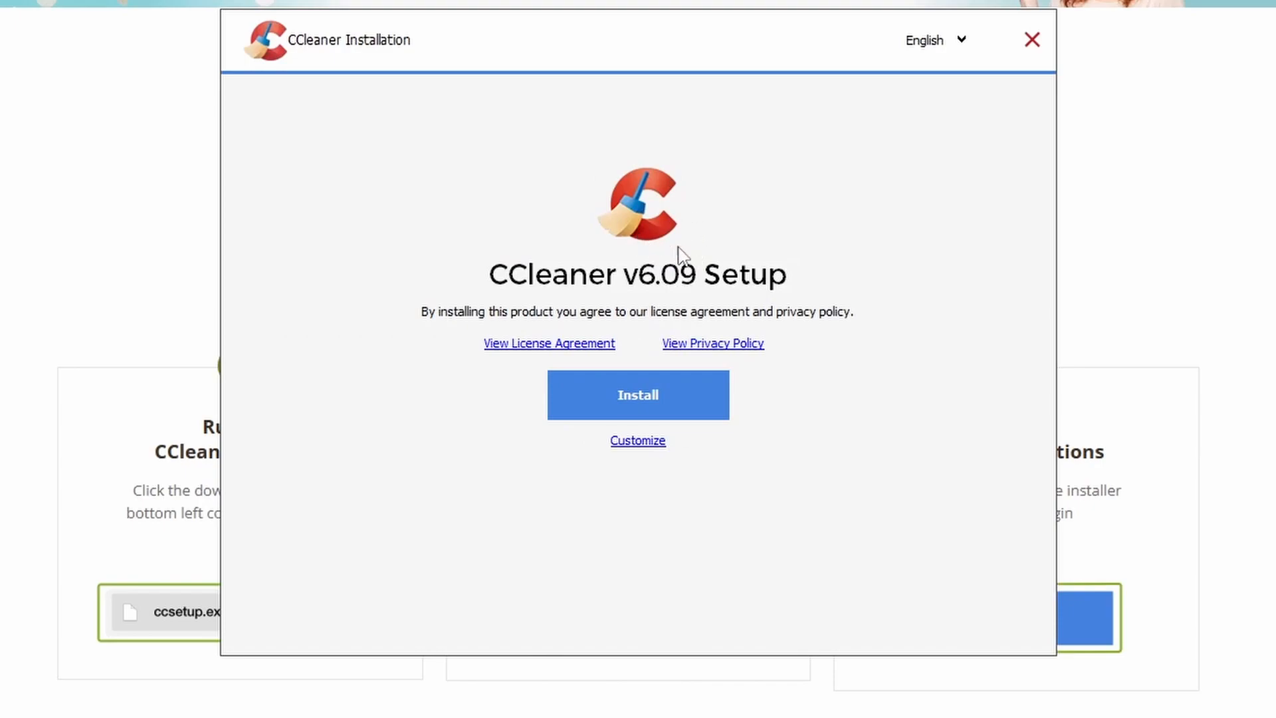
mouse_move(649, 312)
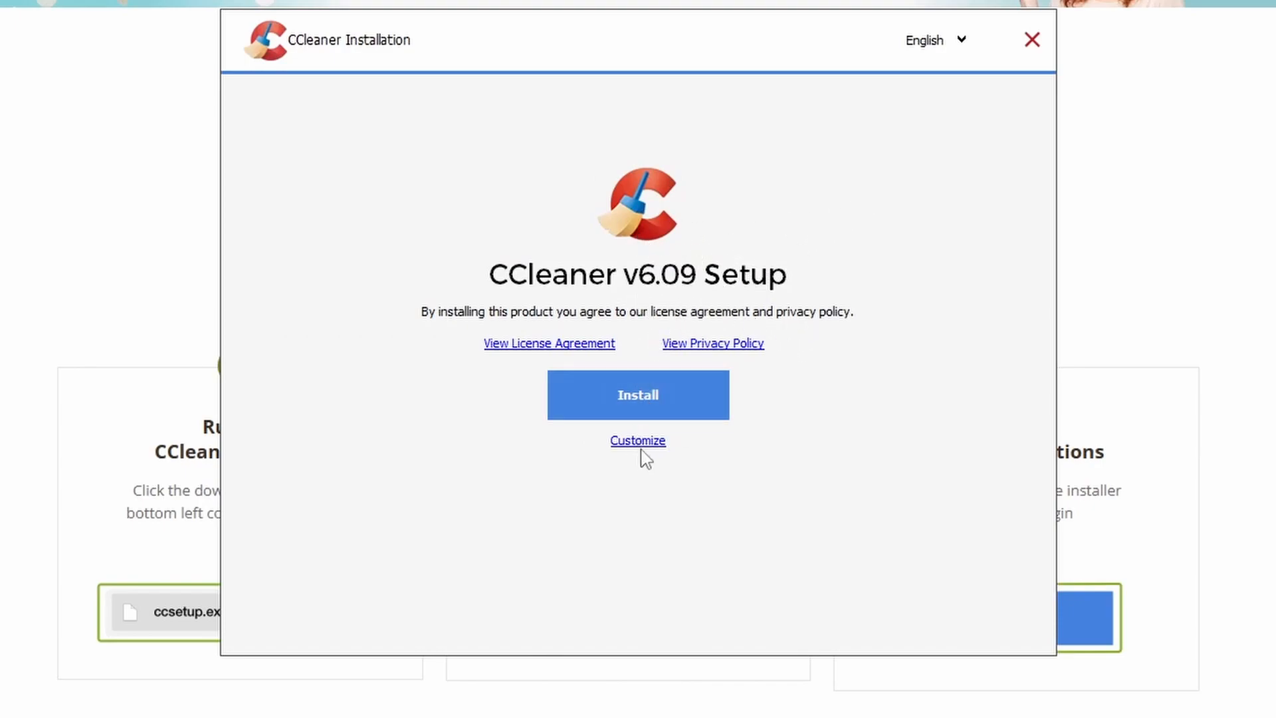
mouse_move(659, 414)
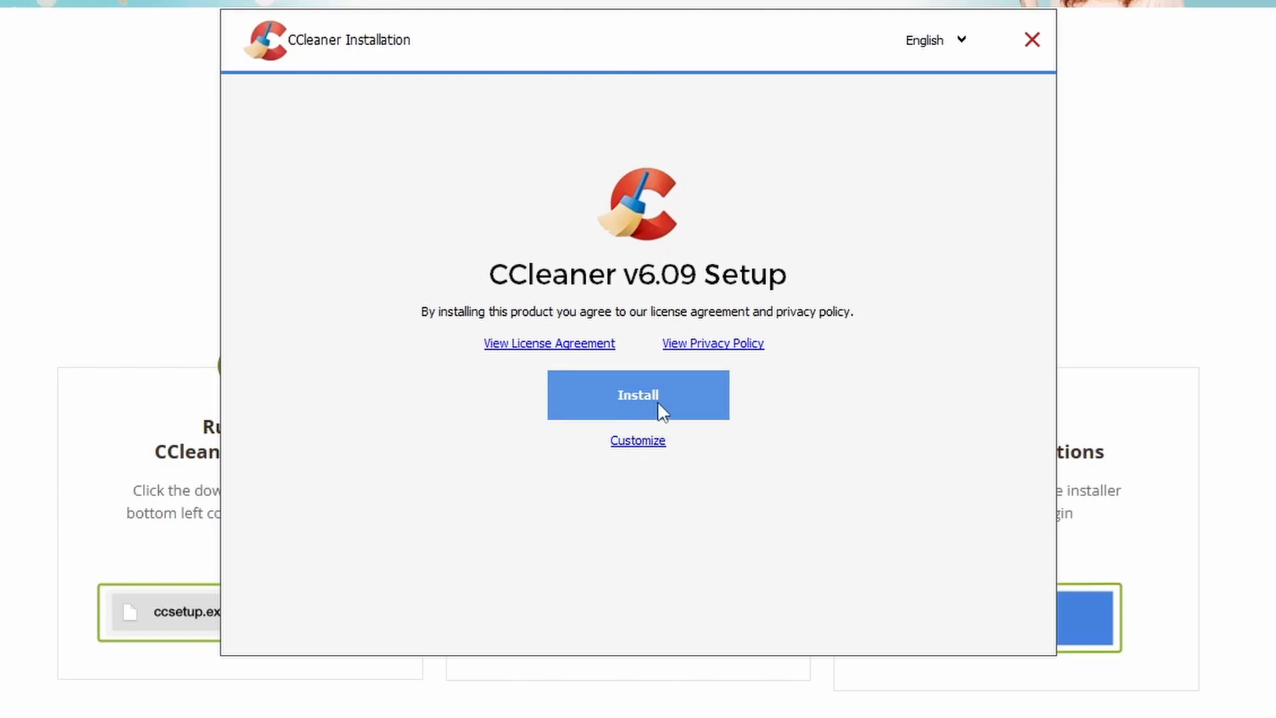
mouse_move(650, 450)
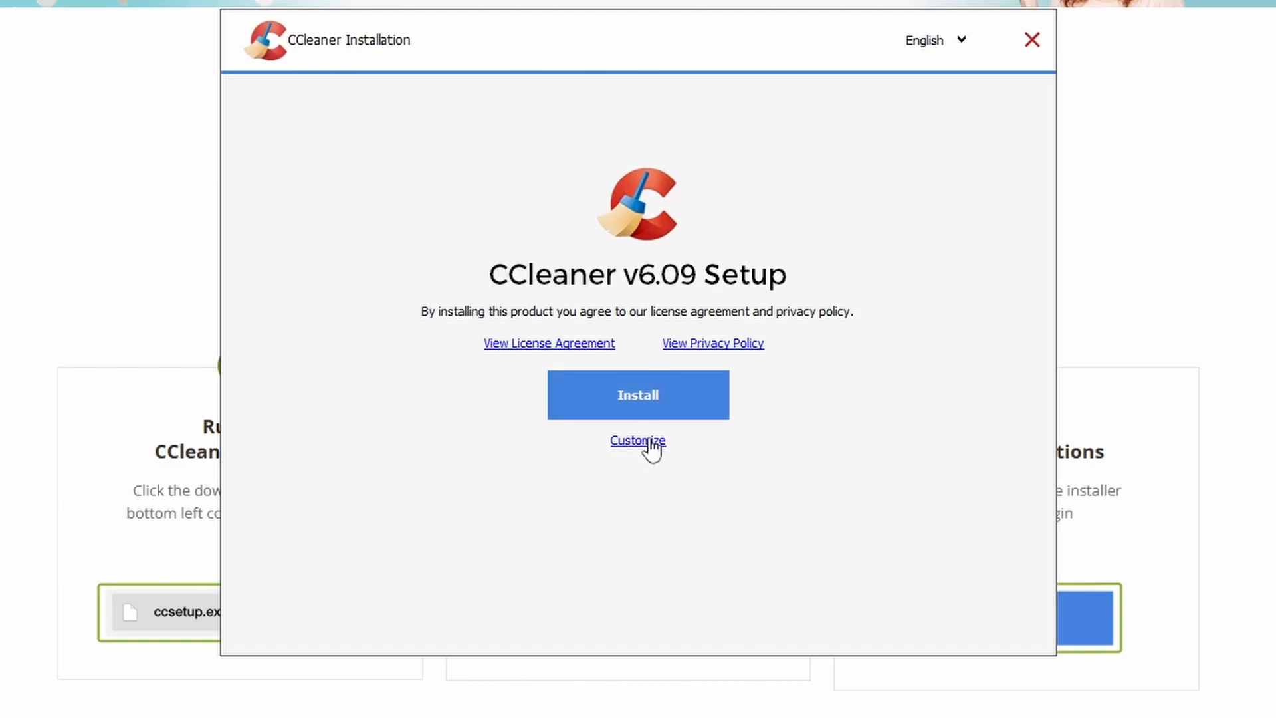
left_click(637, 439)
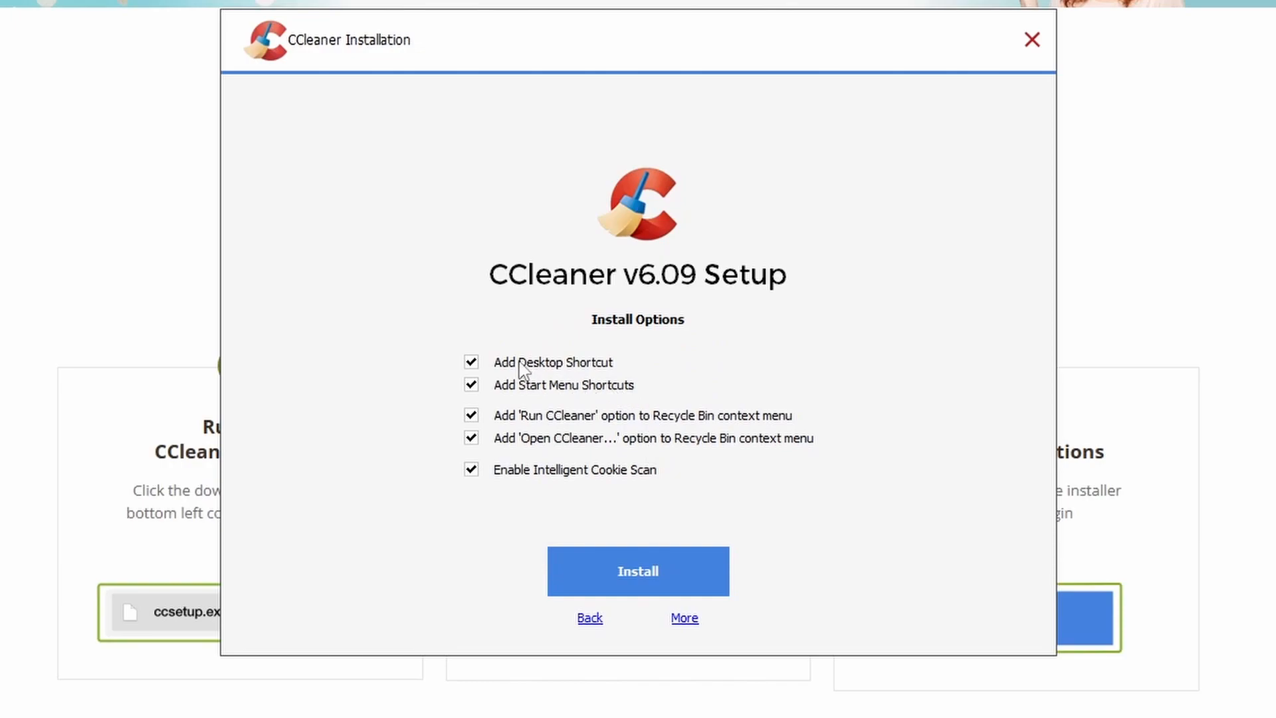
mouse_move(544, 388)
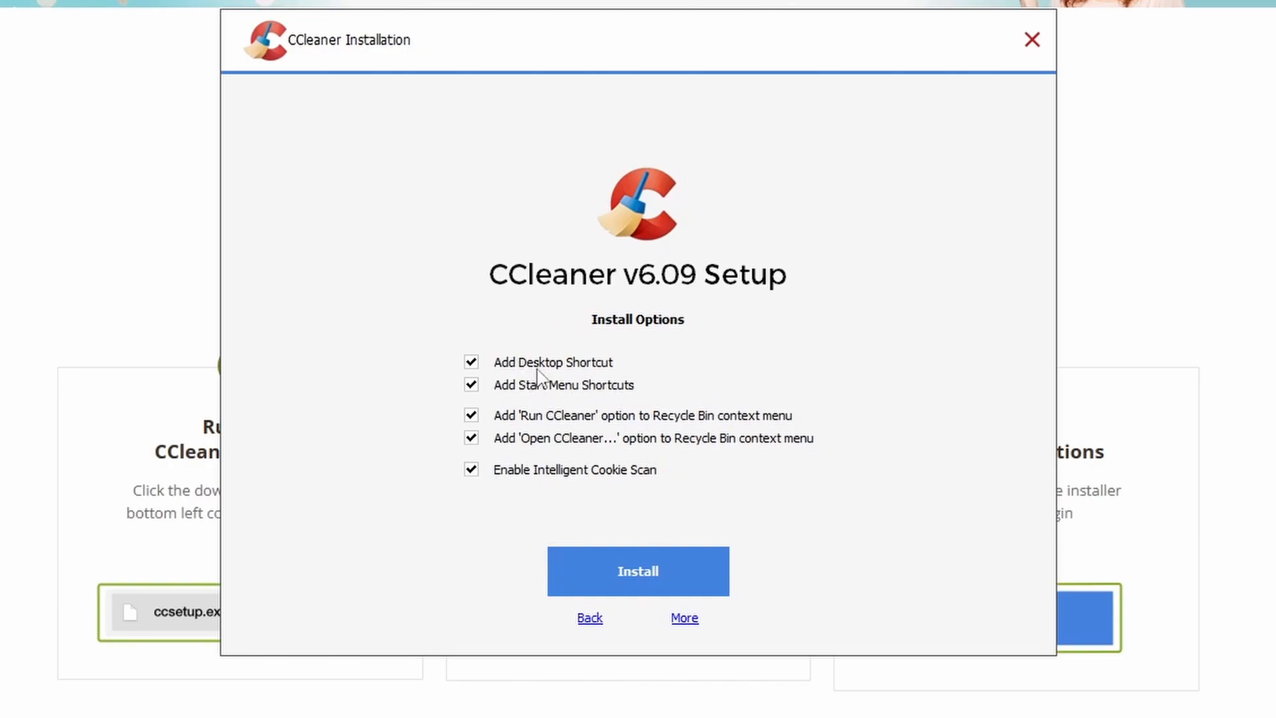
mouse_move(654, 397)
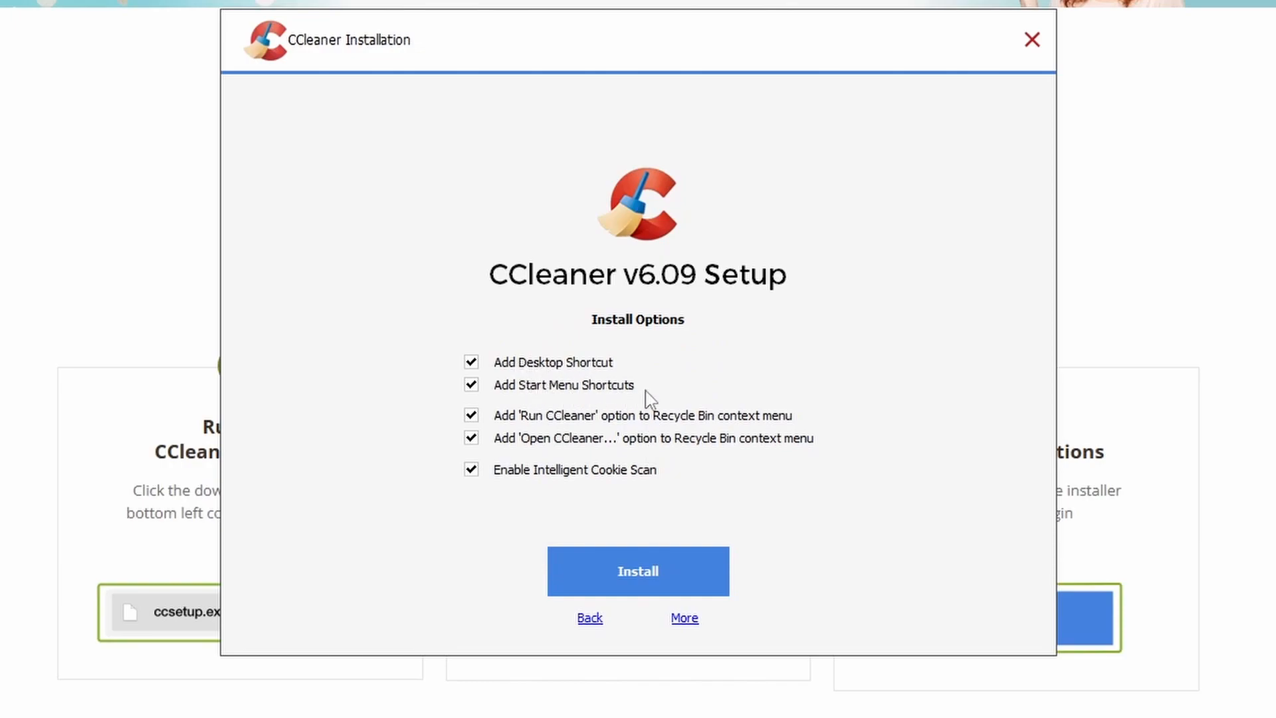
mouse_move(586, 340)
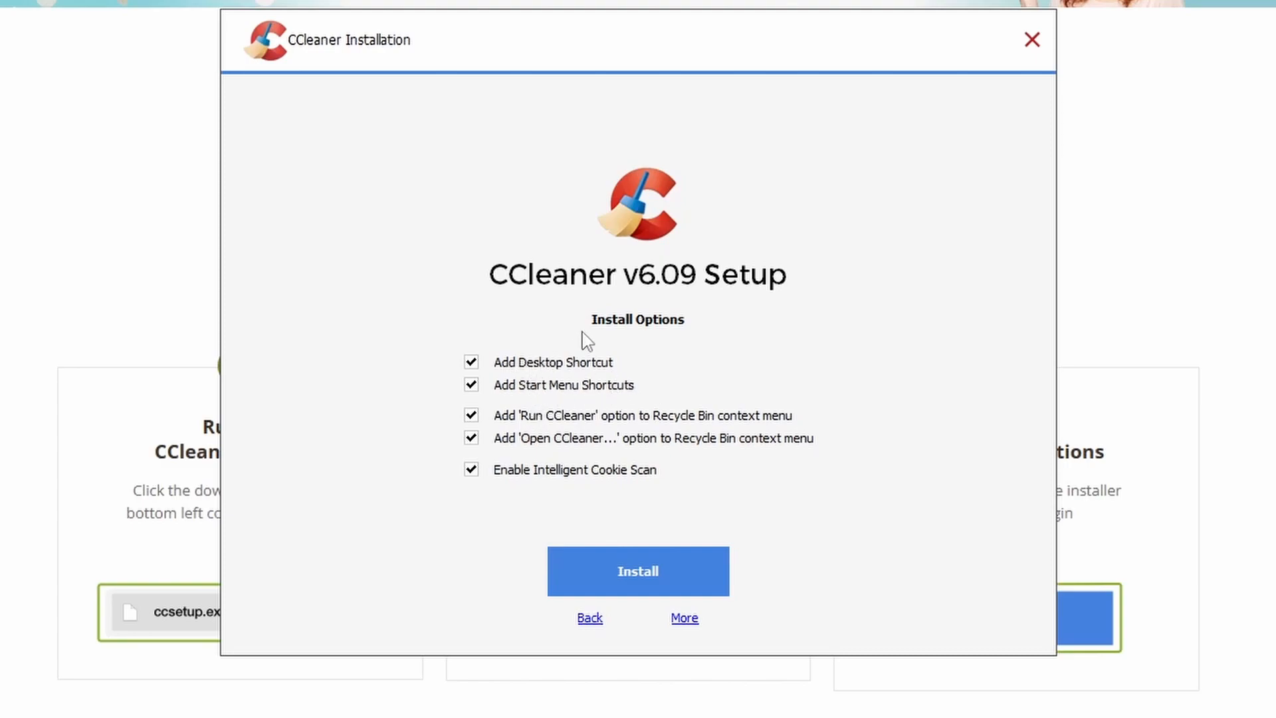
mouse_move(529, 414)
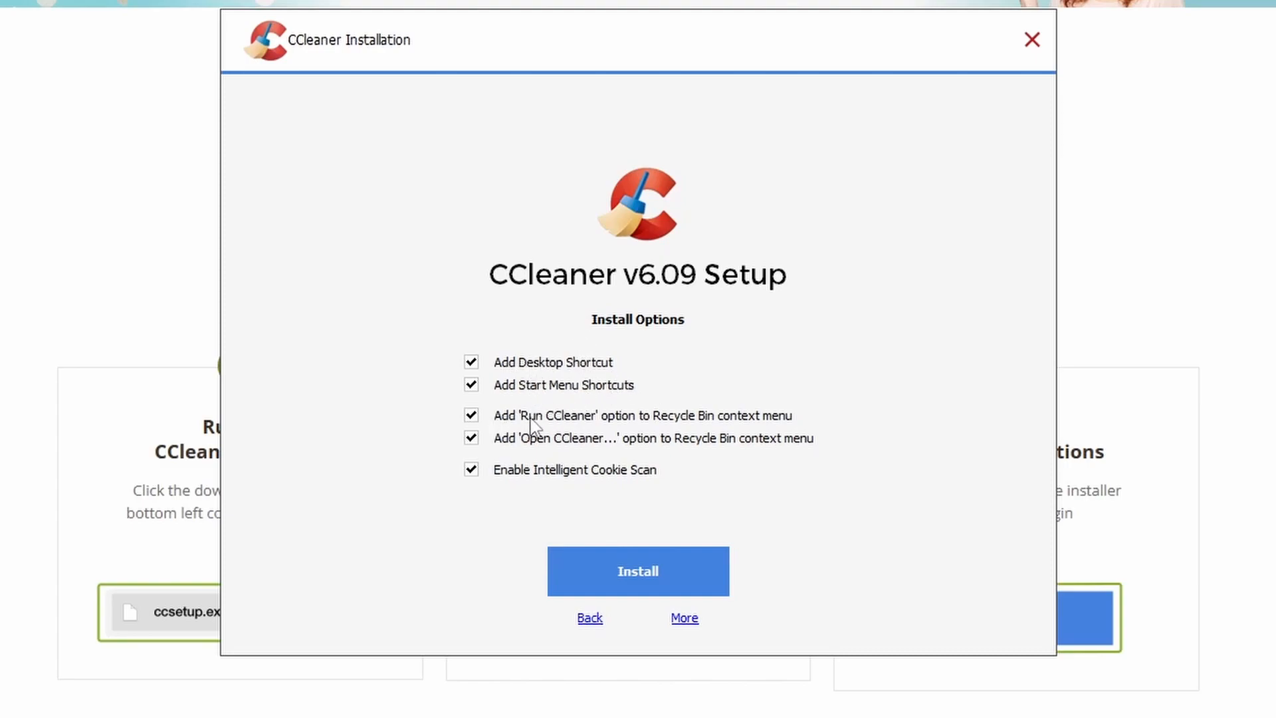
mouse_move(582, 425)
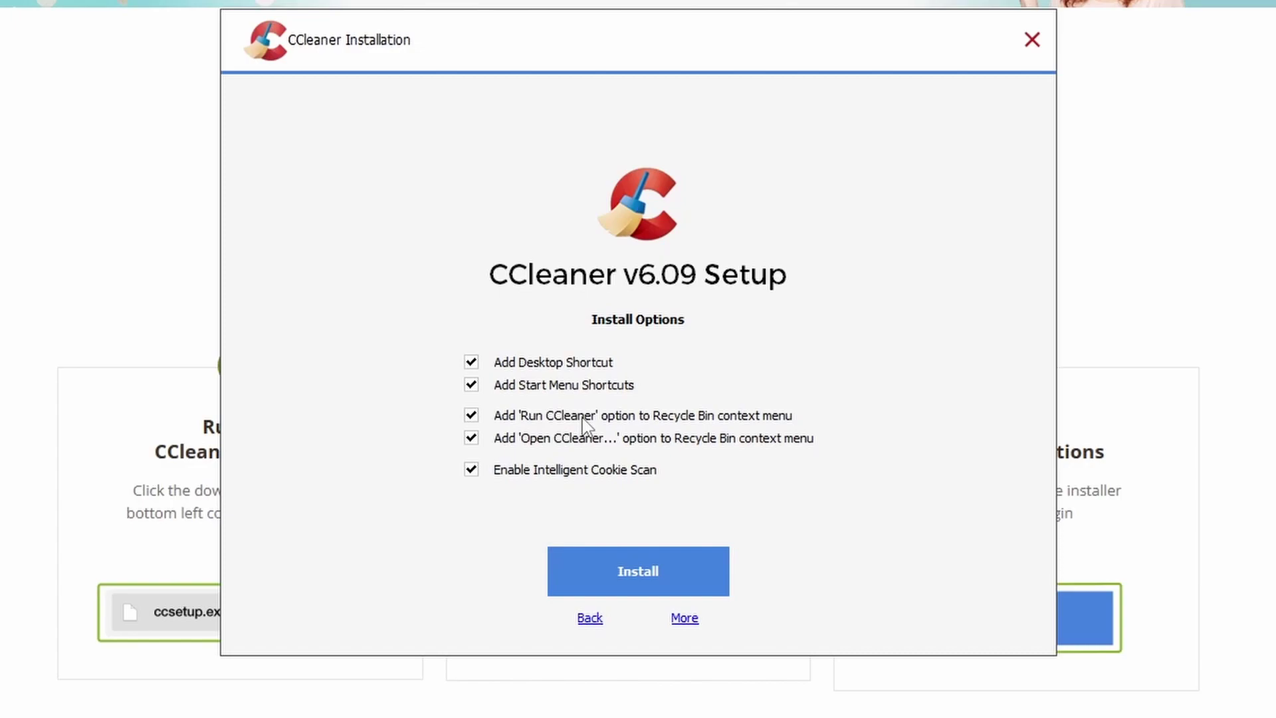
mouse_move(726, 412)
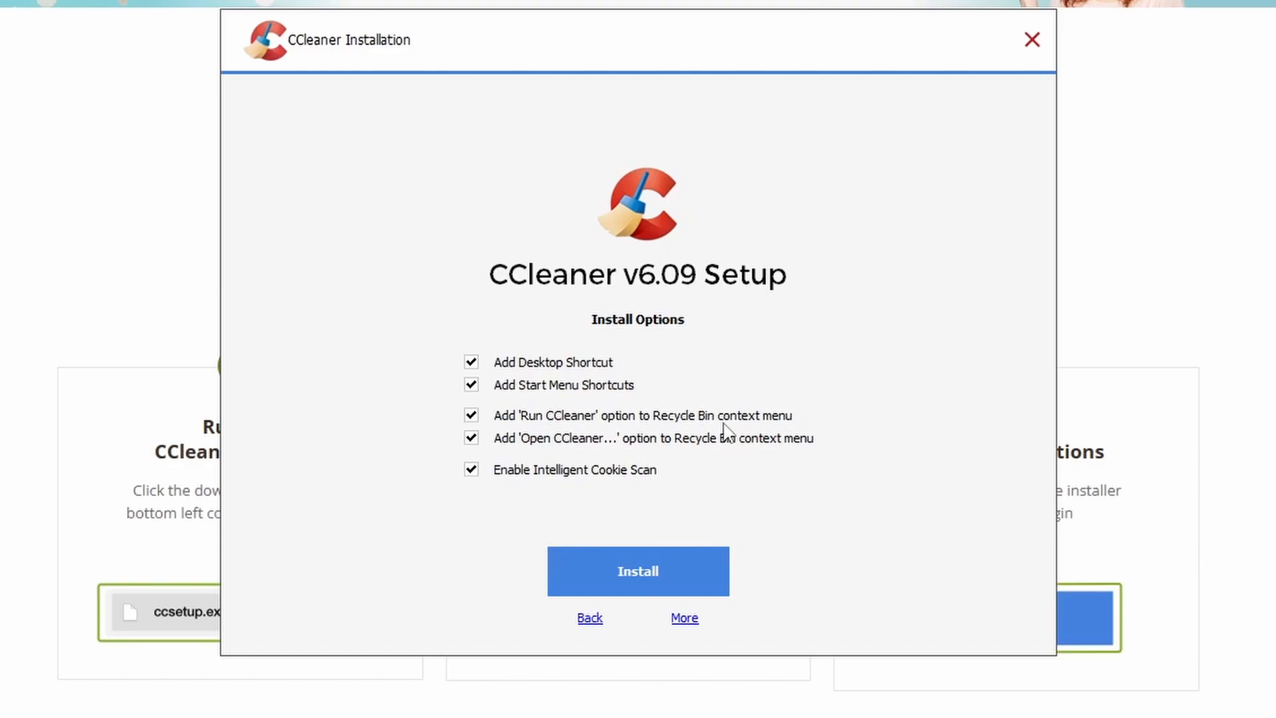
mouse_move(647, 422)
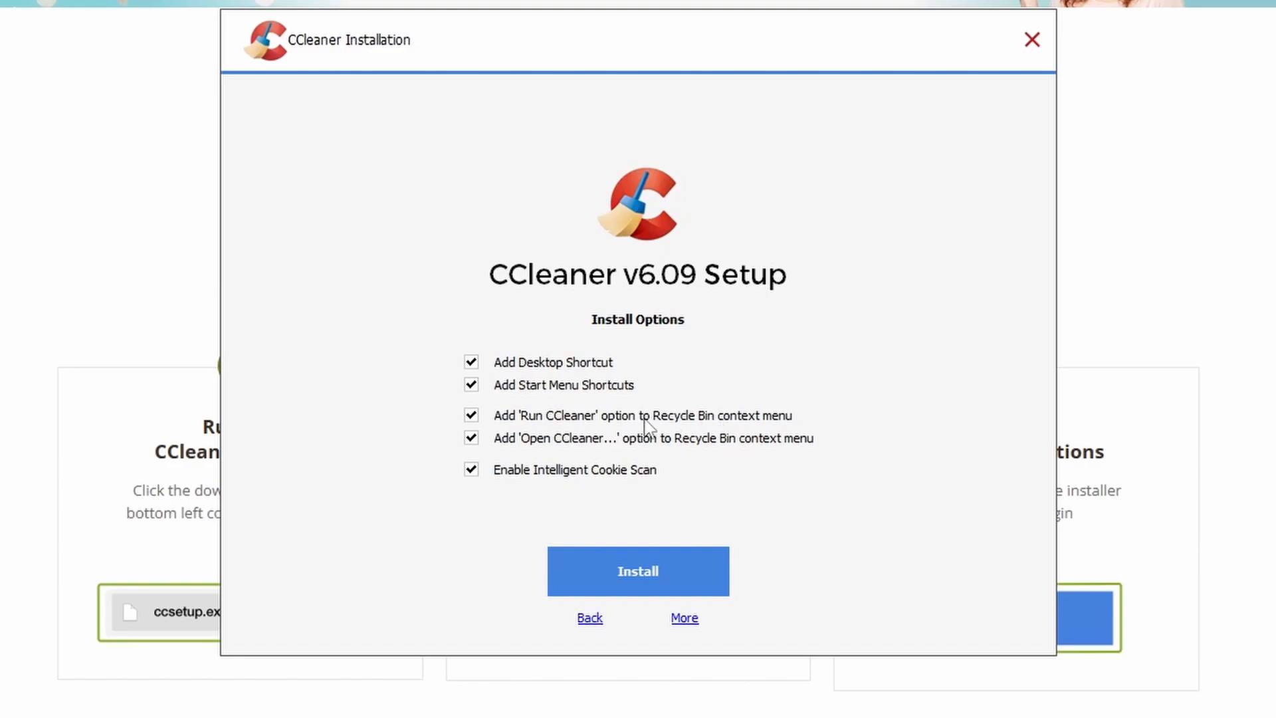
mouse_move(744, 459)
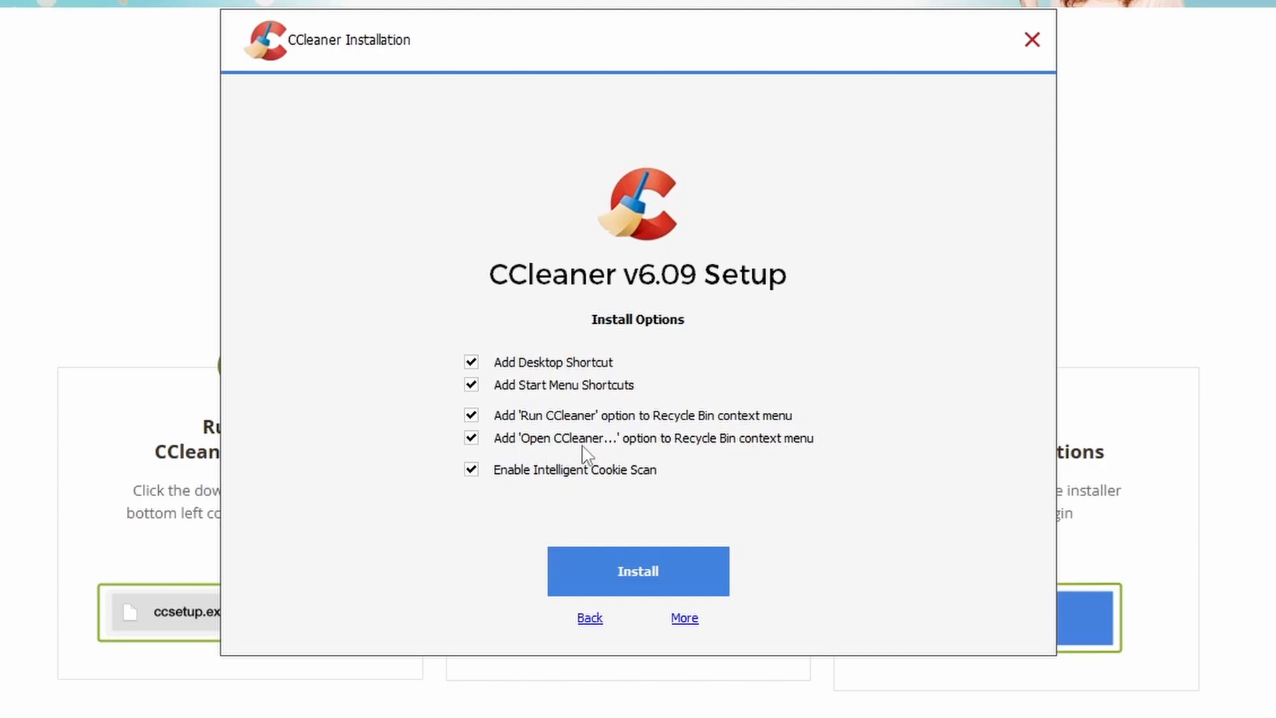
mouse_move(625, 448)
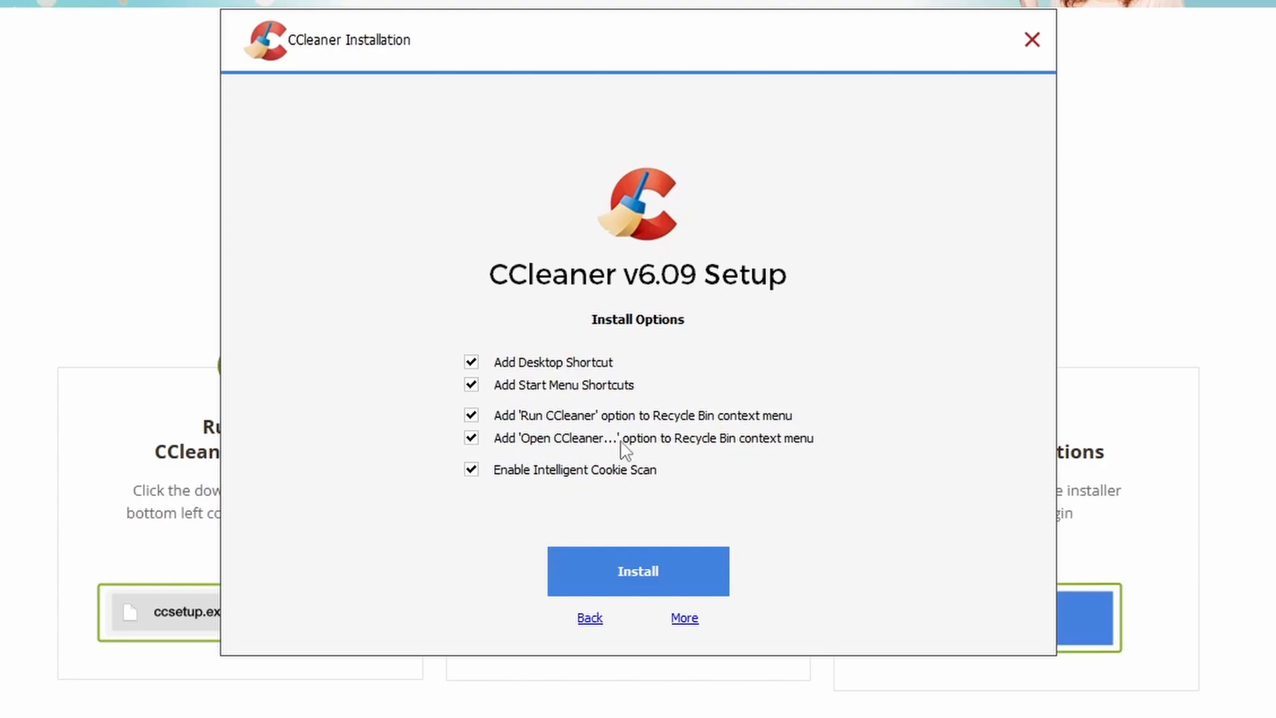
mouse_move(647, 498)
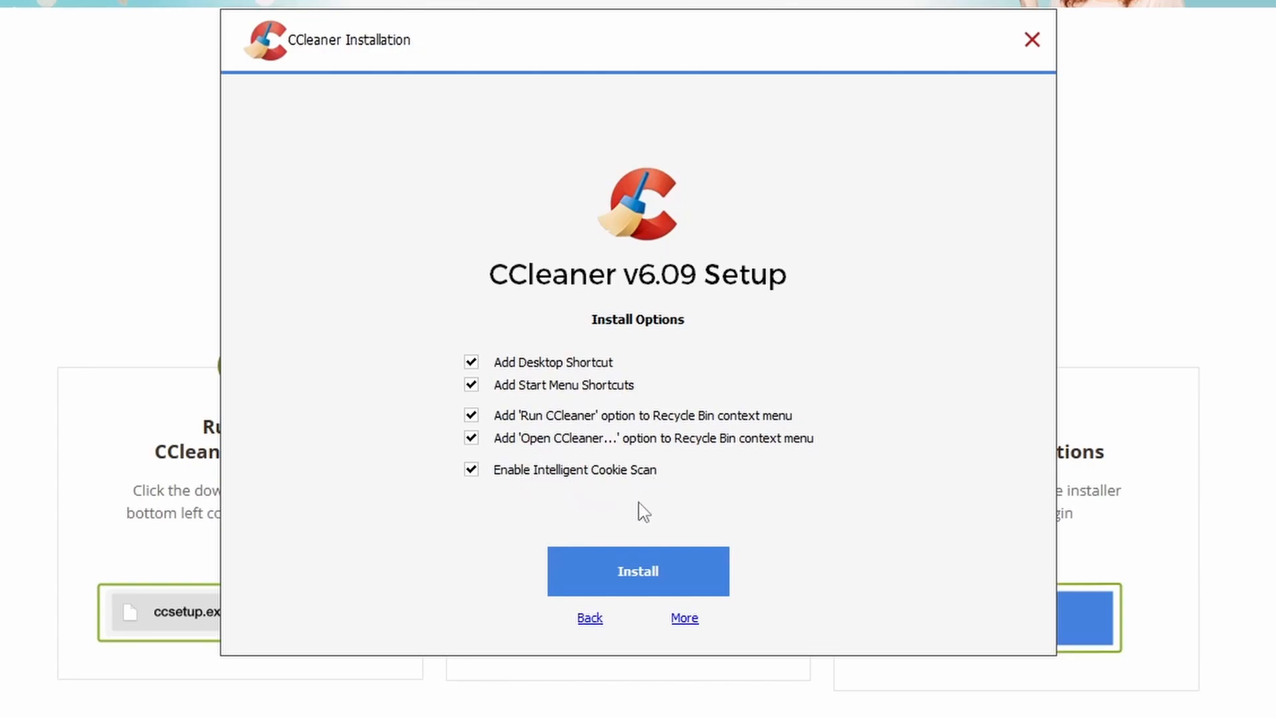
mouse_move(547, 498)
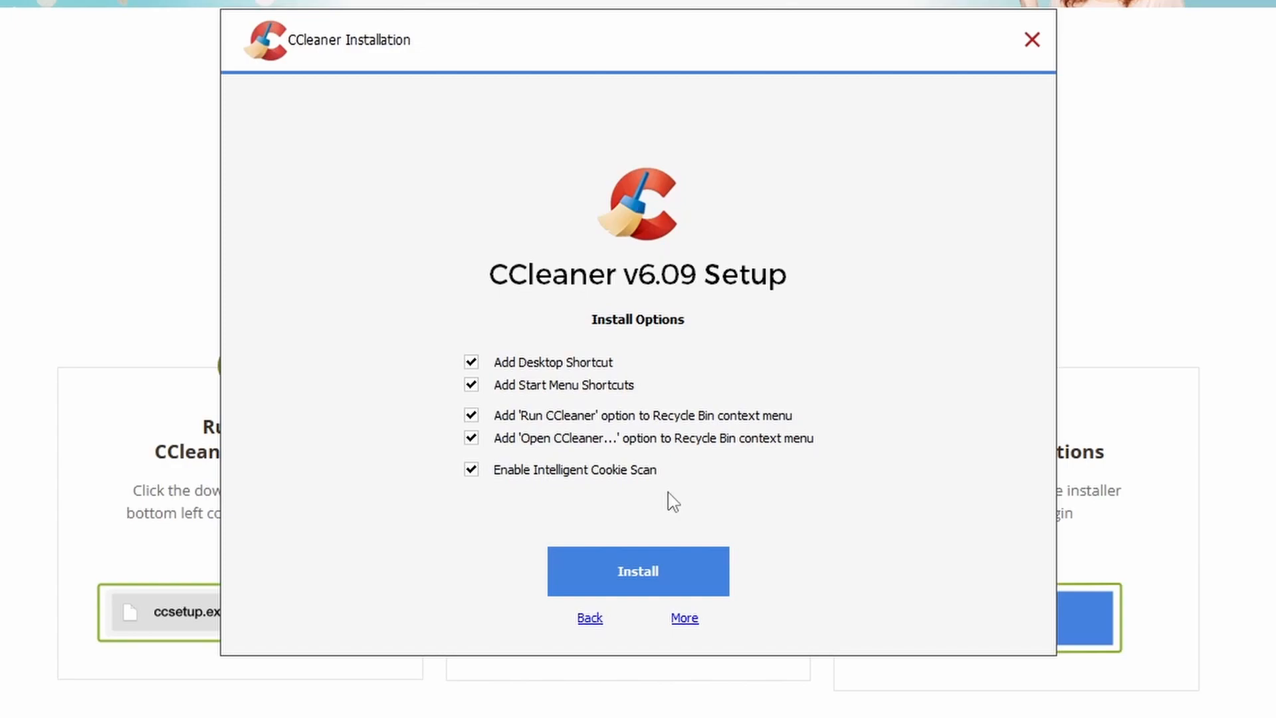
mouse_move(615, 491)
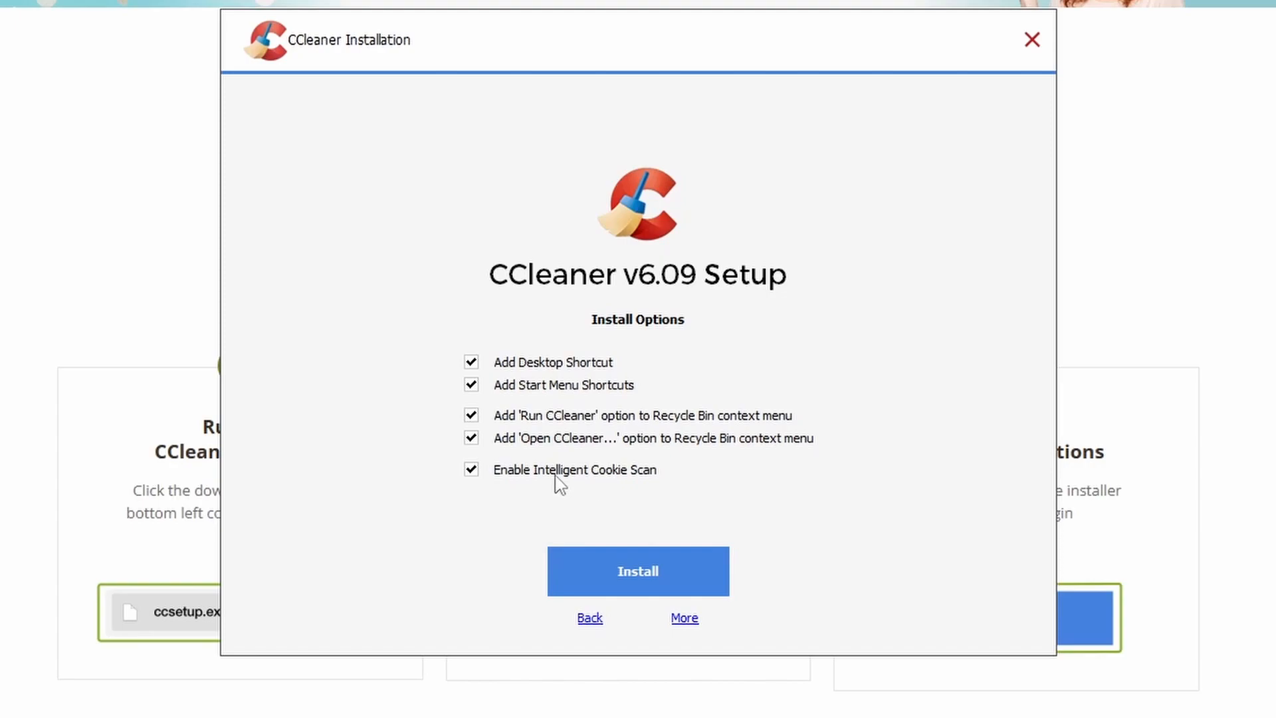
mouse_move(662, 484)
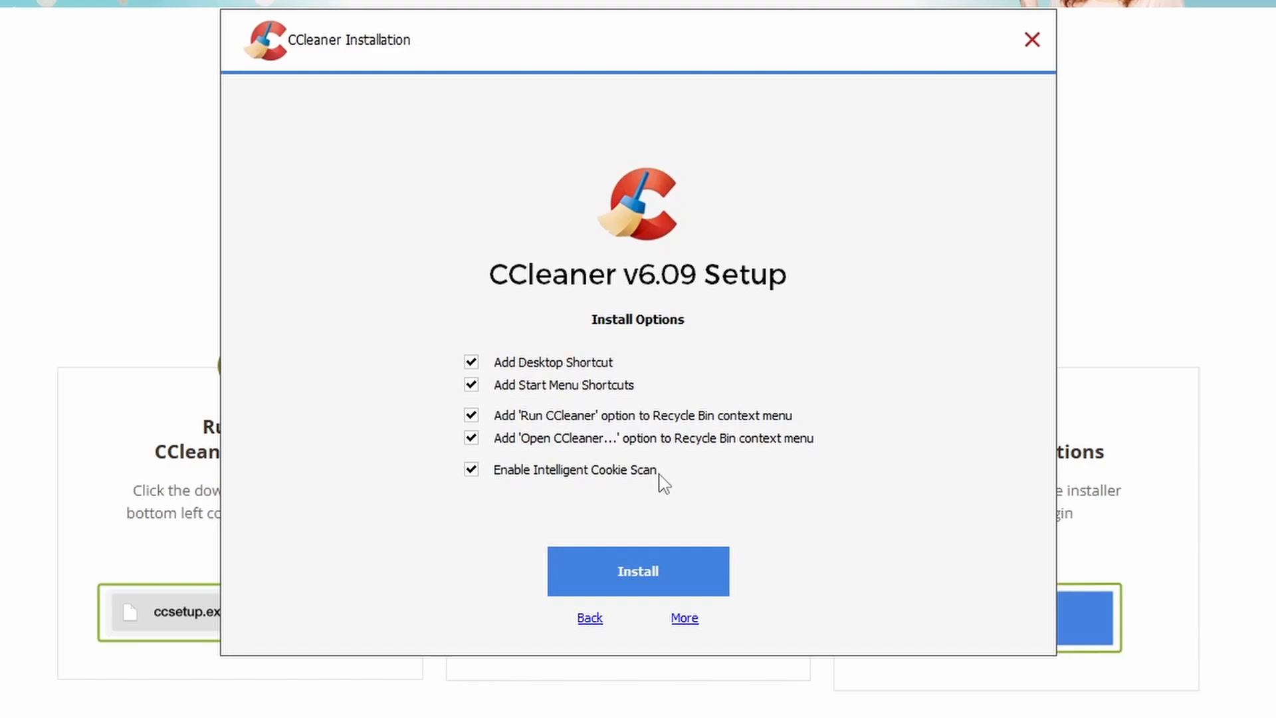
mouse_move(606, 524)
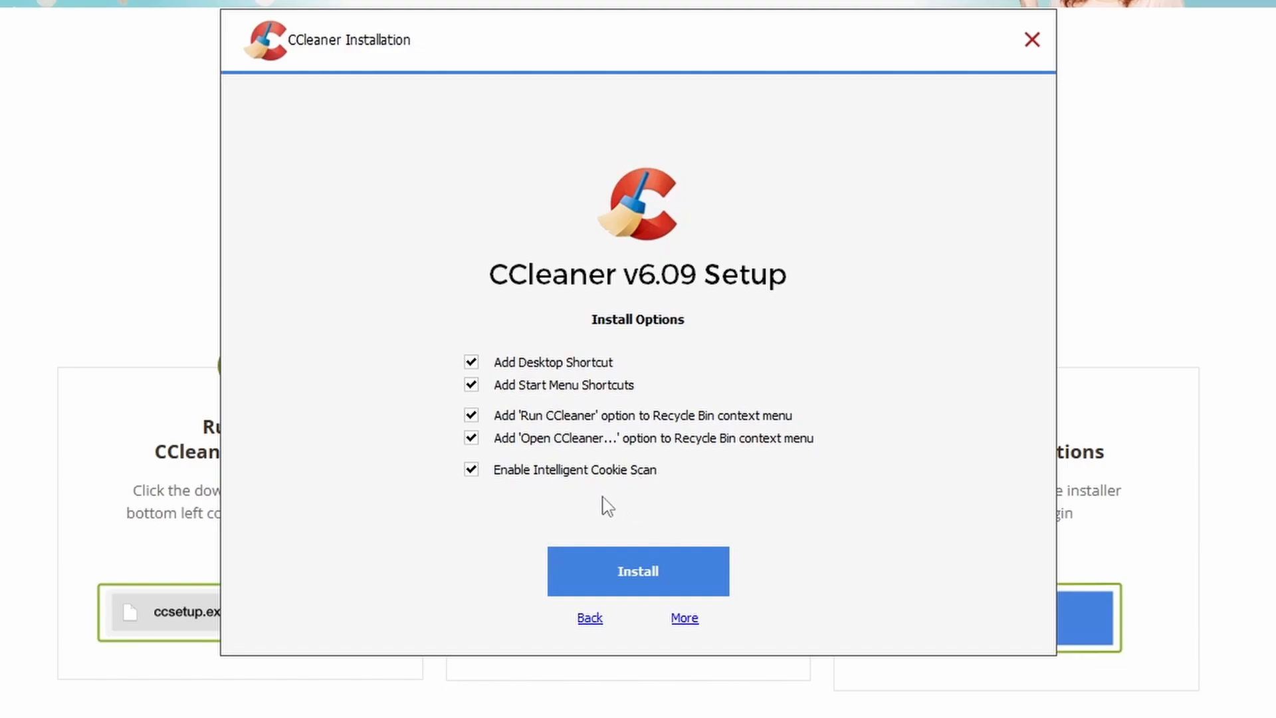
mouse_move(623, 522)
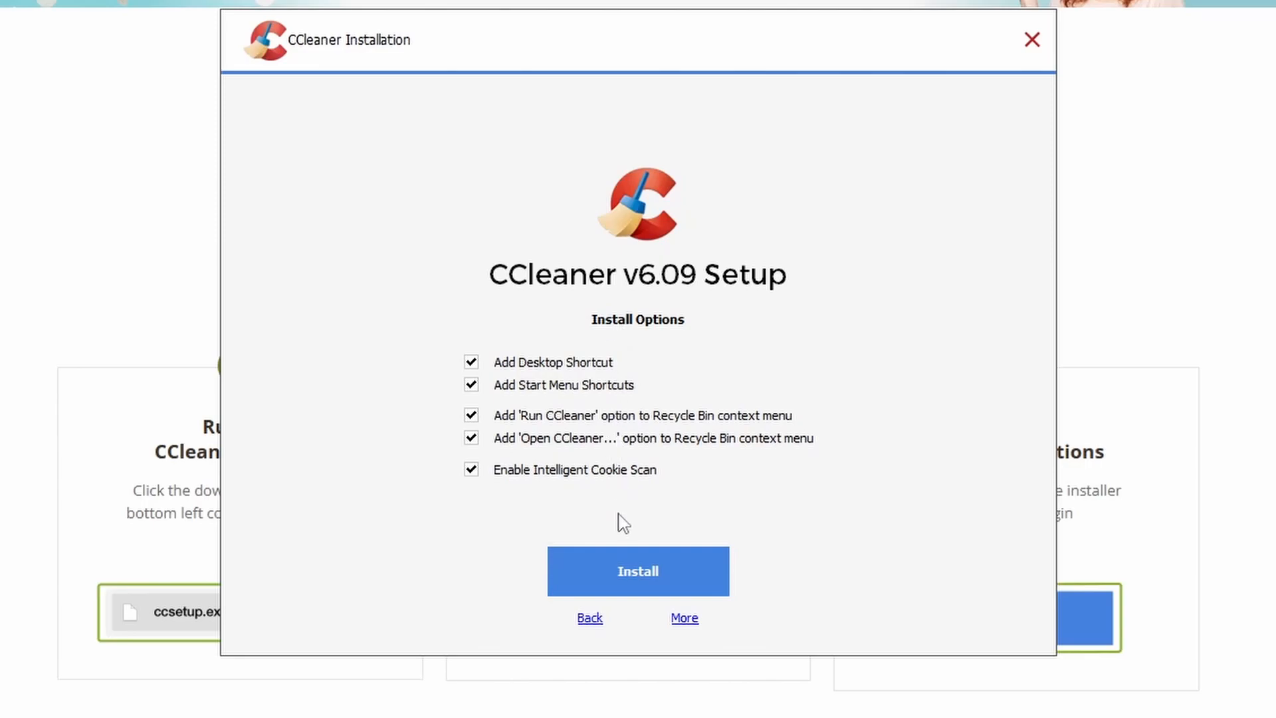
mouse_move(651, 595)
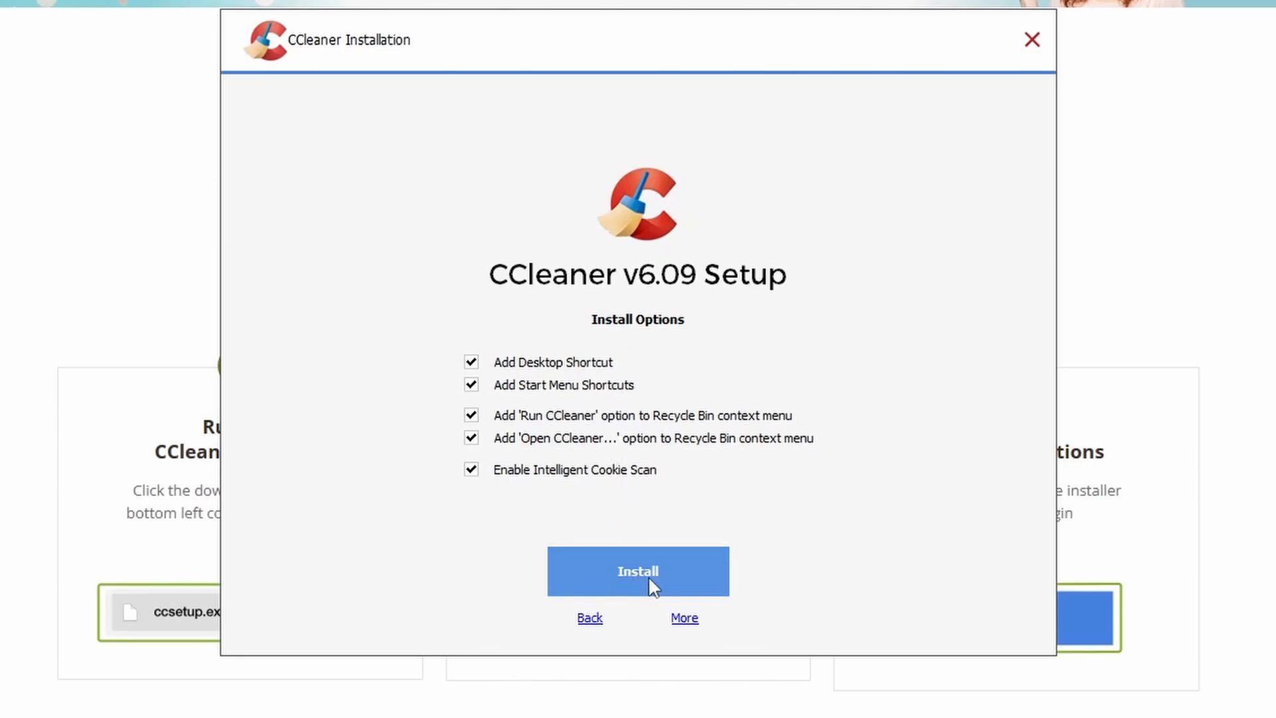
Step: Install CCleaner v6.09, untick 'View release notes' and run CCleaner from the Setup Completed screen
left_click(638, 571)
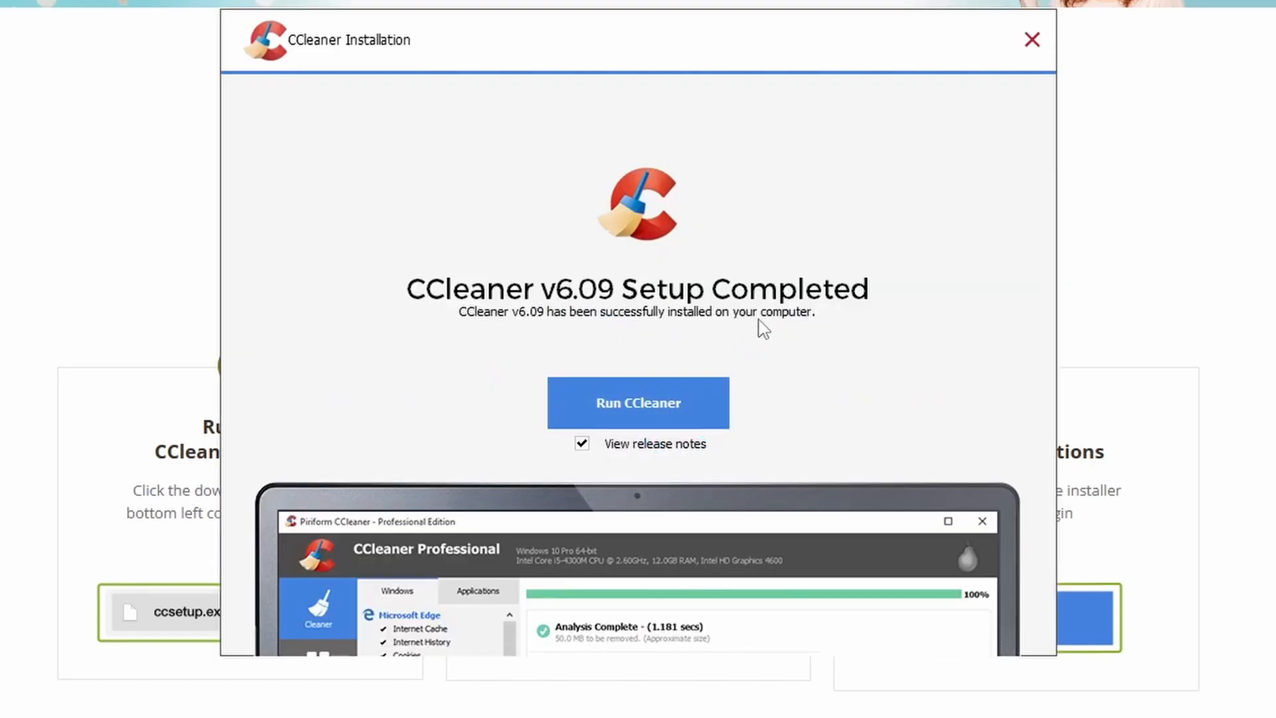
mouse_move(629, 460)
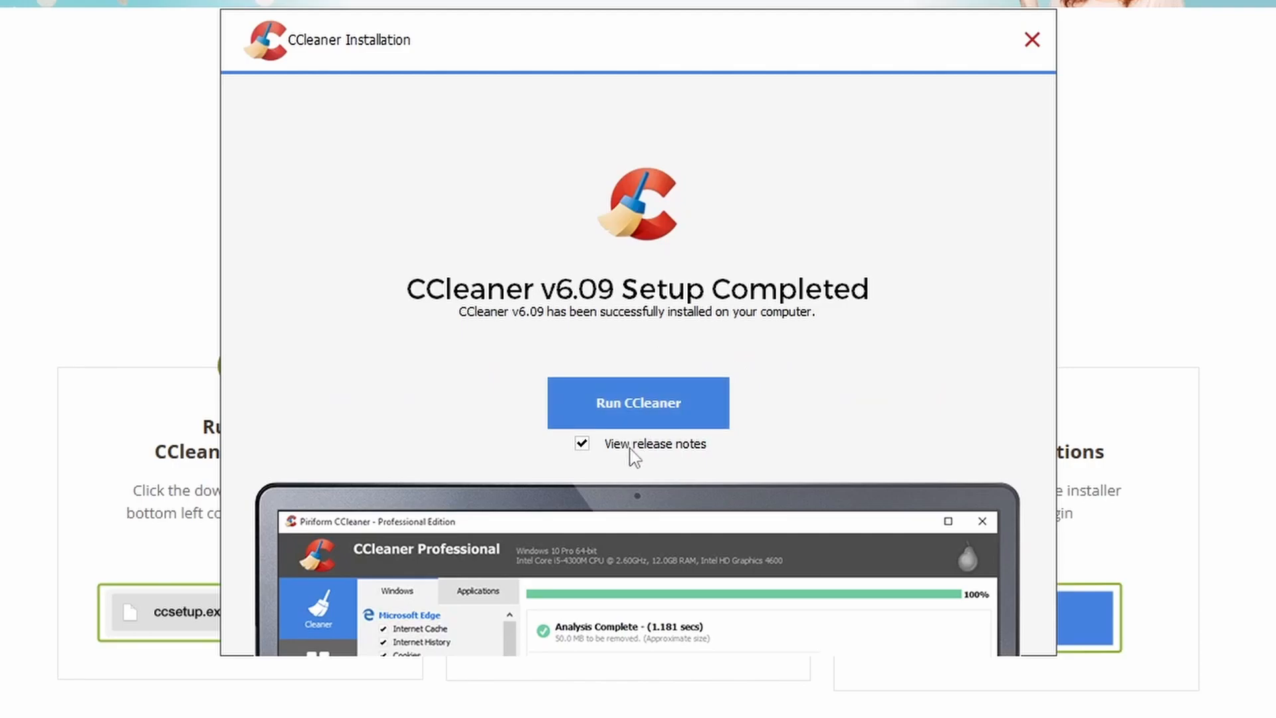
left_click(582, 444)
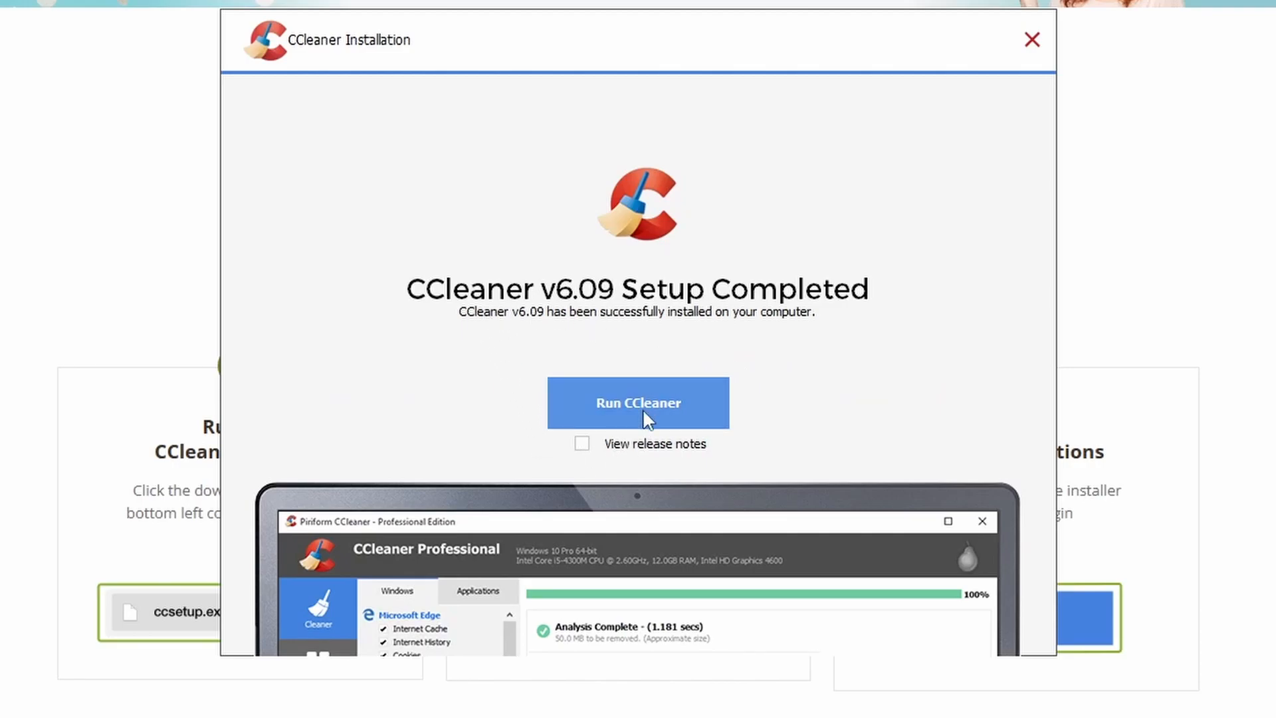
left_click(1028, 38)
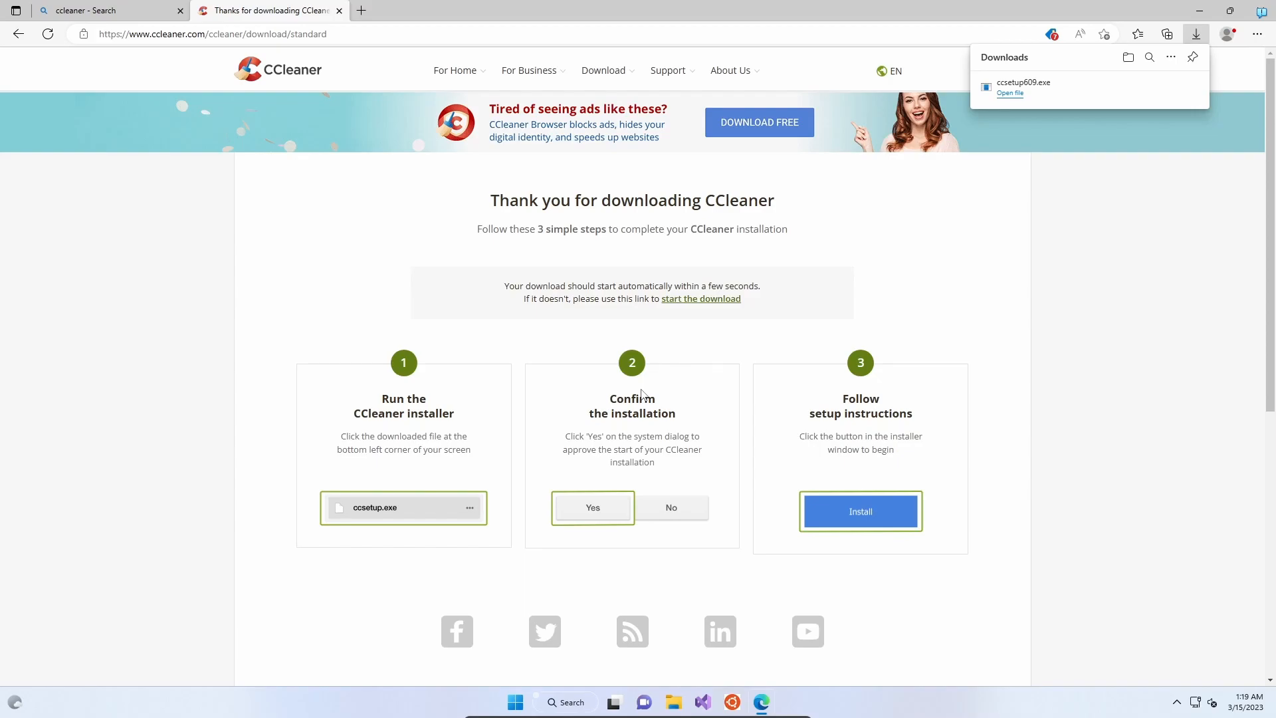
mouse_move(586, 257)
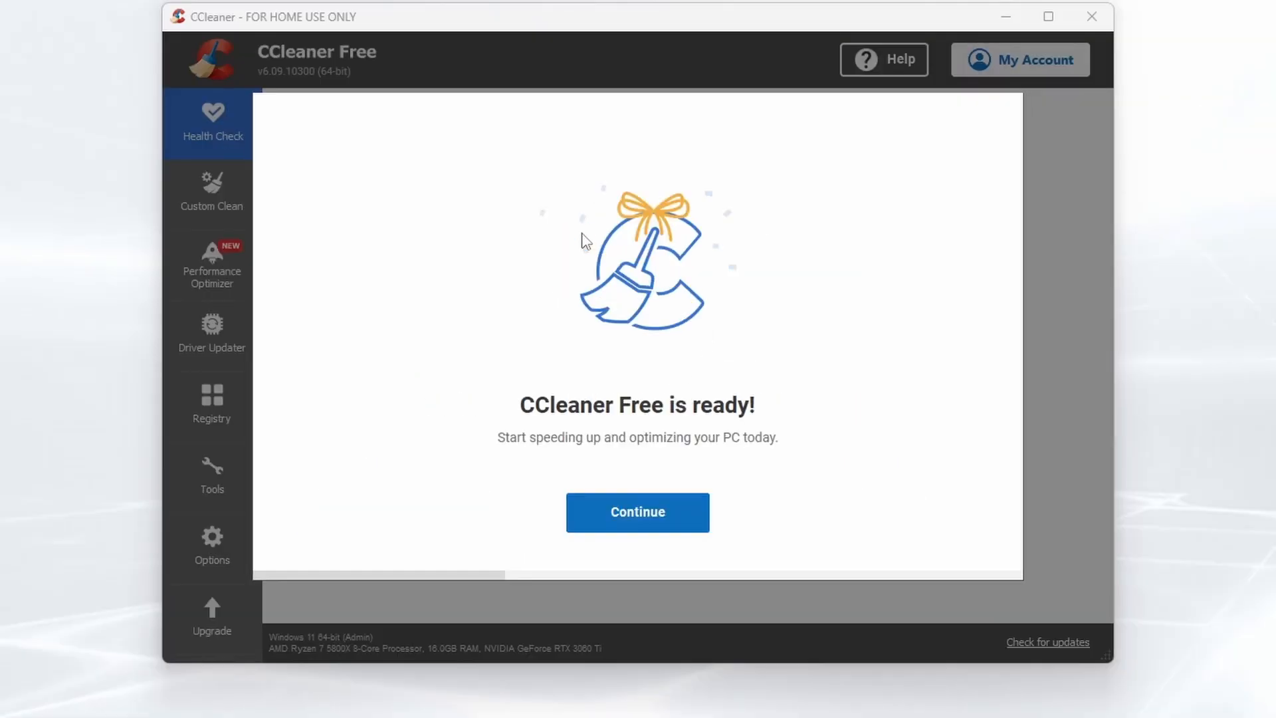
mouse_move(604, 200)
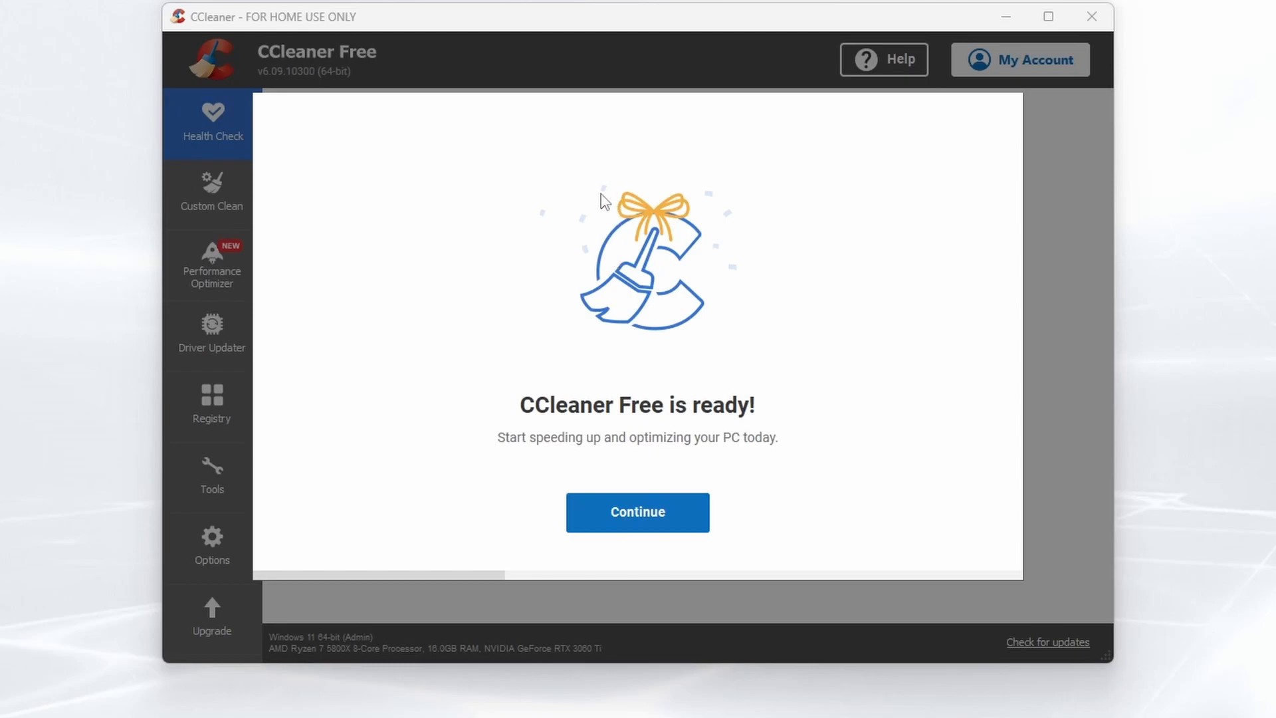
mouse_move(608, 431)
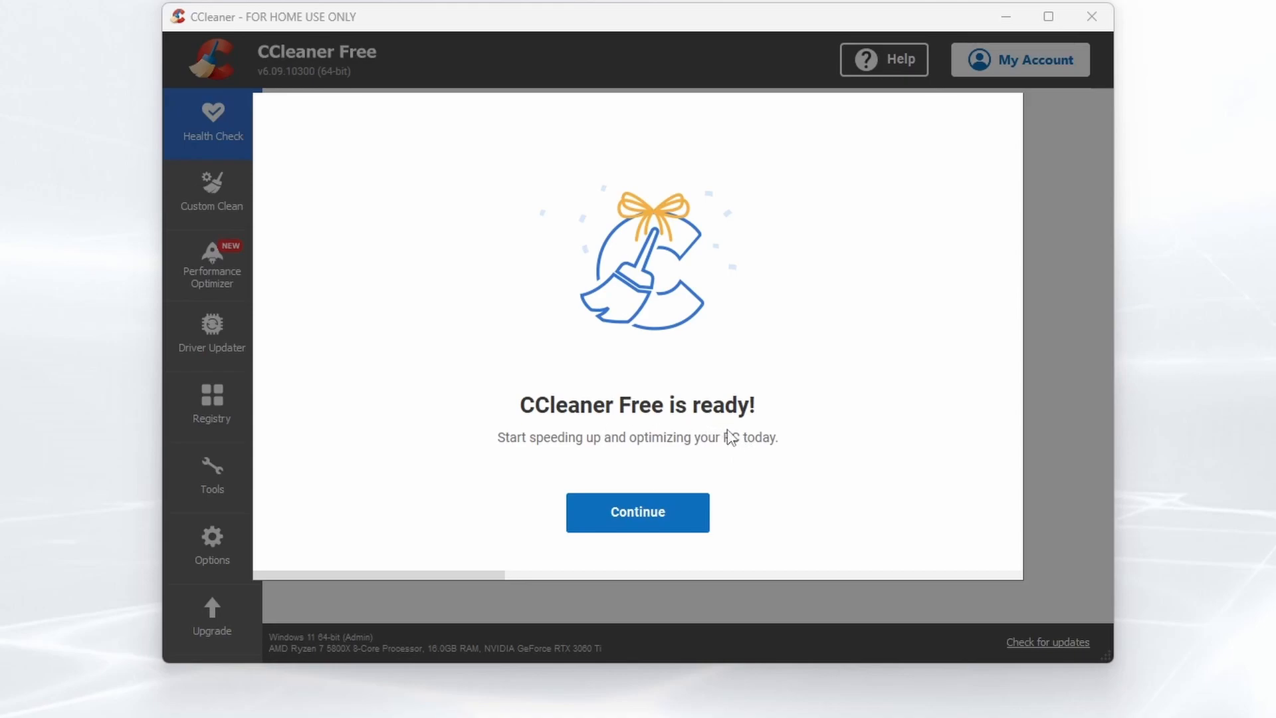
mouse_move(659, 525)
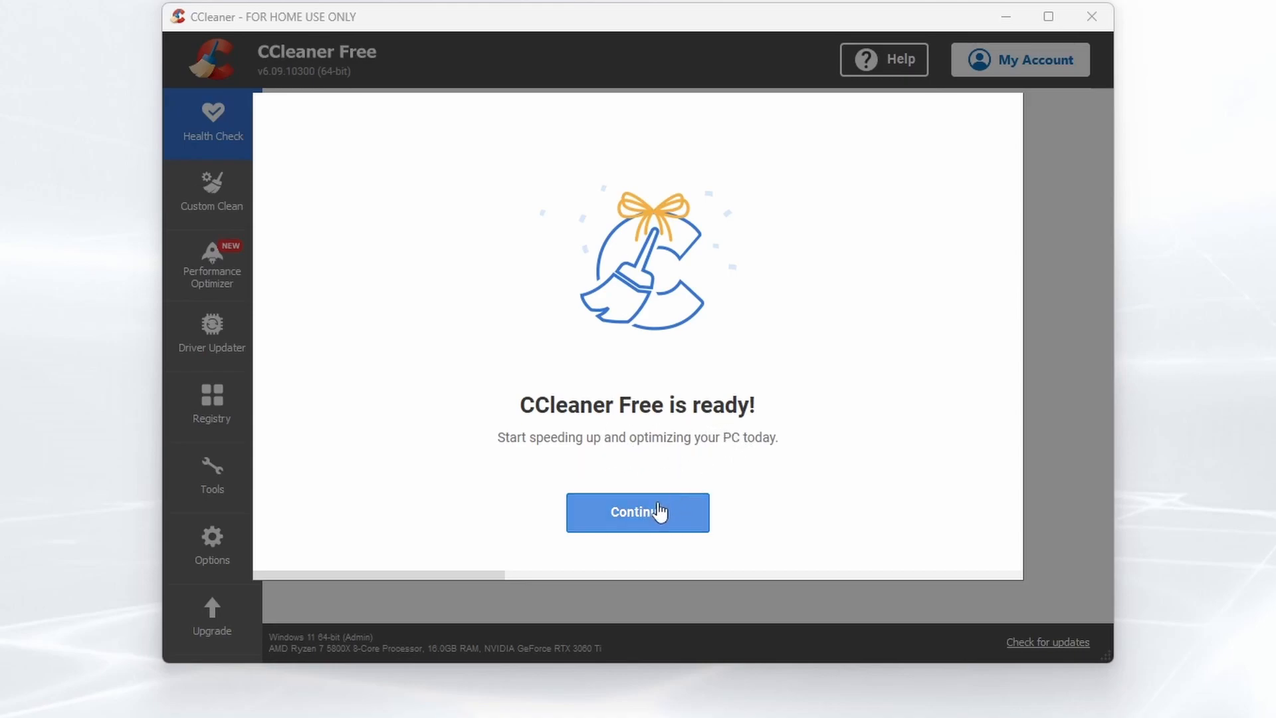
Step: Continue past the 'CCleaner Free is ready!' welcome screen
left_click(638, 513)
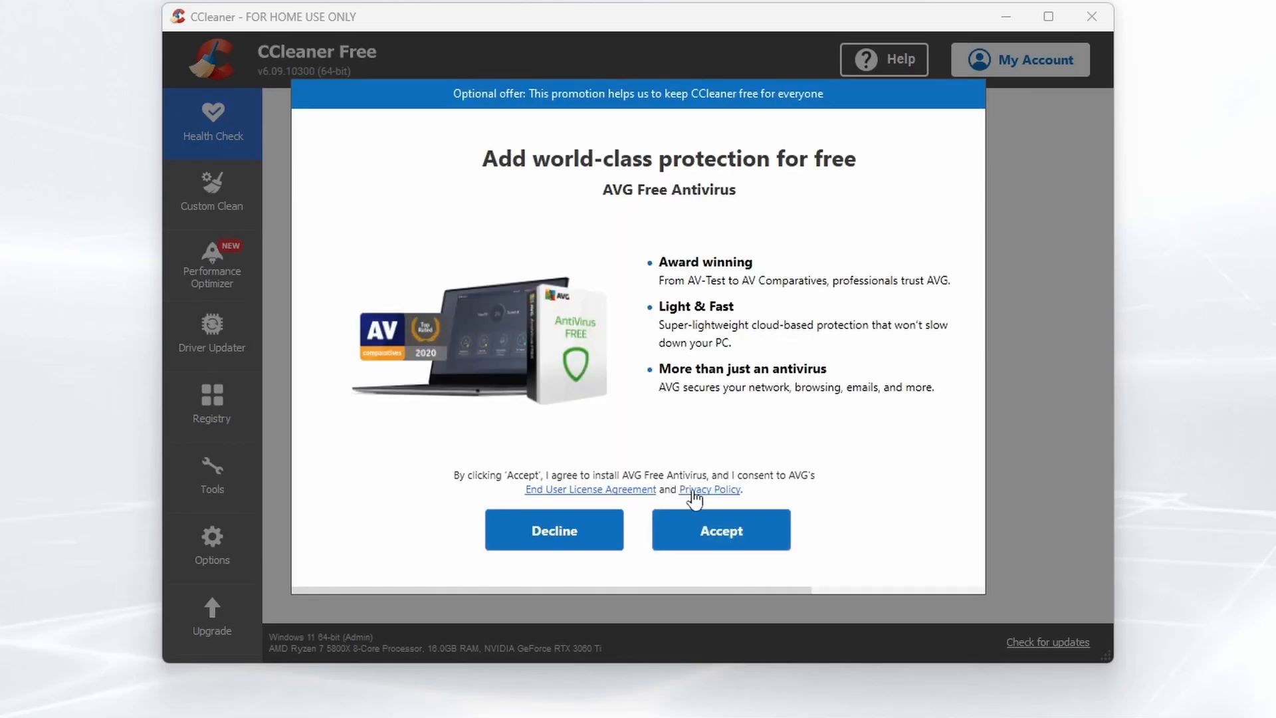
mouse_move(667, 211)
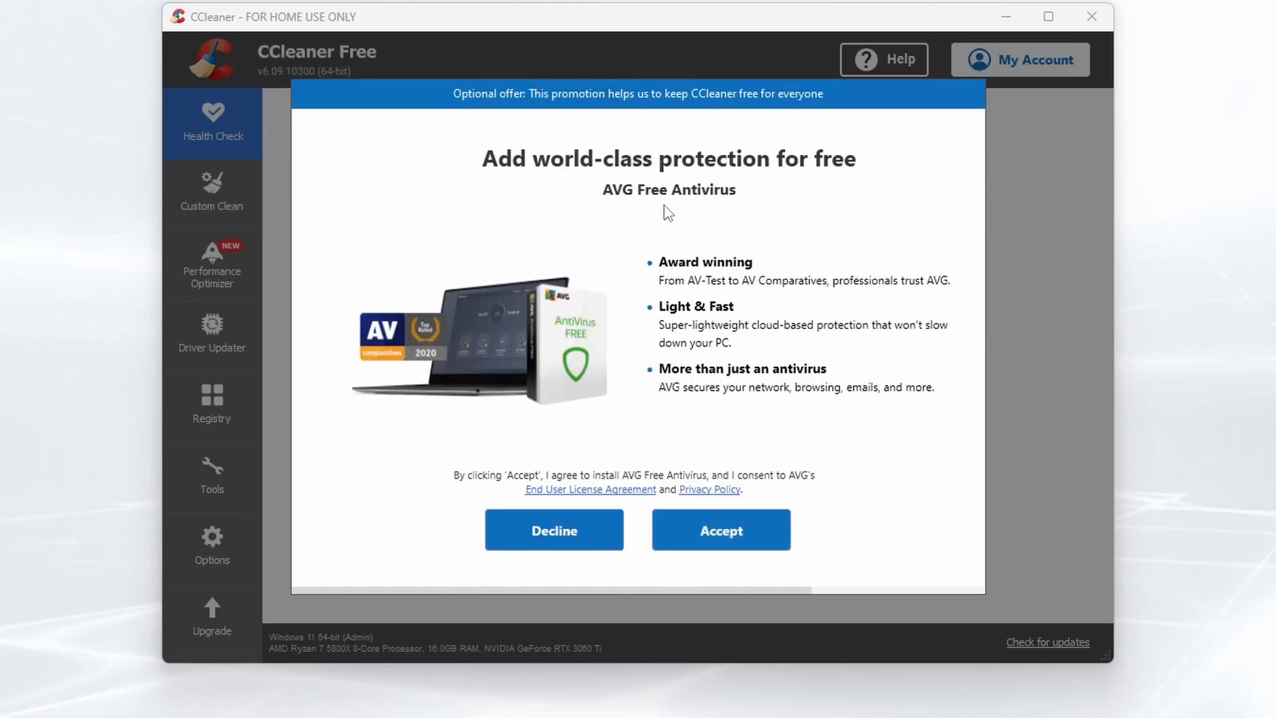
Step: Decline the AVG Free Antivirus offer
left_click(553, 529)
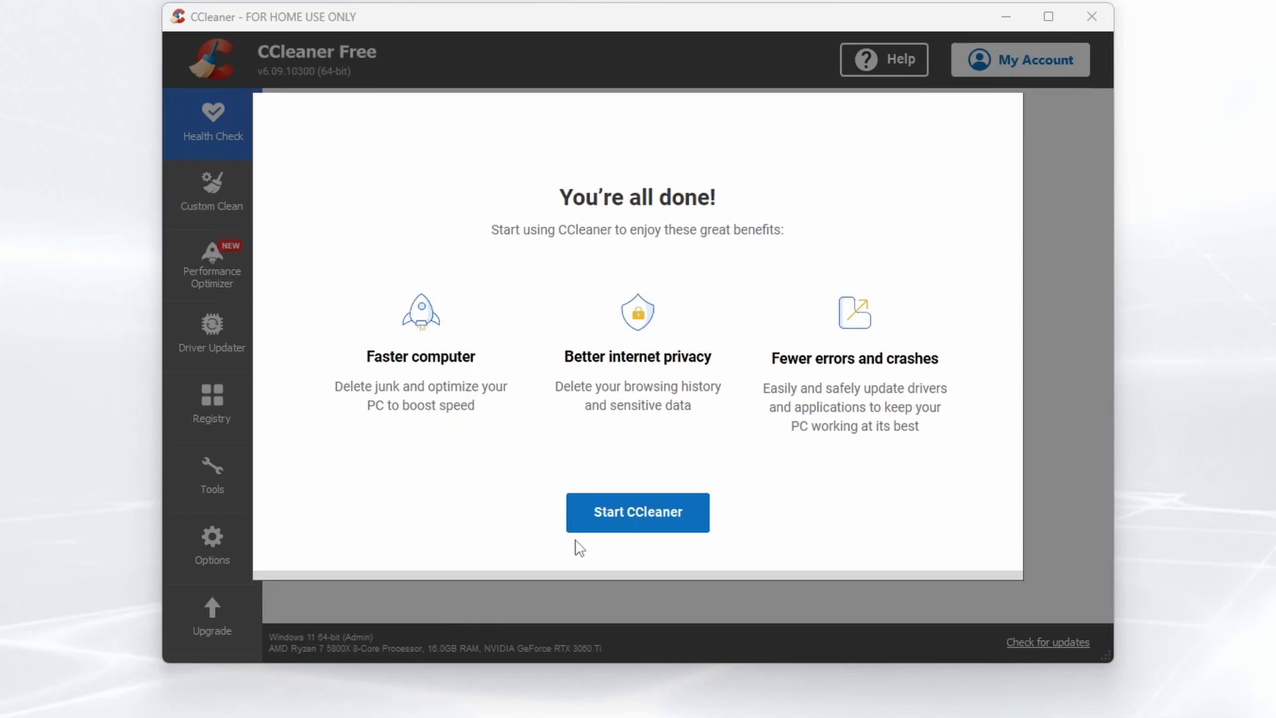
mouse_move(403, 404)
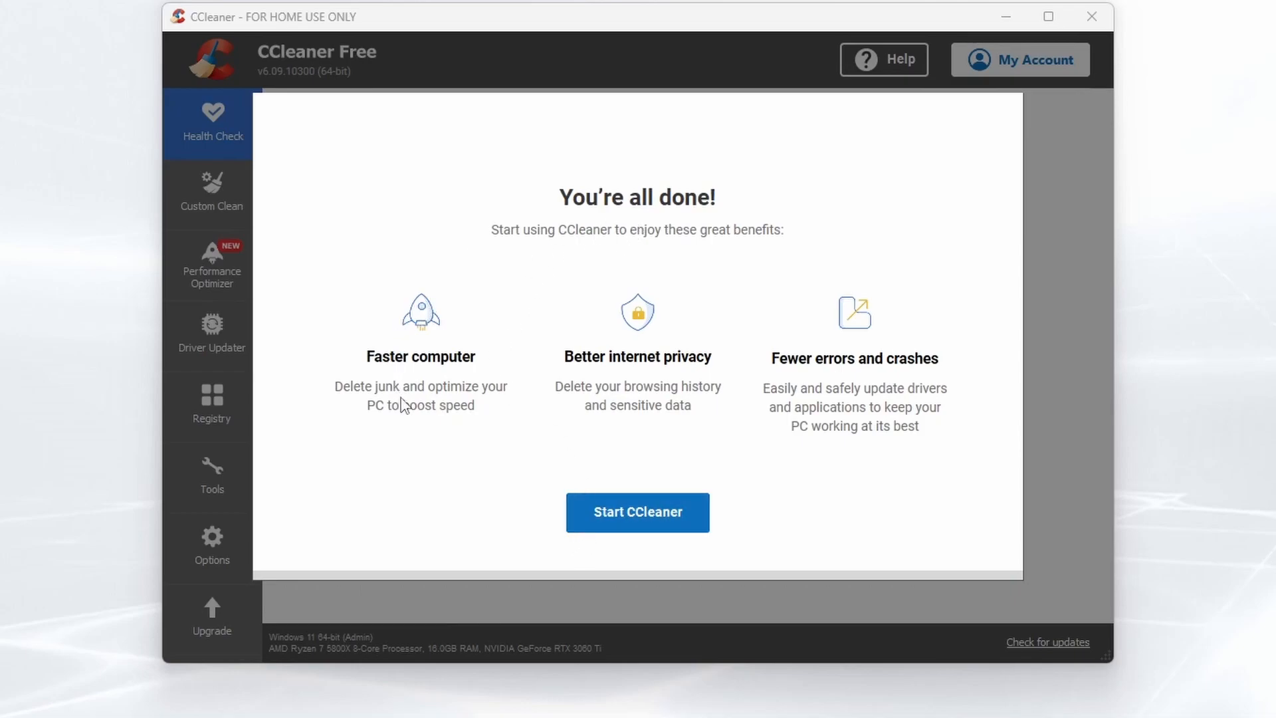
mouse_move(410, 433)
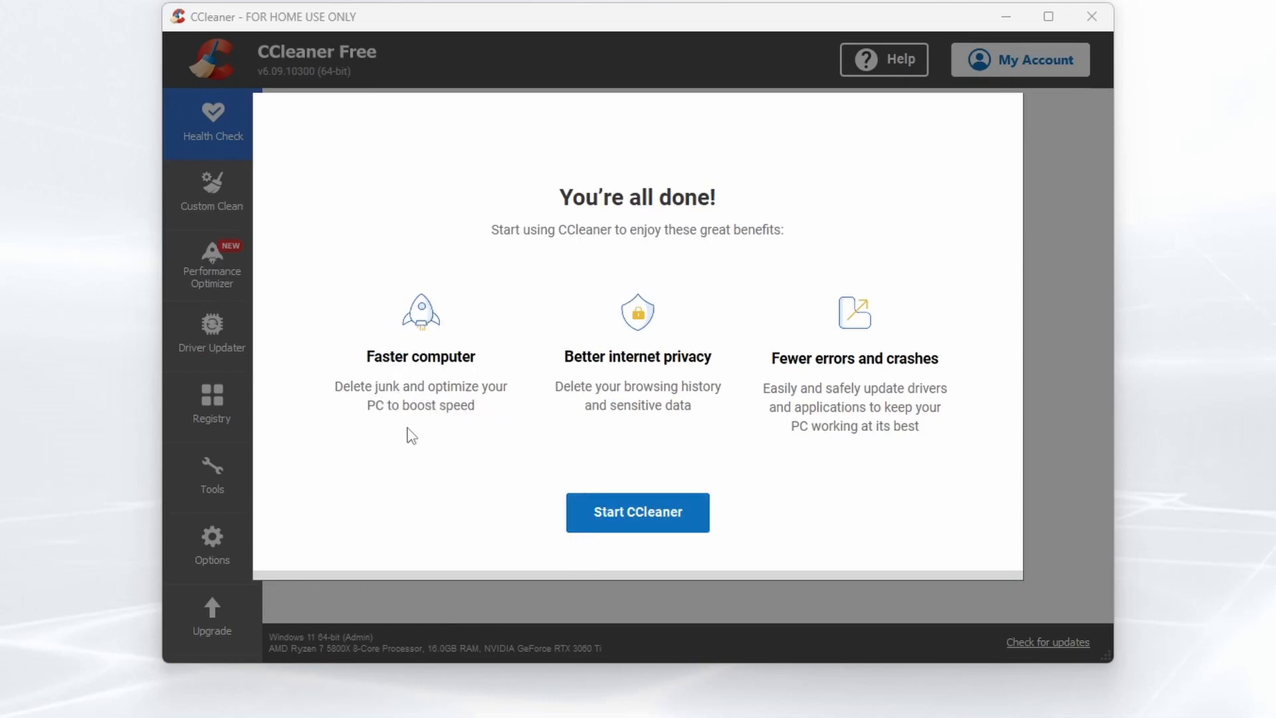
mouse_move(594, 404)
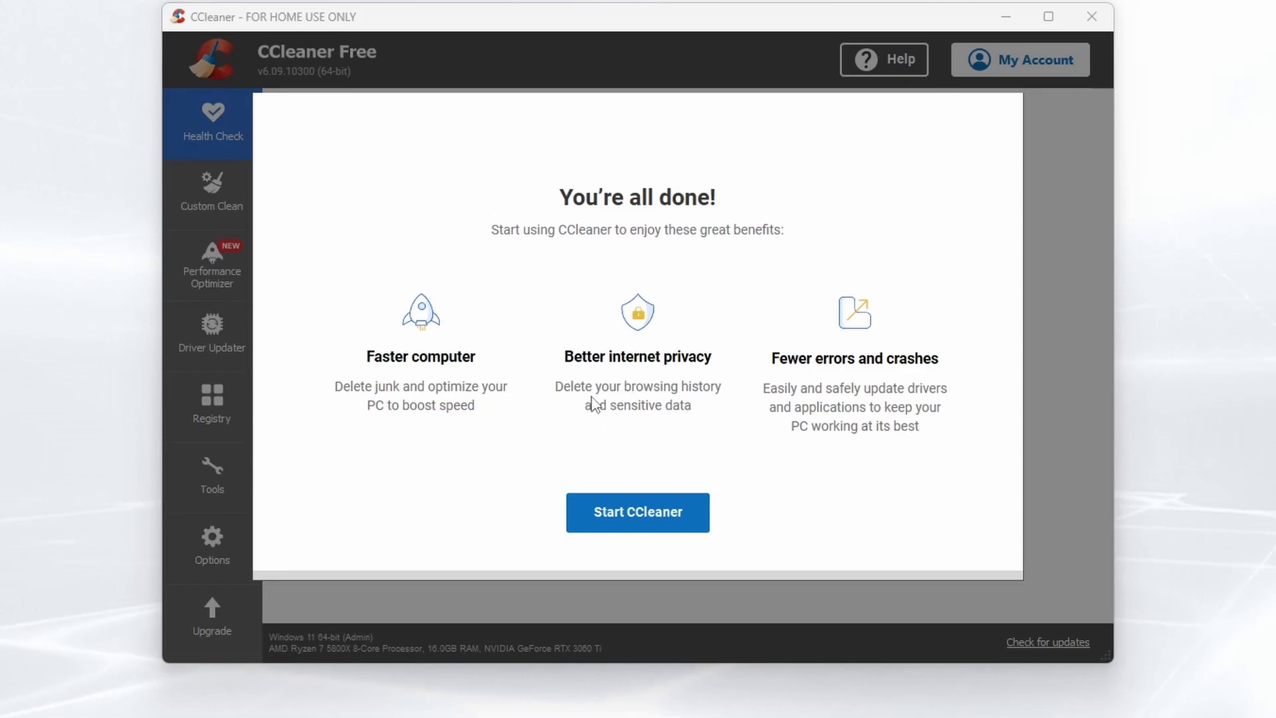
mouse_move(858, 383)
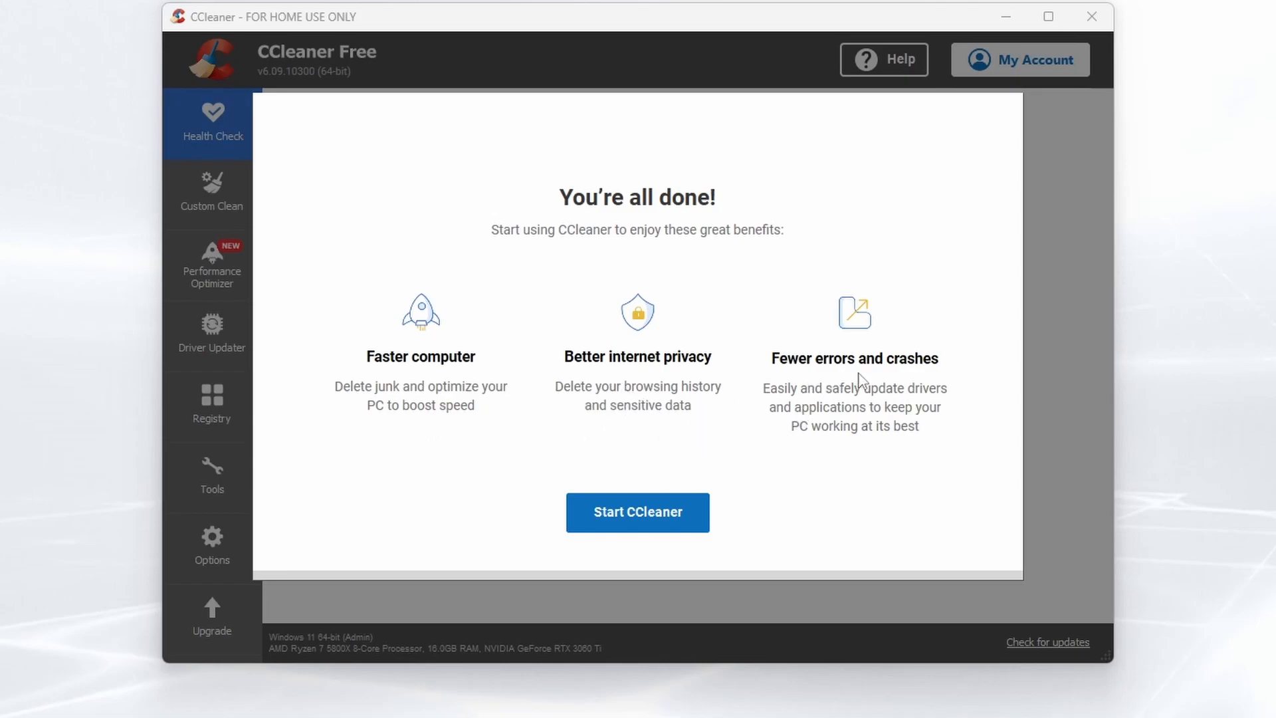
mouse_move(915, 412)
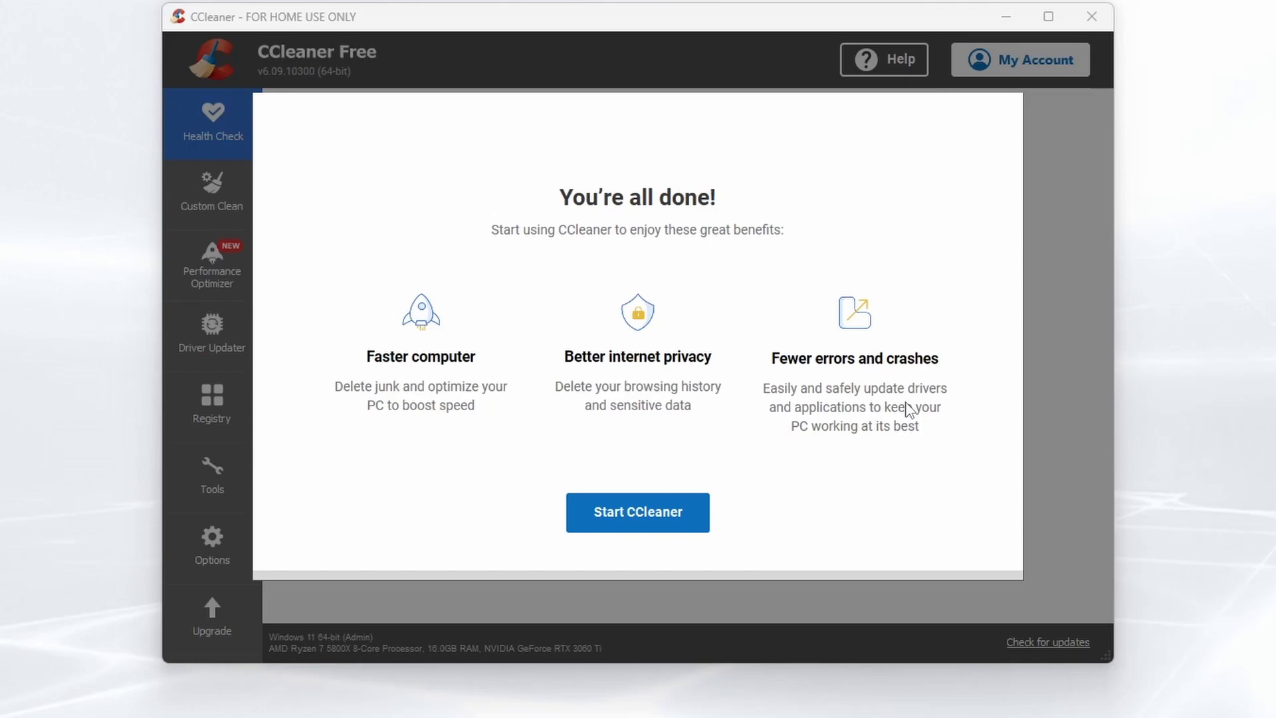
mouse_move(816, 466)
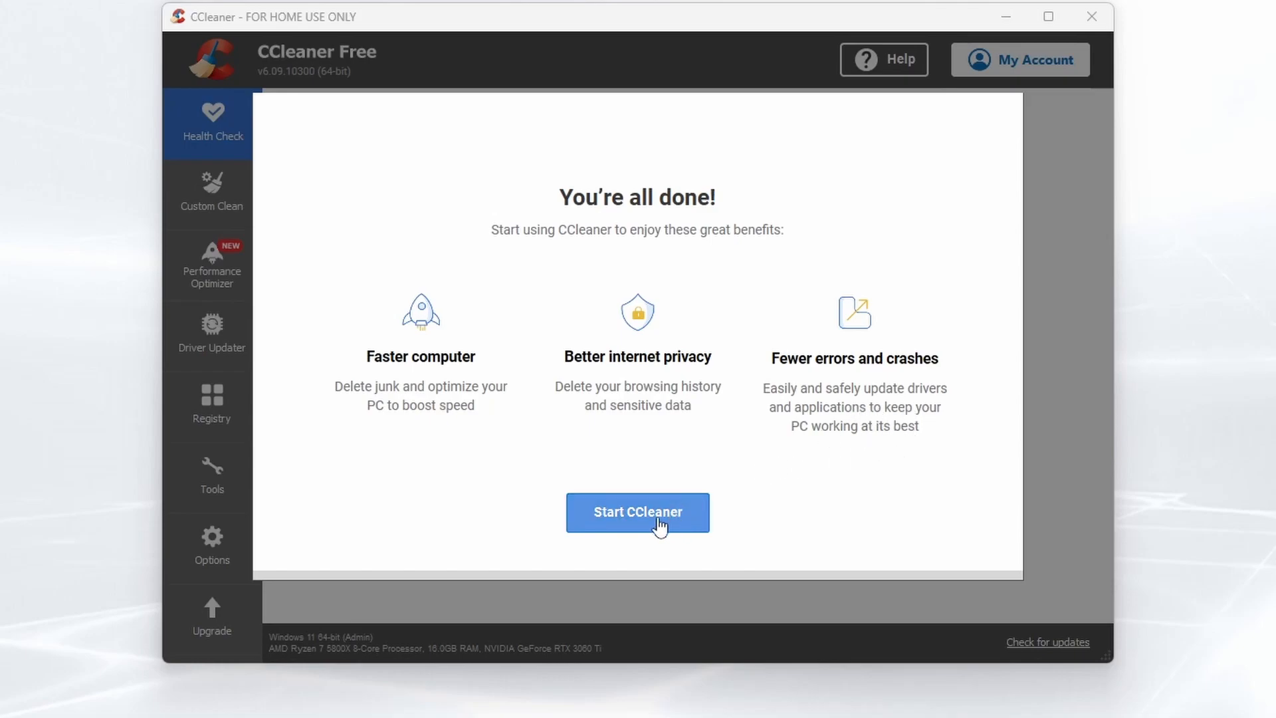
Step: Leave the onboarding, enter Custom Clean and scroll its Windows items down to Windows Downloads
left_click(638, 513)
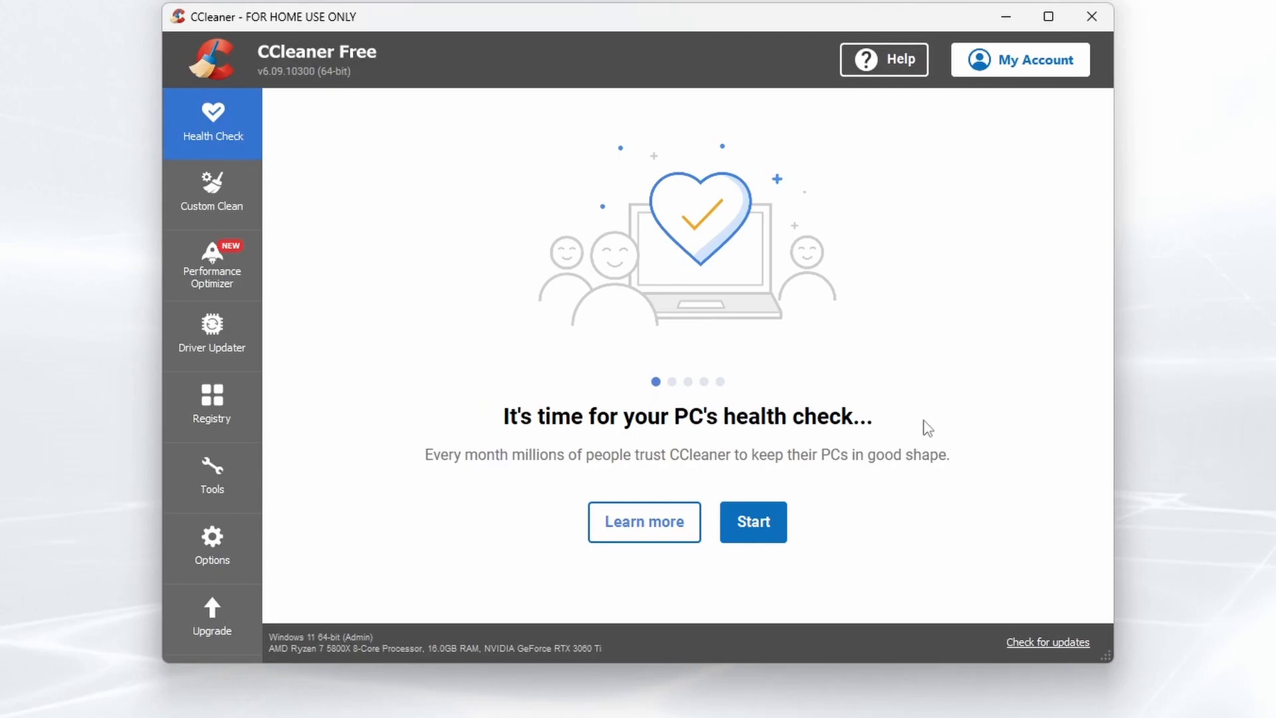
mouse_move(437, 202)
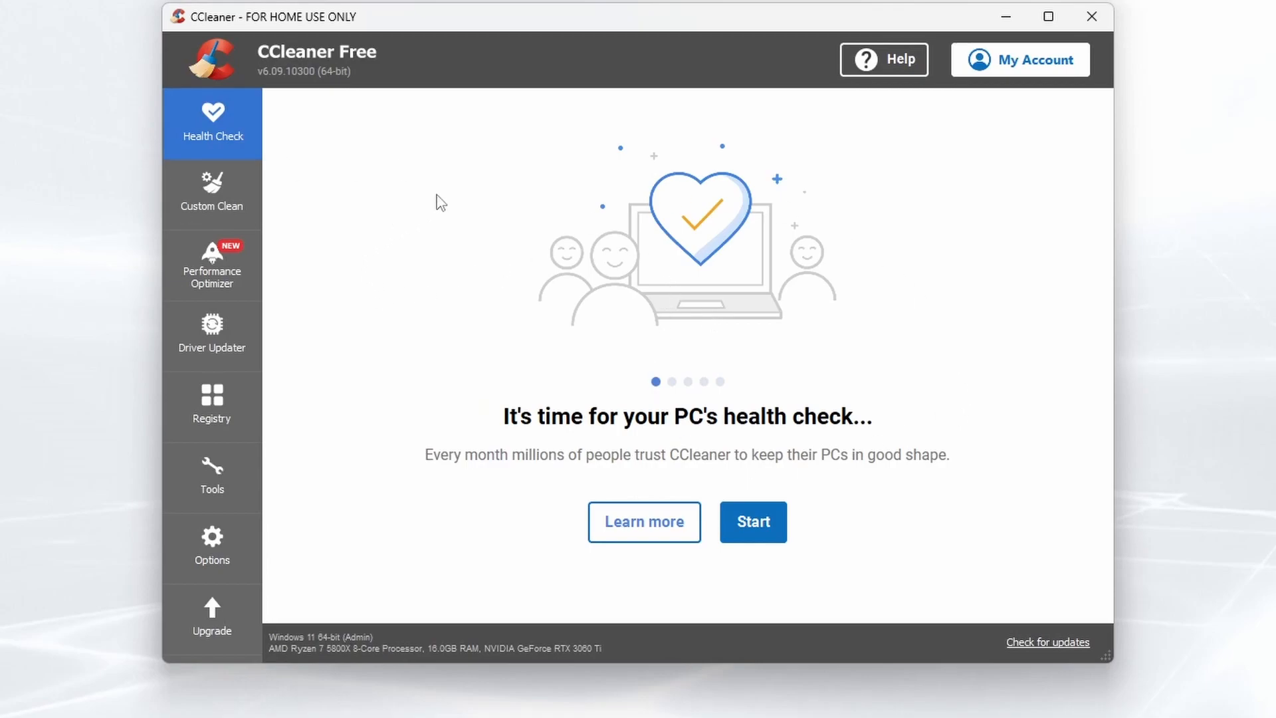
mouse_move(531, 273)
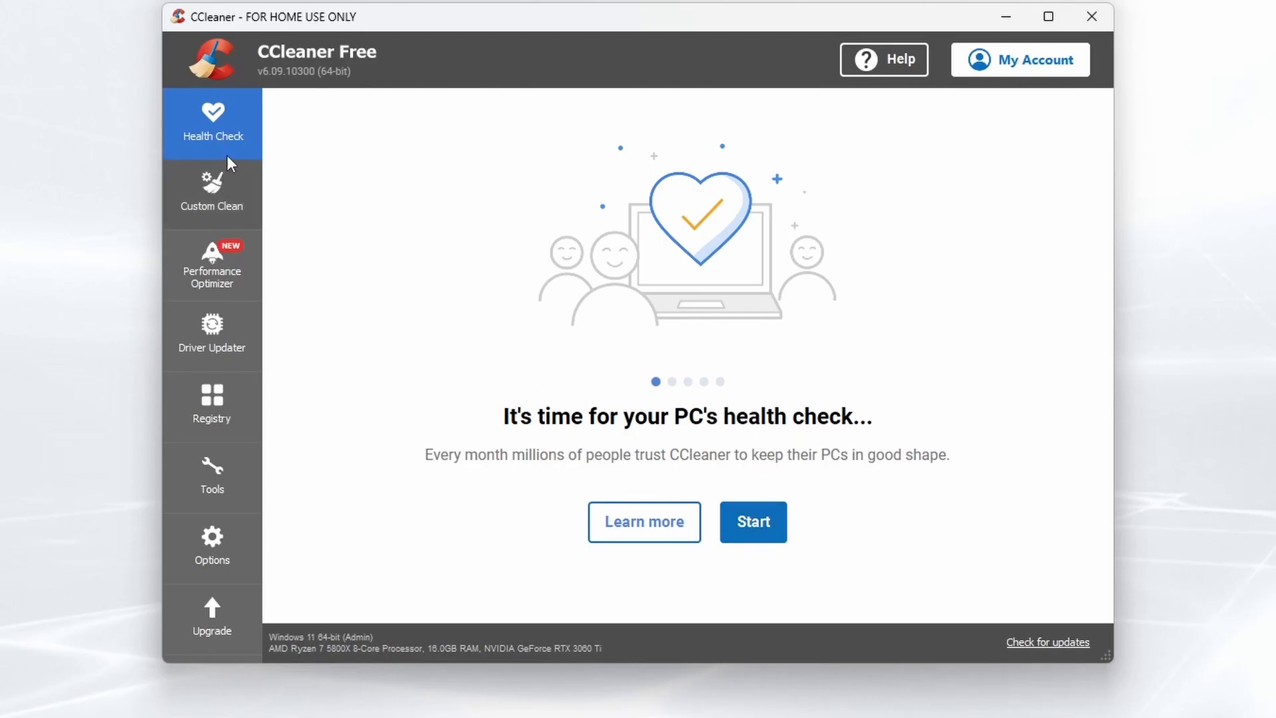
mouse_move(215, 213)
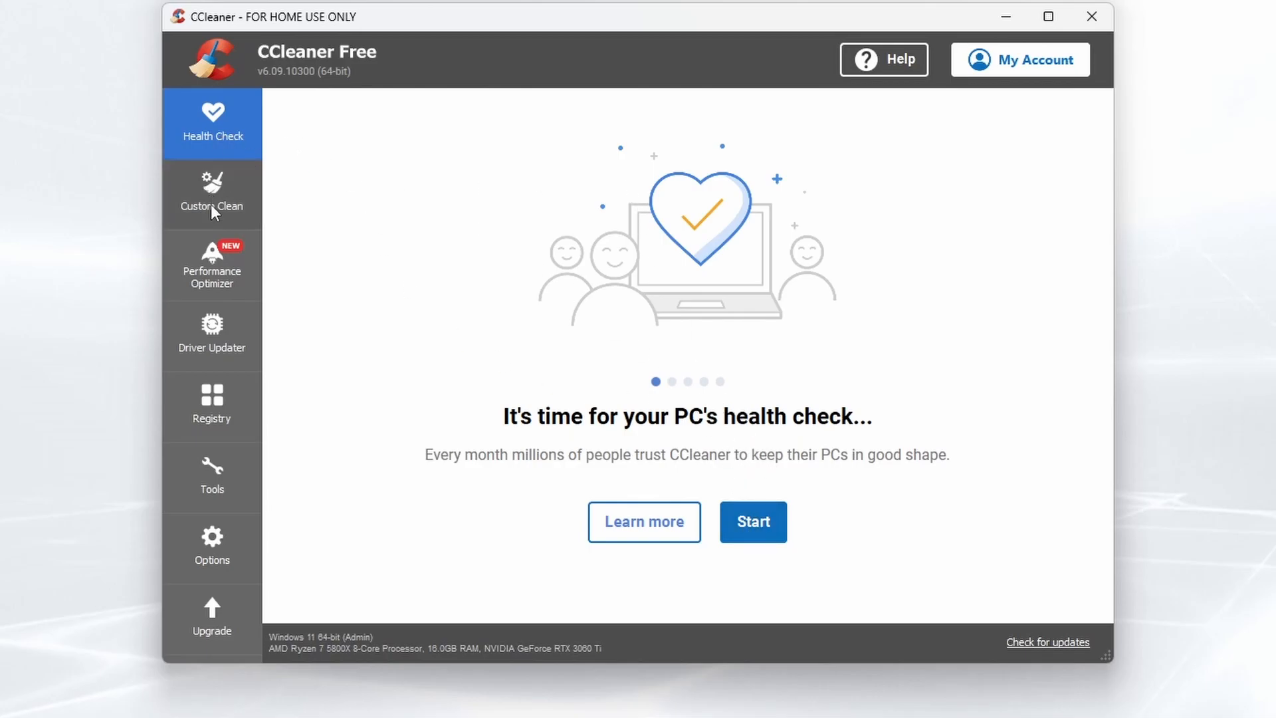
left_click(212, 194)
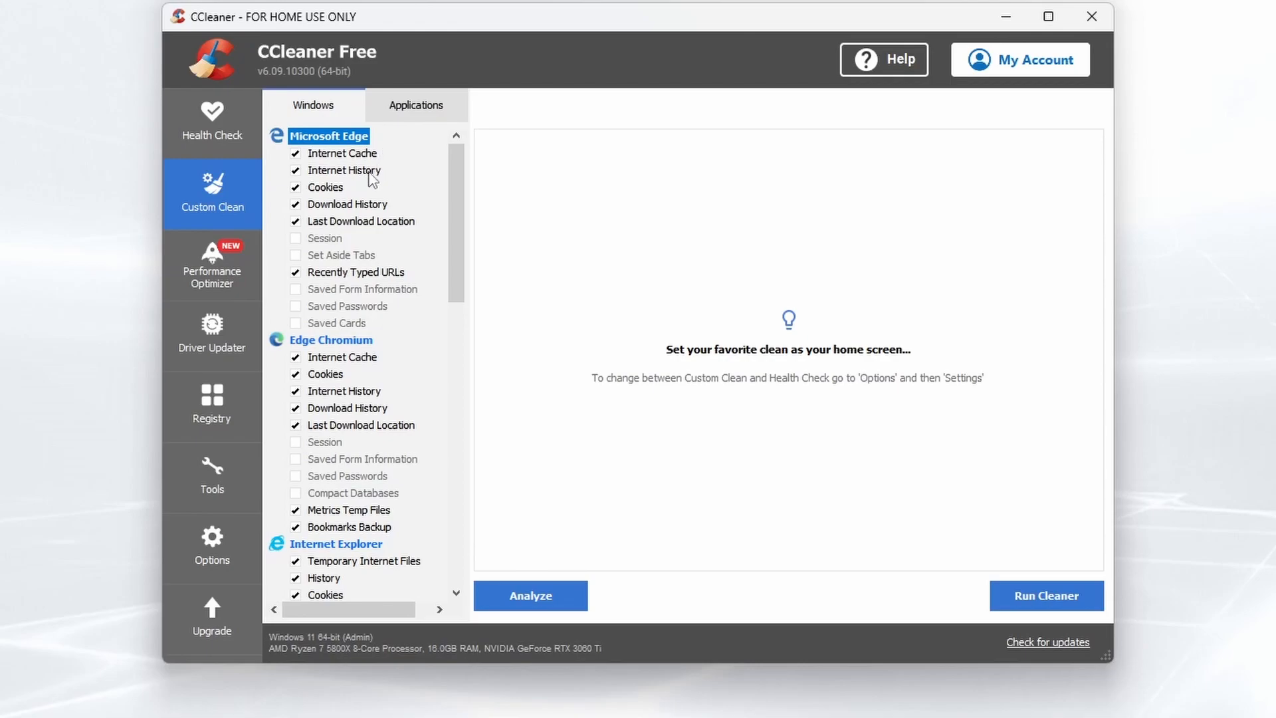
scroll("down", 3)
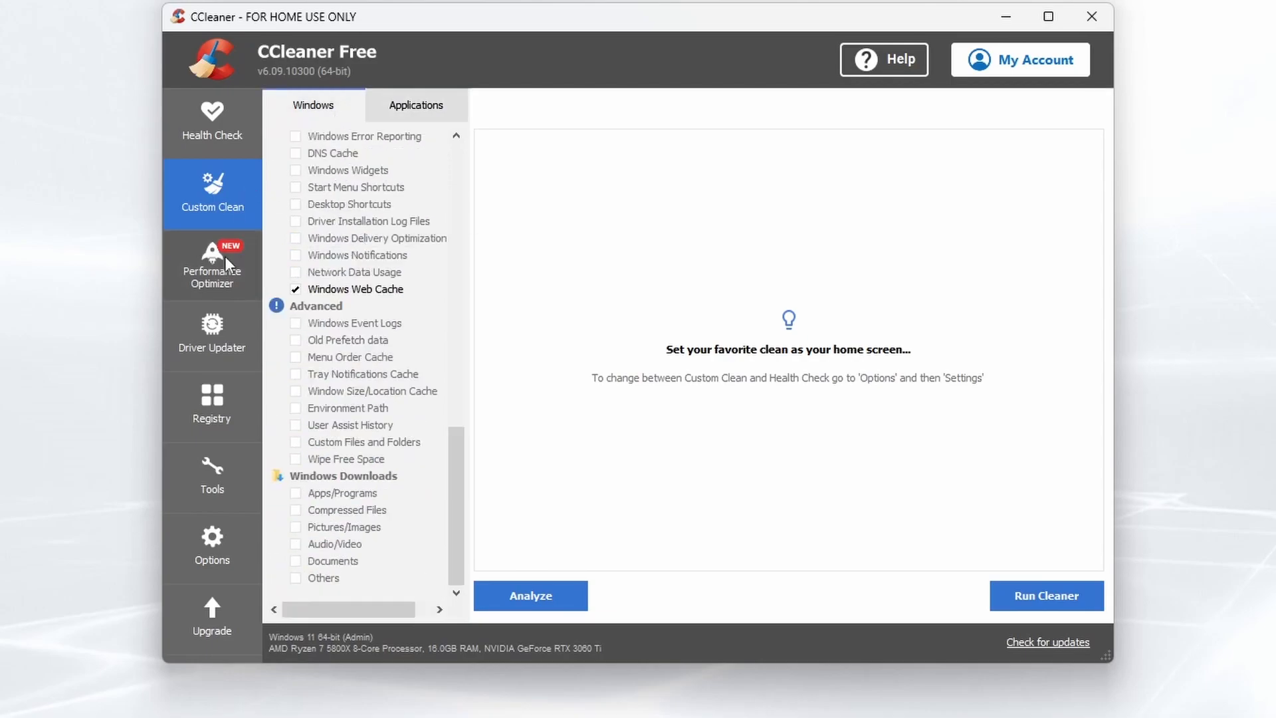
Step: Visit Performance Optimizer and Driver Updater, then show the Registry cleaner's issue categories
left_click(213, 267)
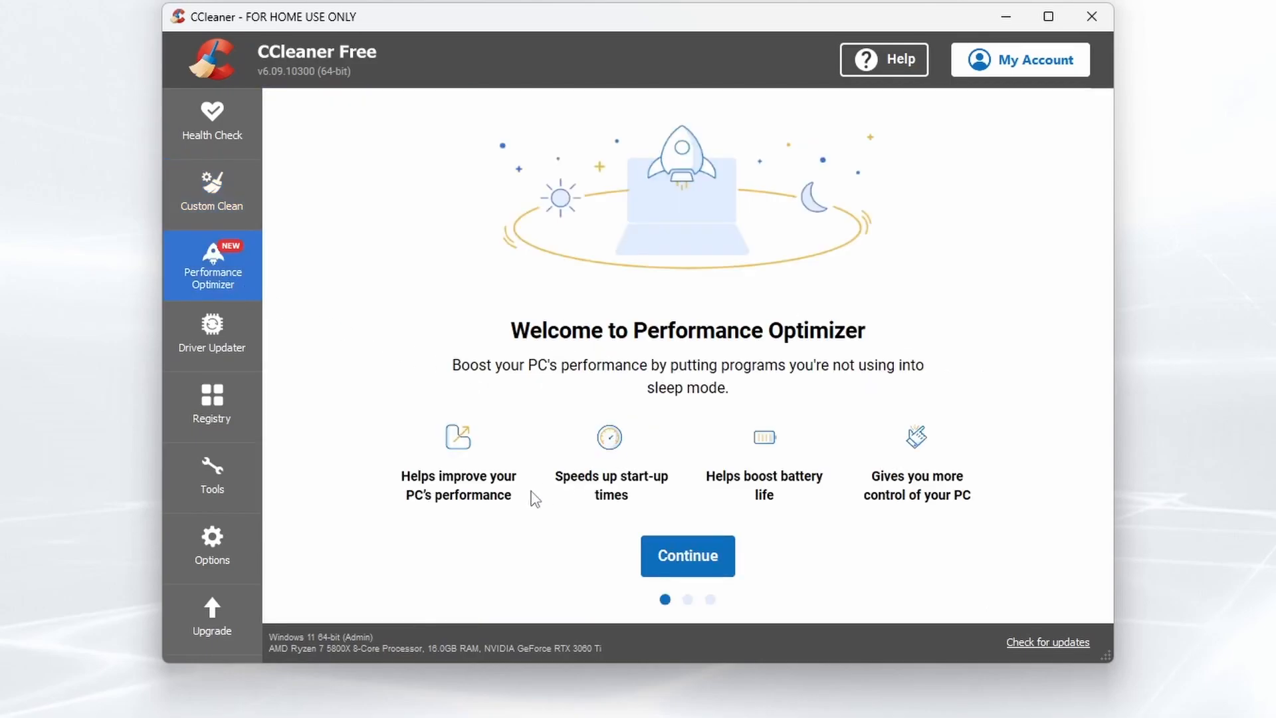
mouse_move(346, 431)
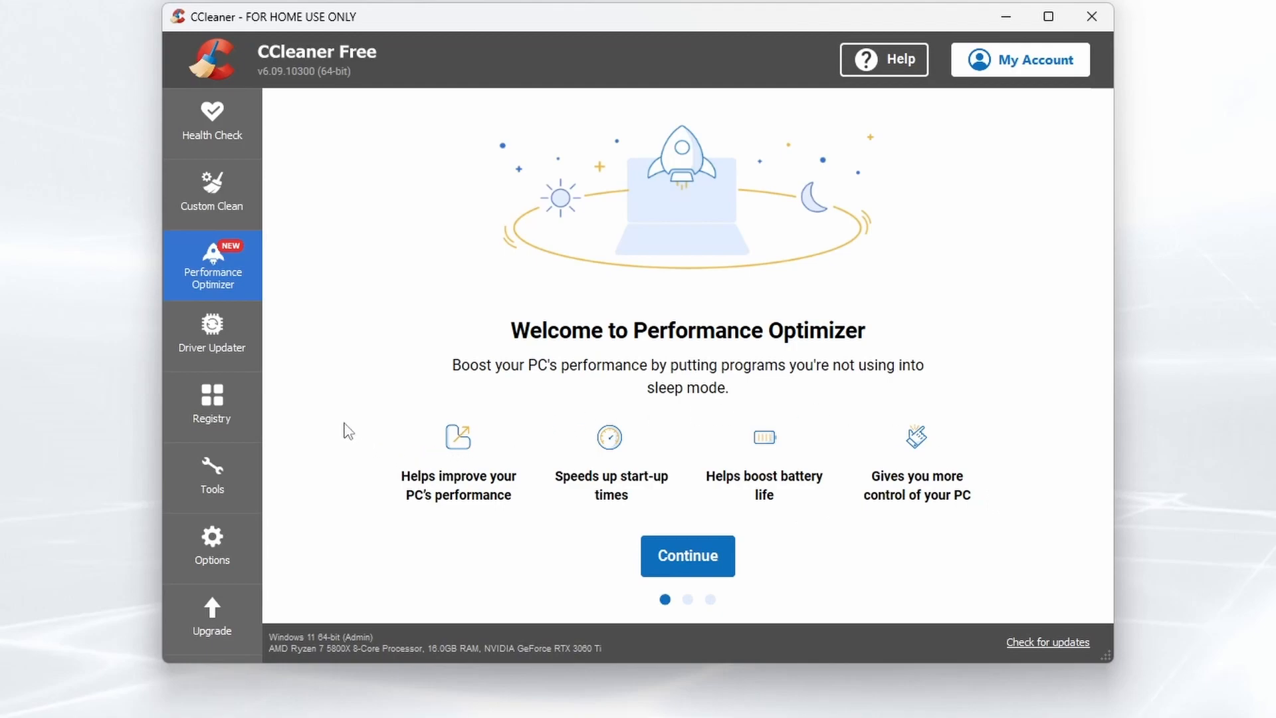
mouse_move(499, 462)
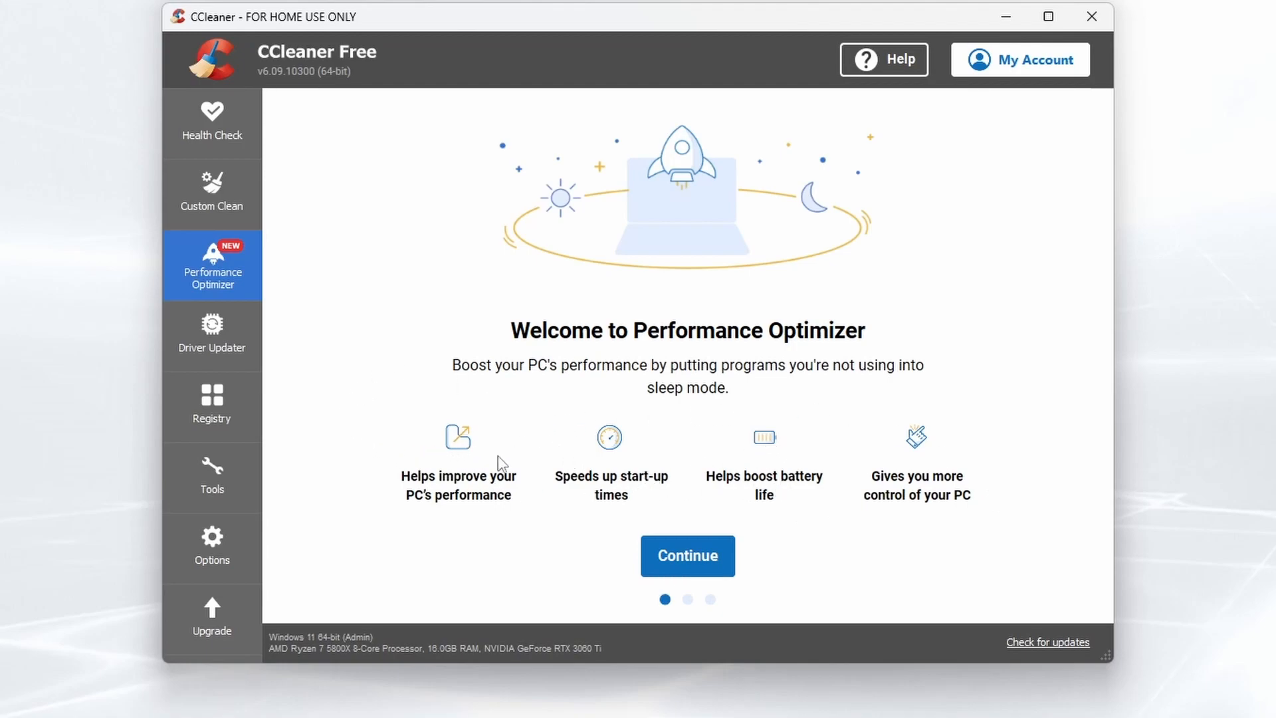
mouse_move(768, 506)
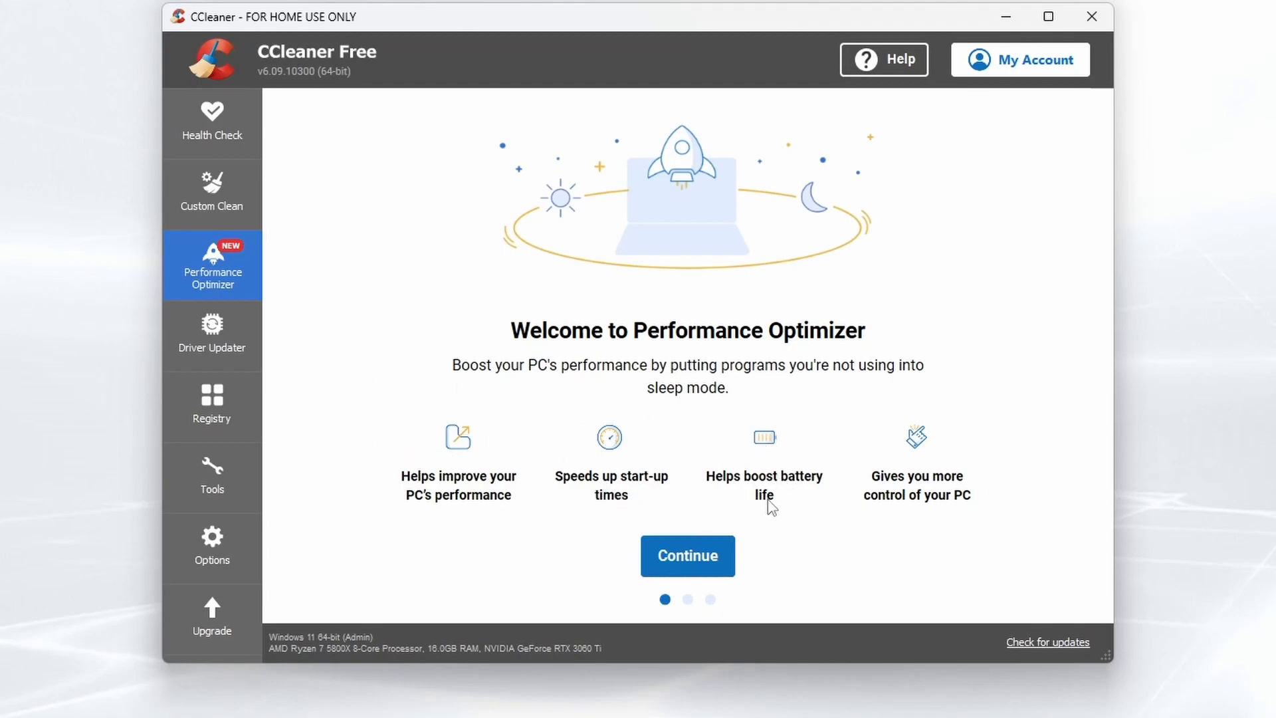
mouse_move(756, 511)
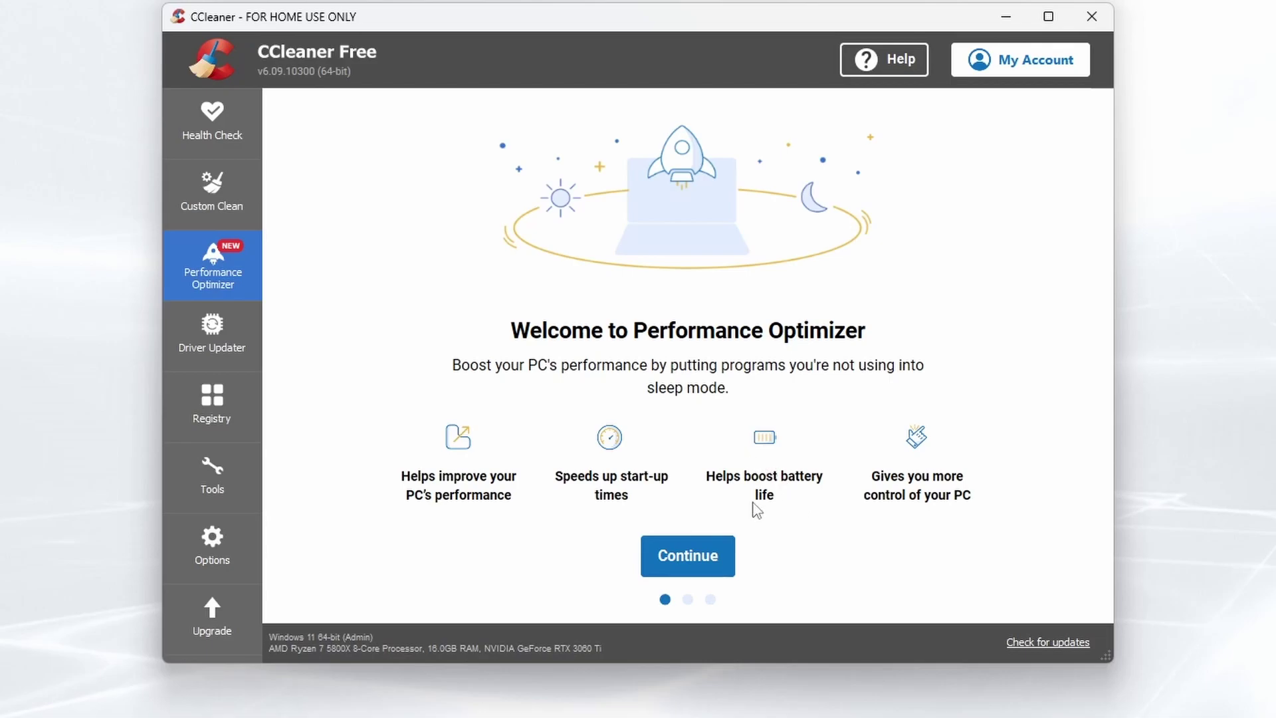
mouse_move(233, 352)
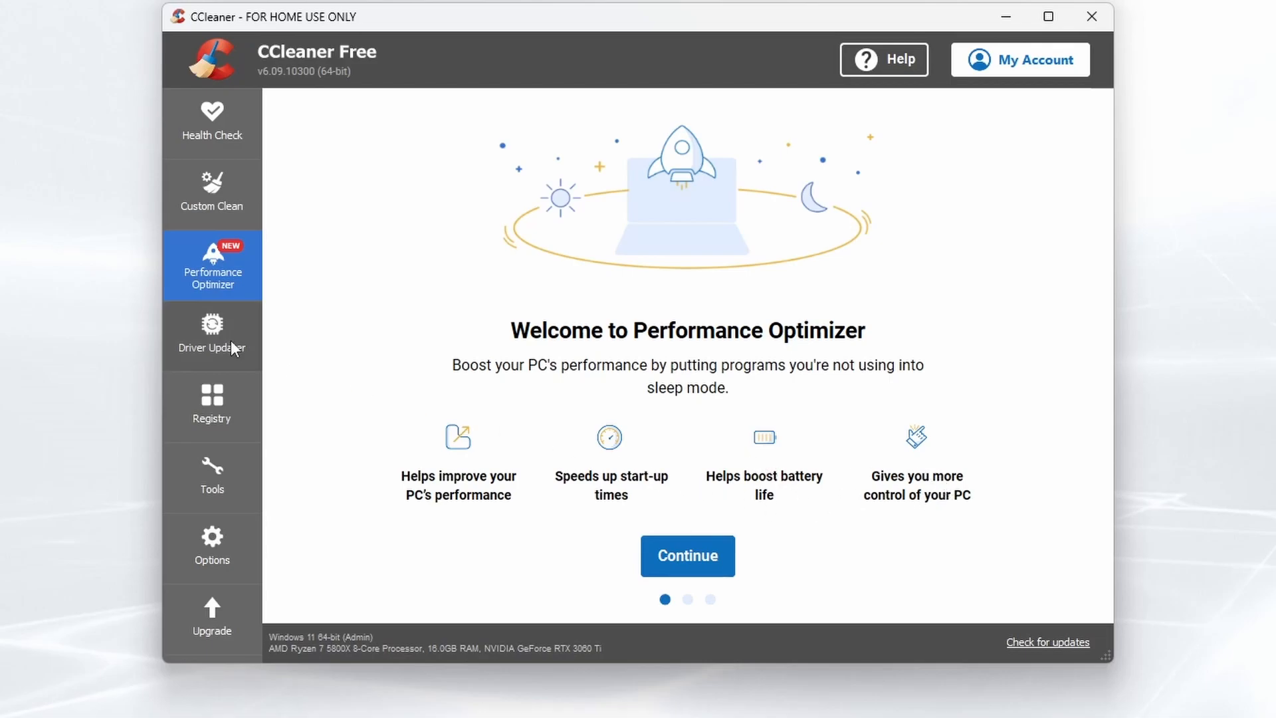
left_click(212, 334)
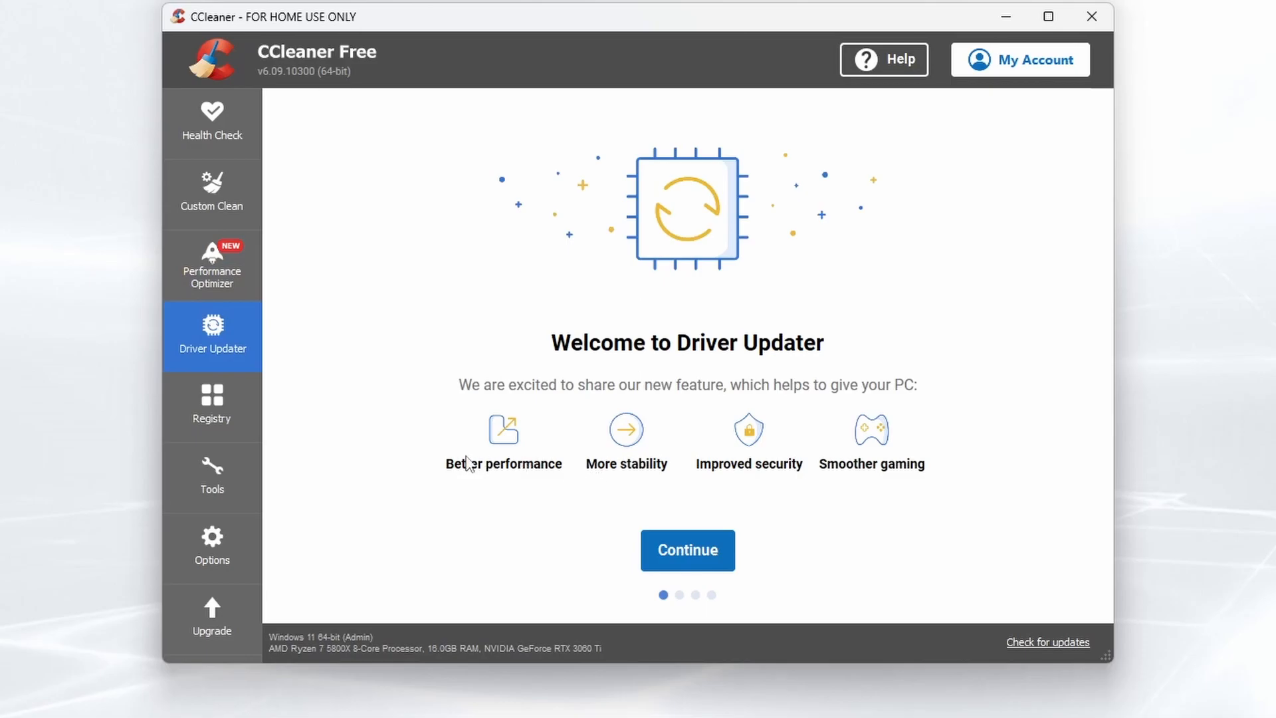
mouse_move(465, 298)
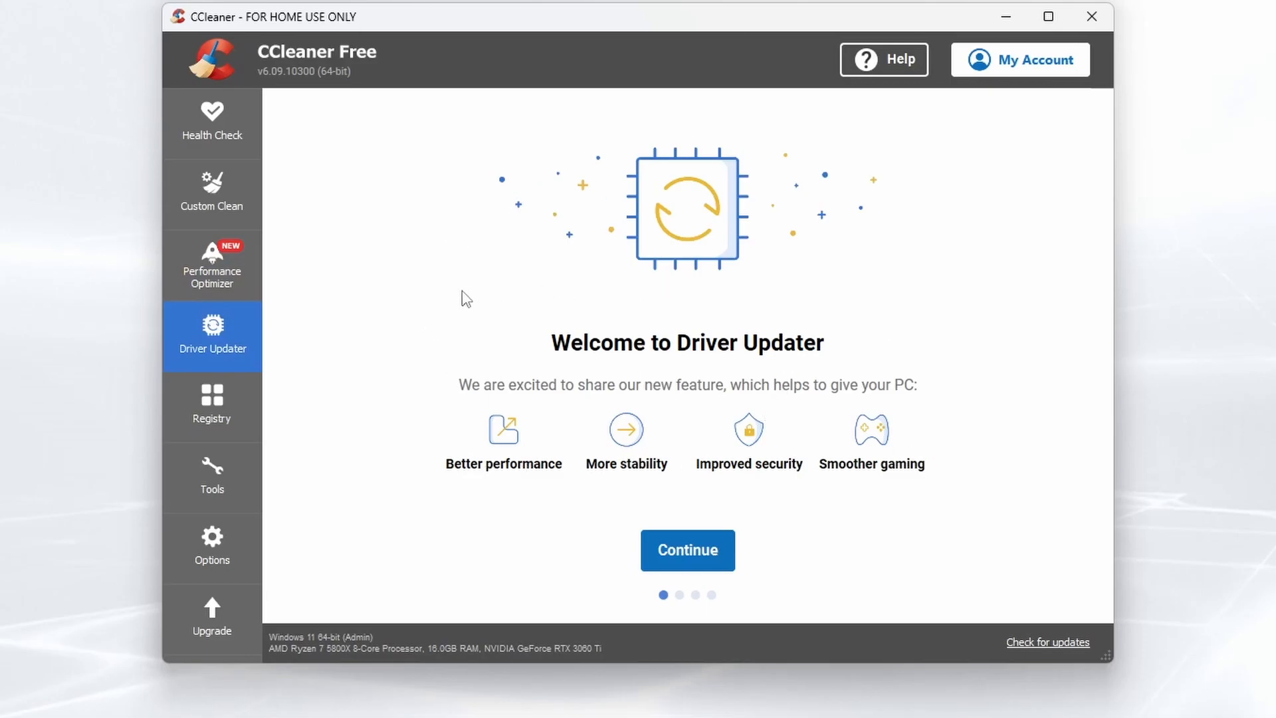
left_click(213, 406)
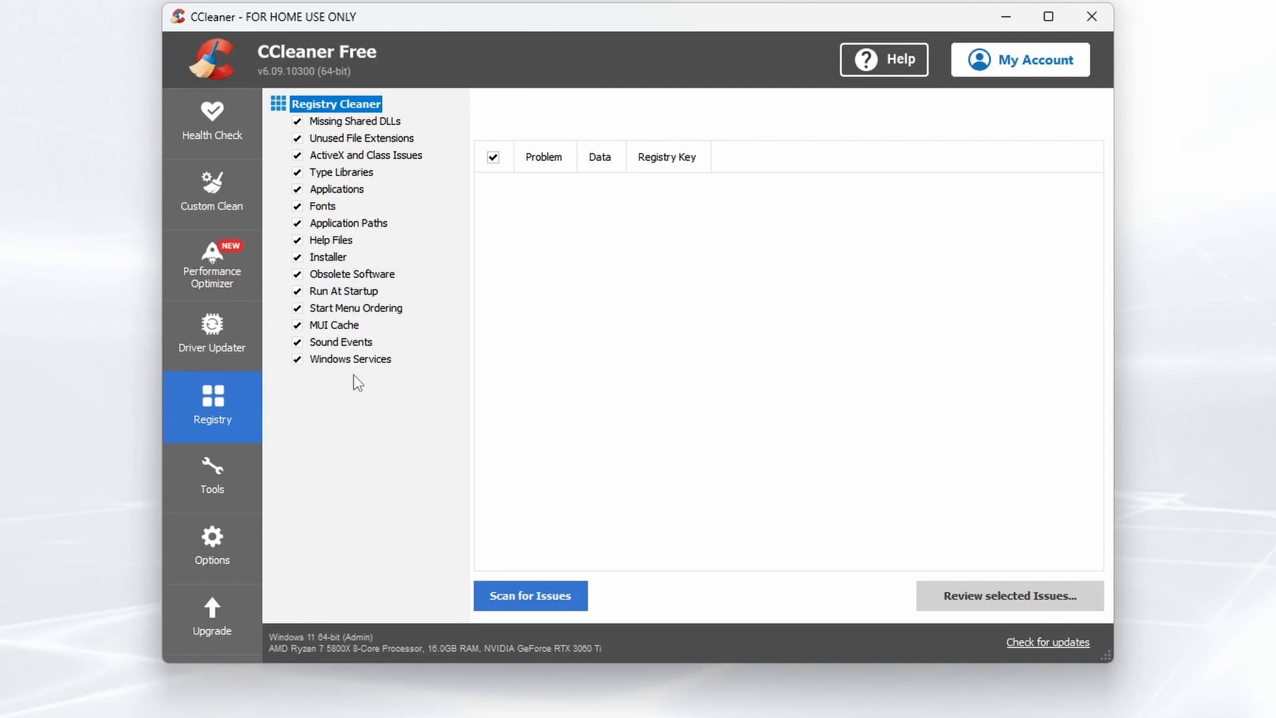
mouse_move(359, 175)
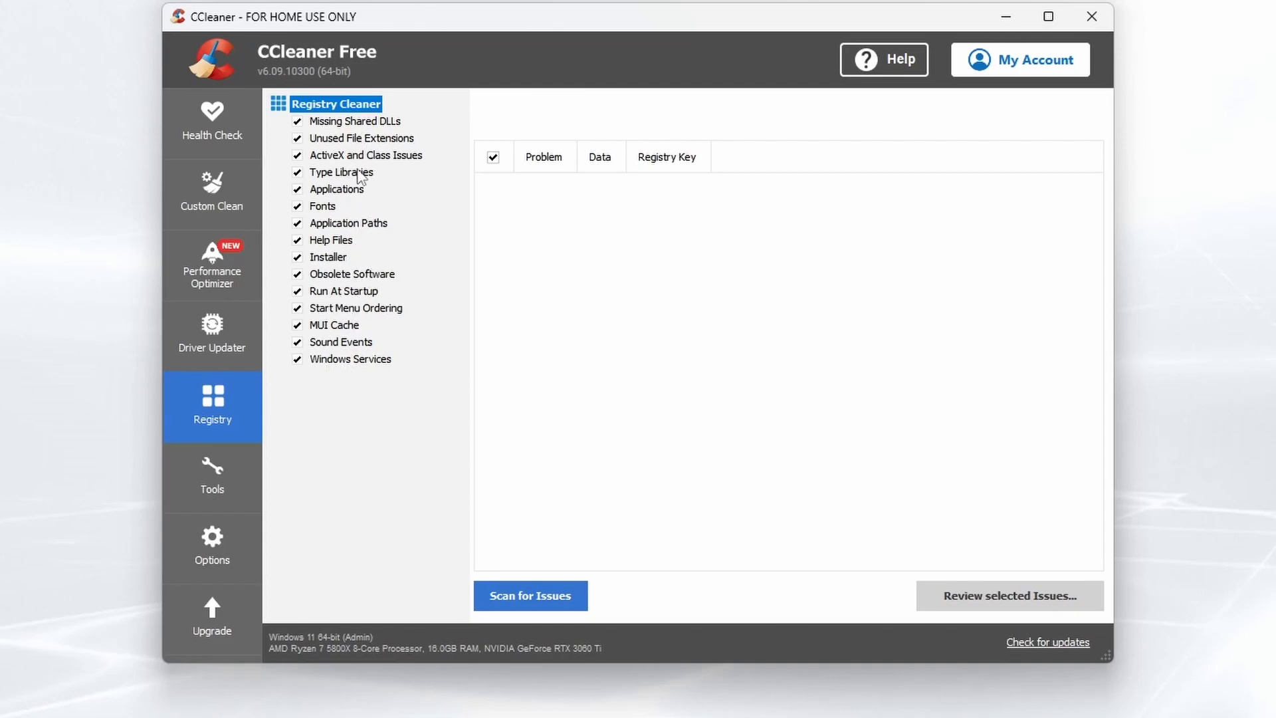
mouse_move(276, 454)
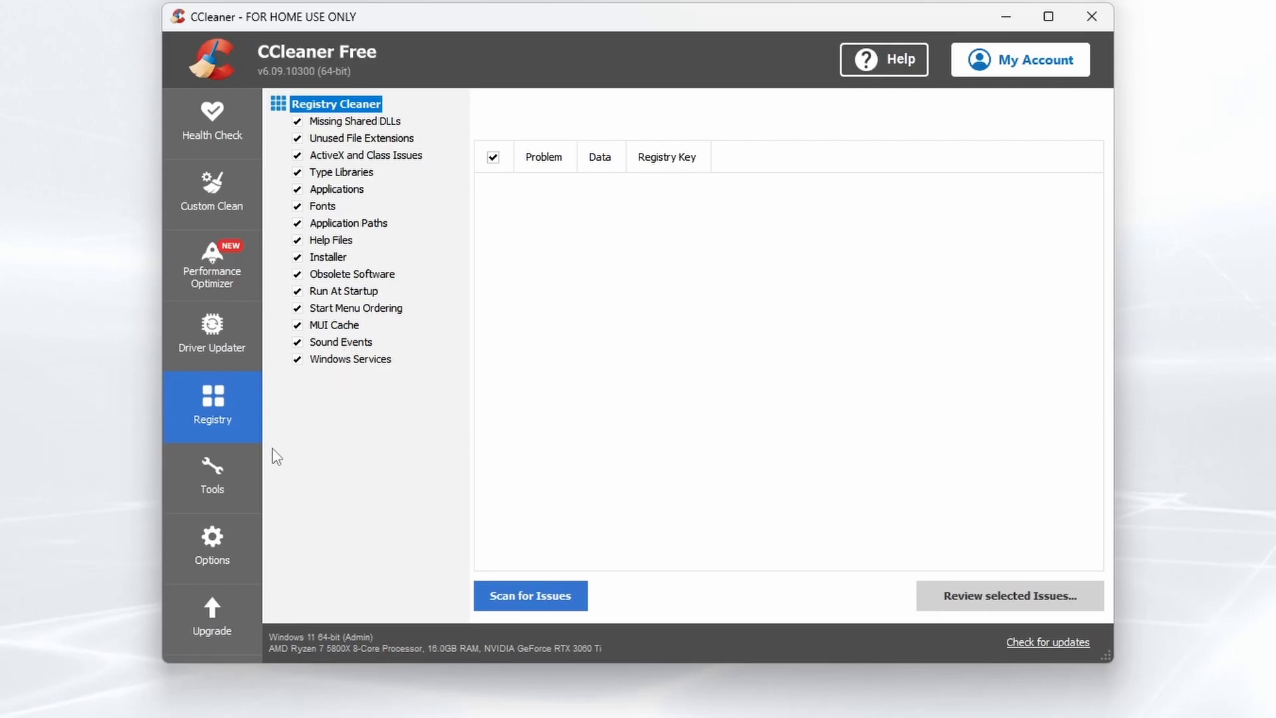
Step: Step through Tools: Uninstall, Software Updater, Disk Analyzer, Duplicate Finder, System Restore and Drive Wiper
left_click(212, 477)
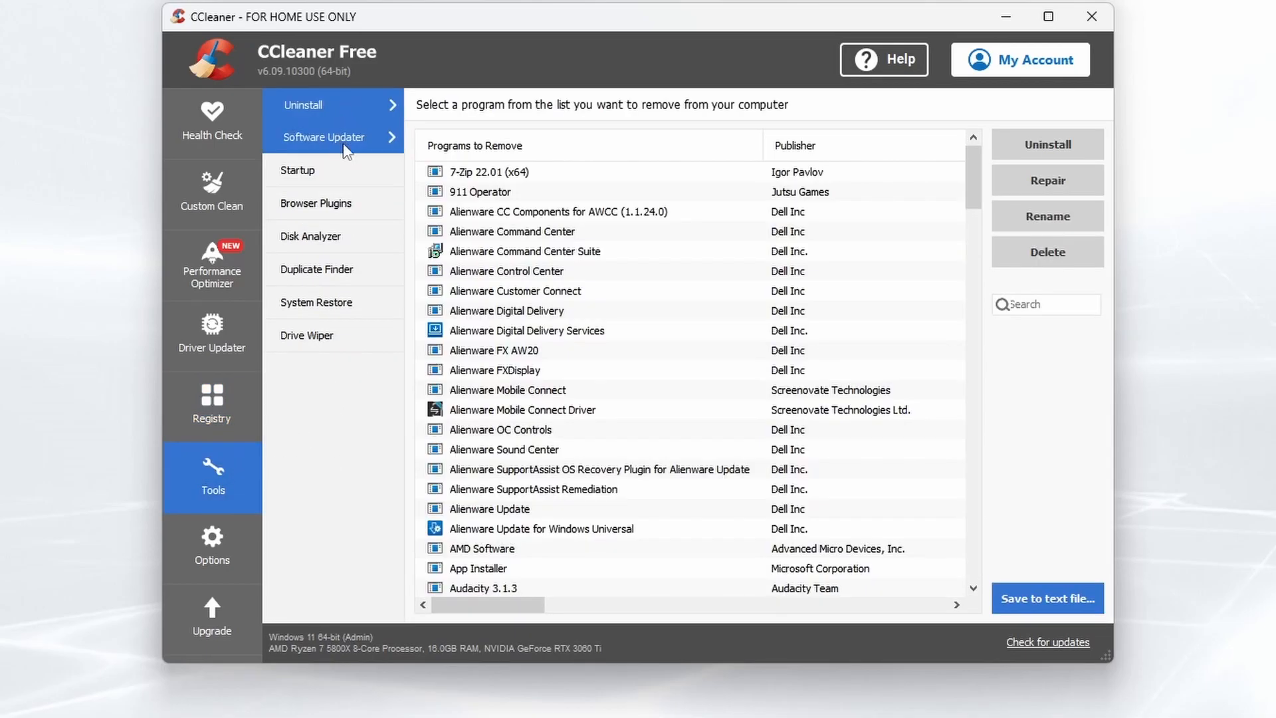
left_click(322, 137)
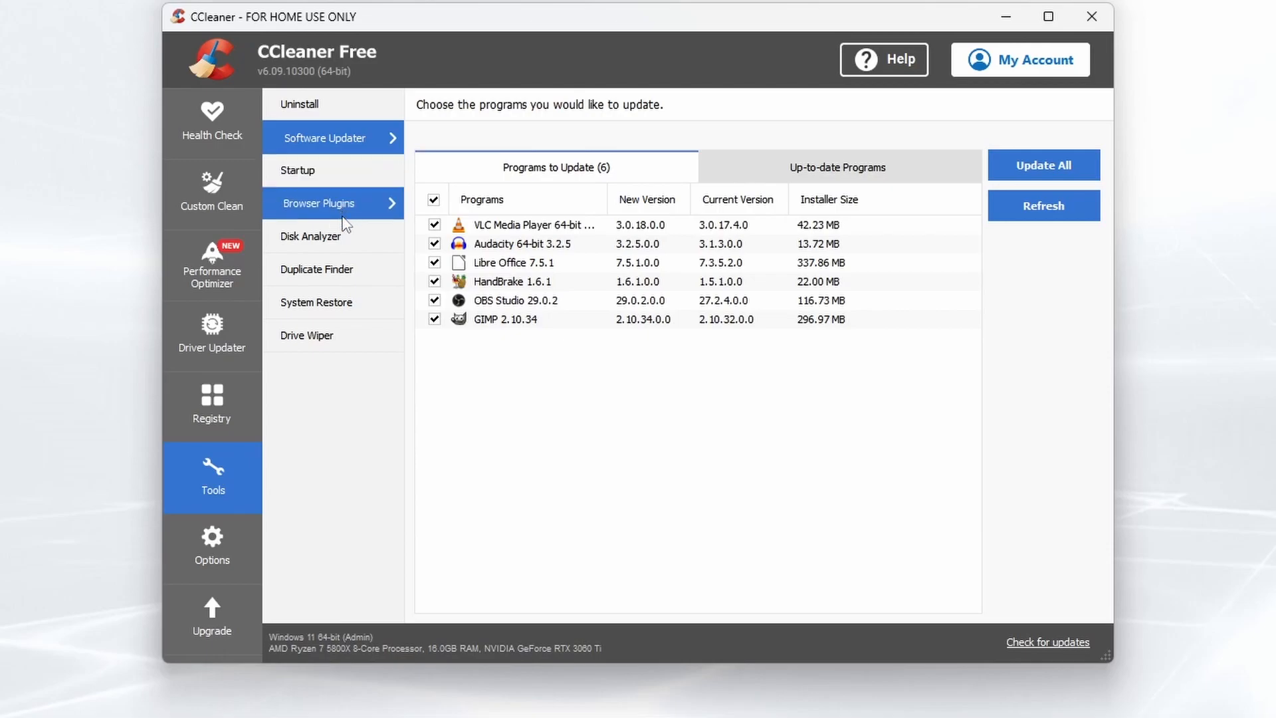
left_click(314, 236)
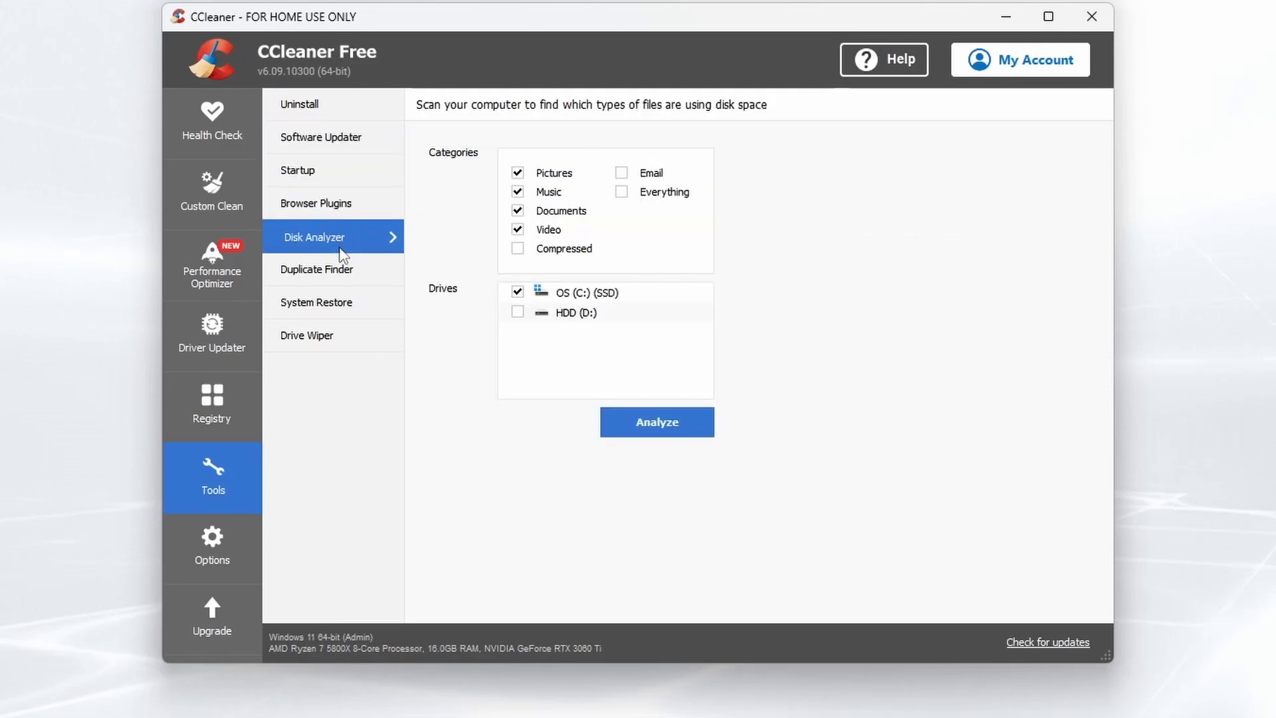
left_click(316, 269)
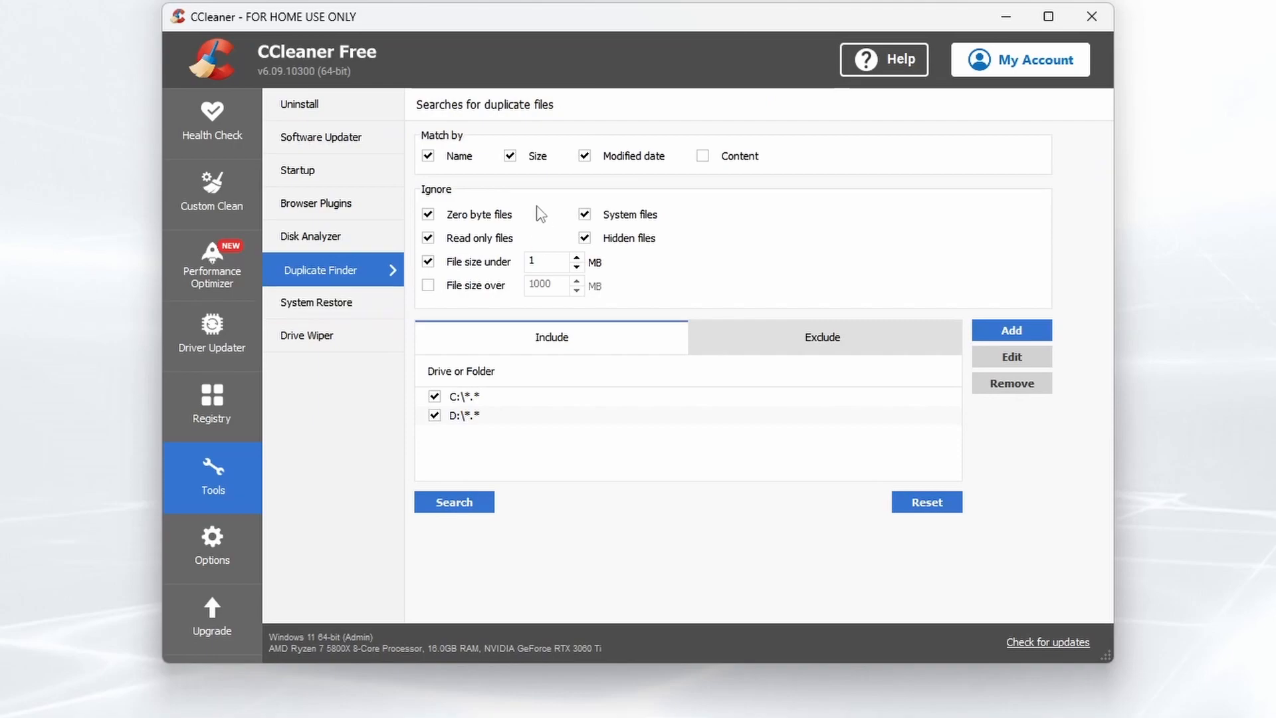
mouse_move(619, 261)
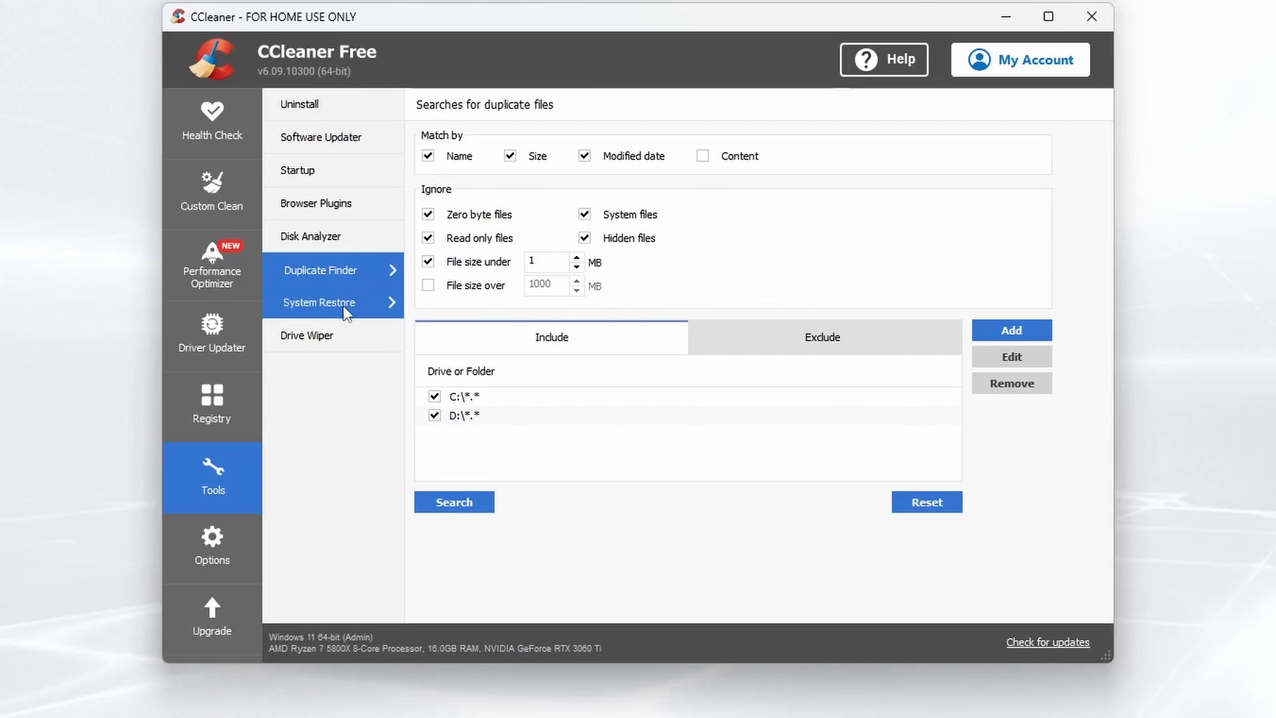
left_click(319, 303)
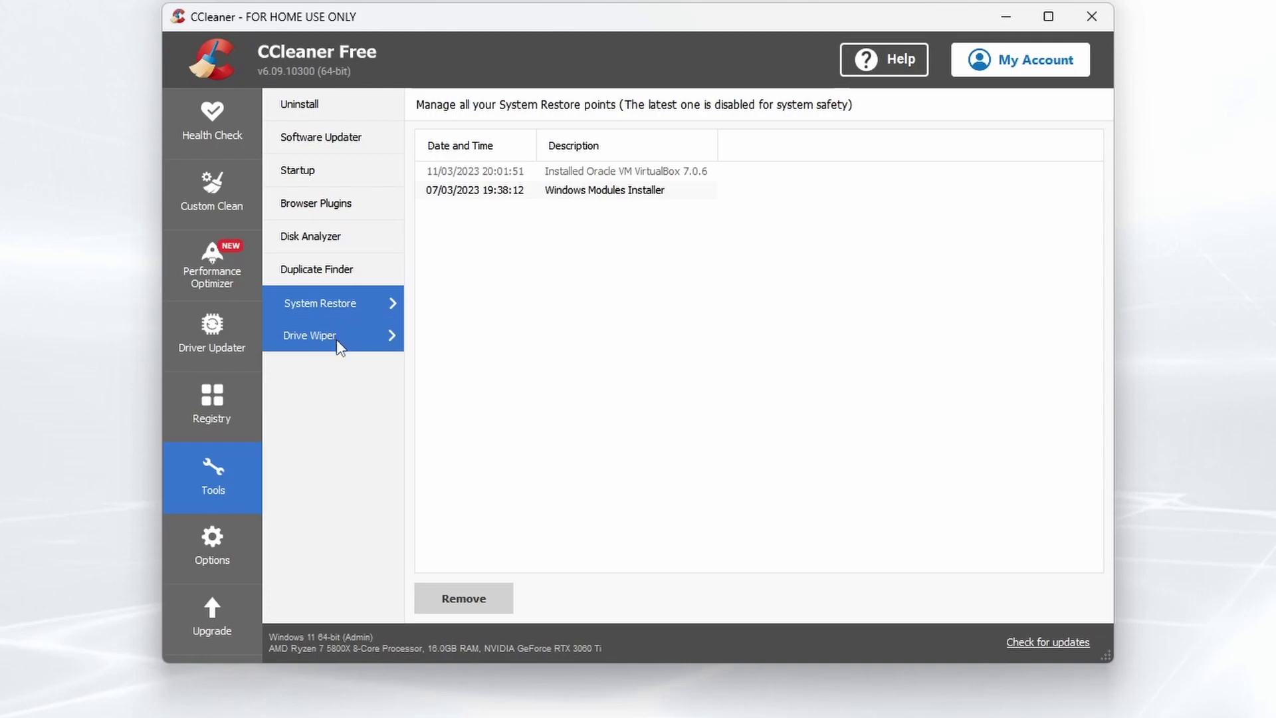
mouse_move(352, 340)
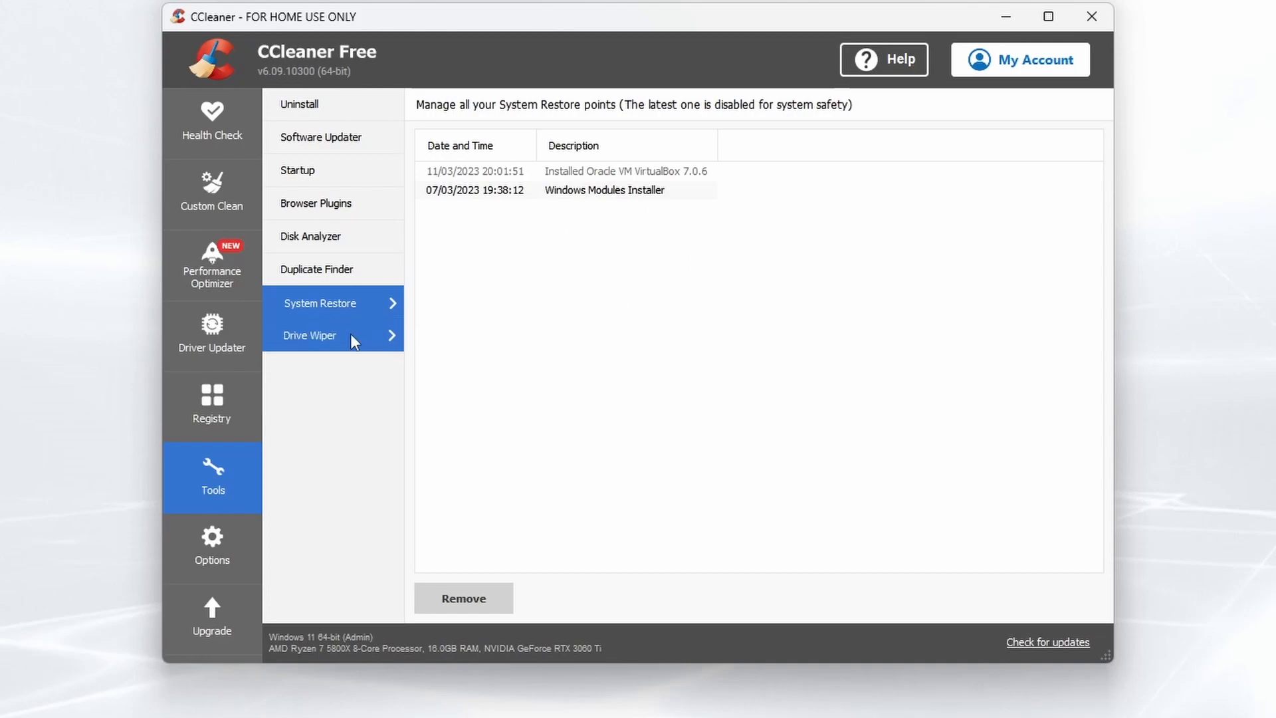
left_click(311, 334)
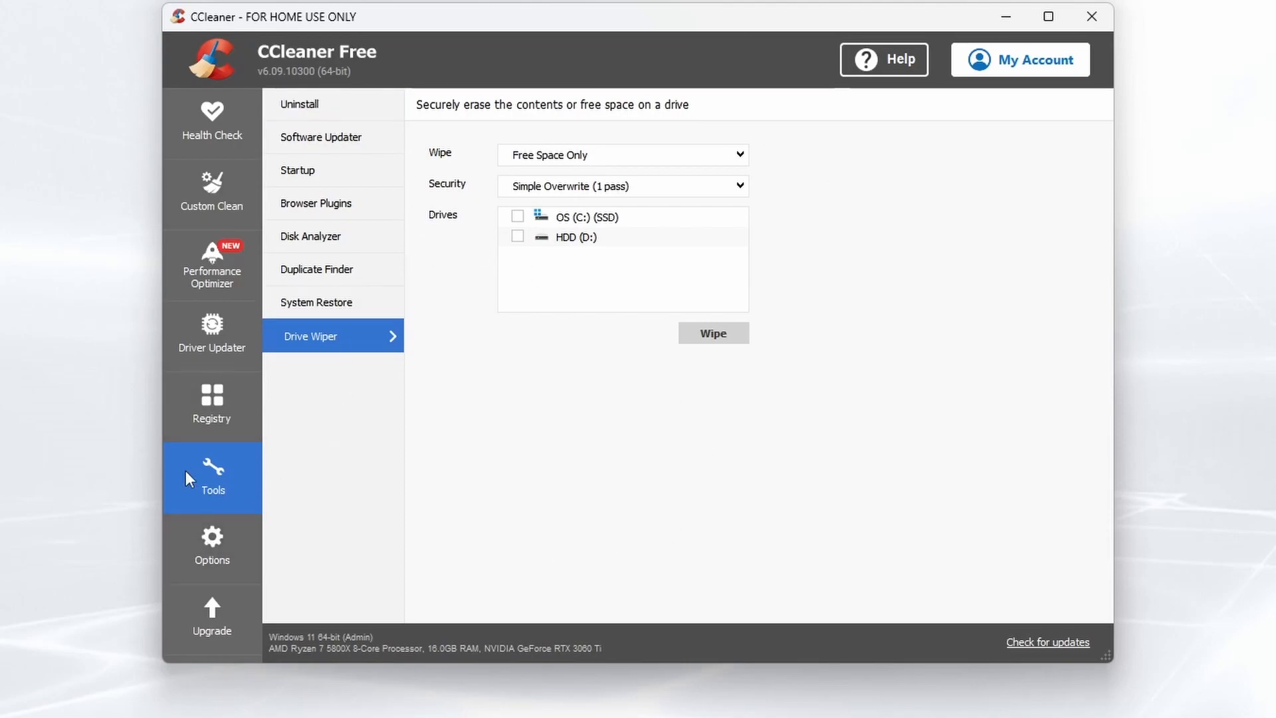
Step: View Options and the Upgrade plans, then return to Health Check
left_click(212, 548)
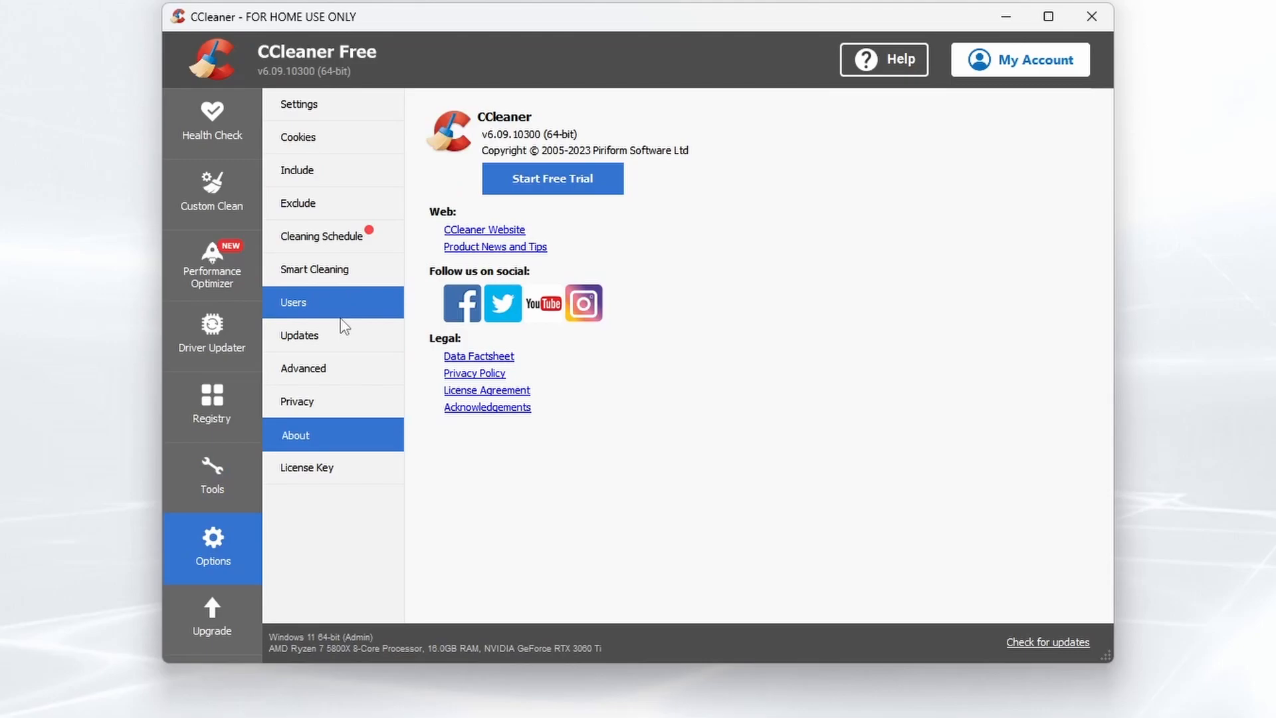
mouse_move(348, 186)
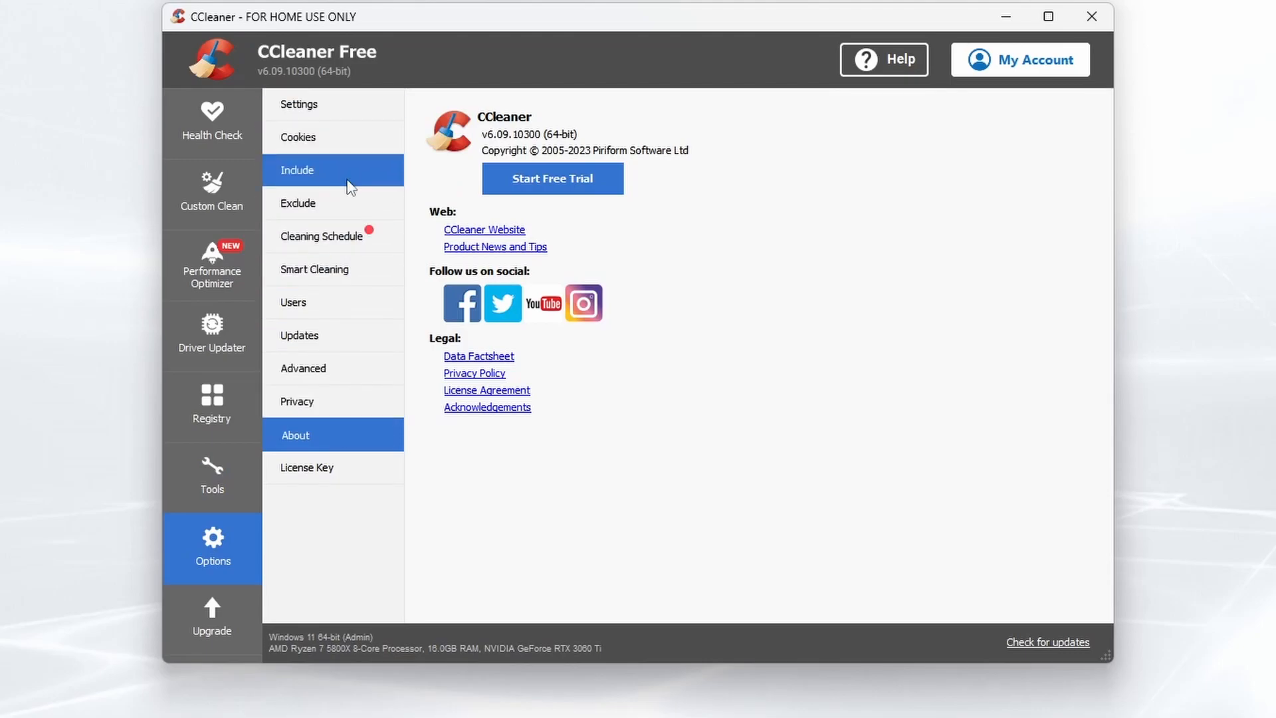
mouse_move(229, 558)
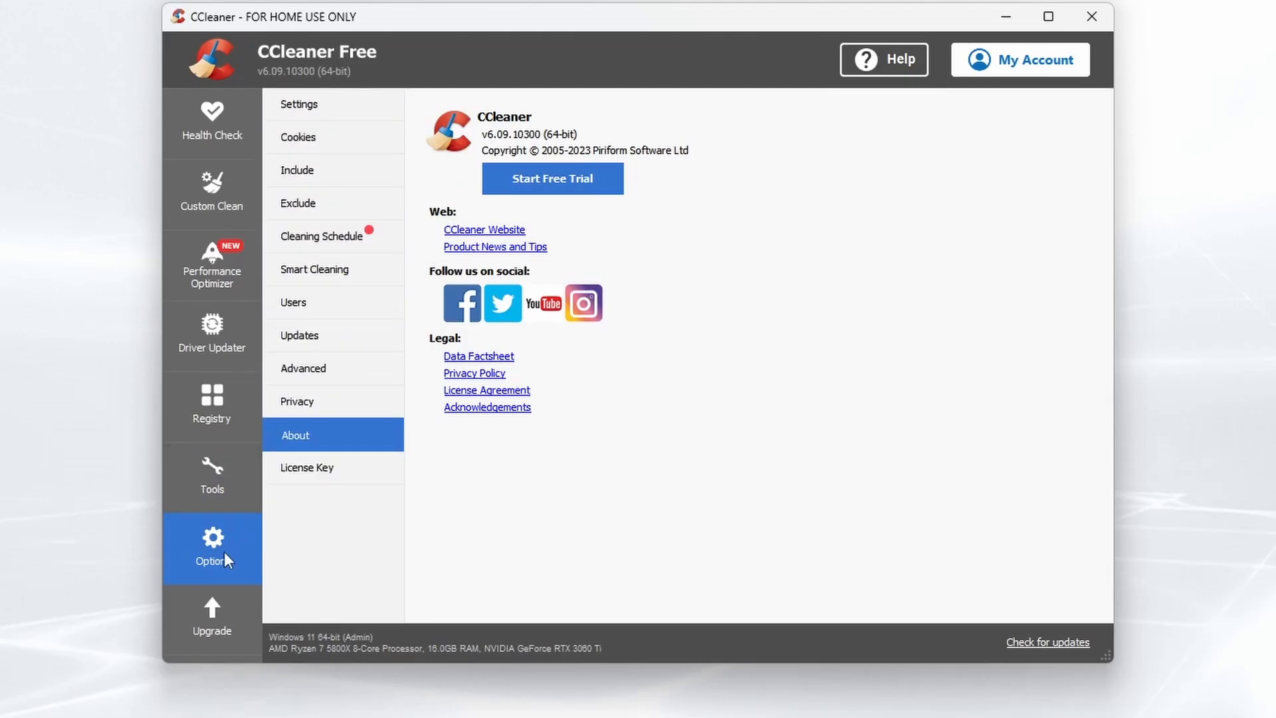
left_click(213, 618)
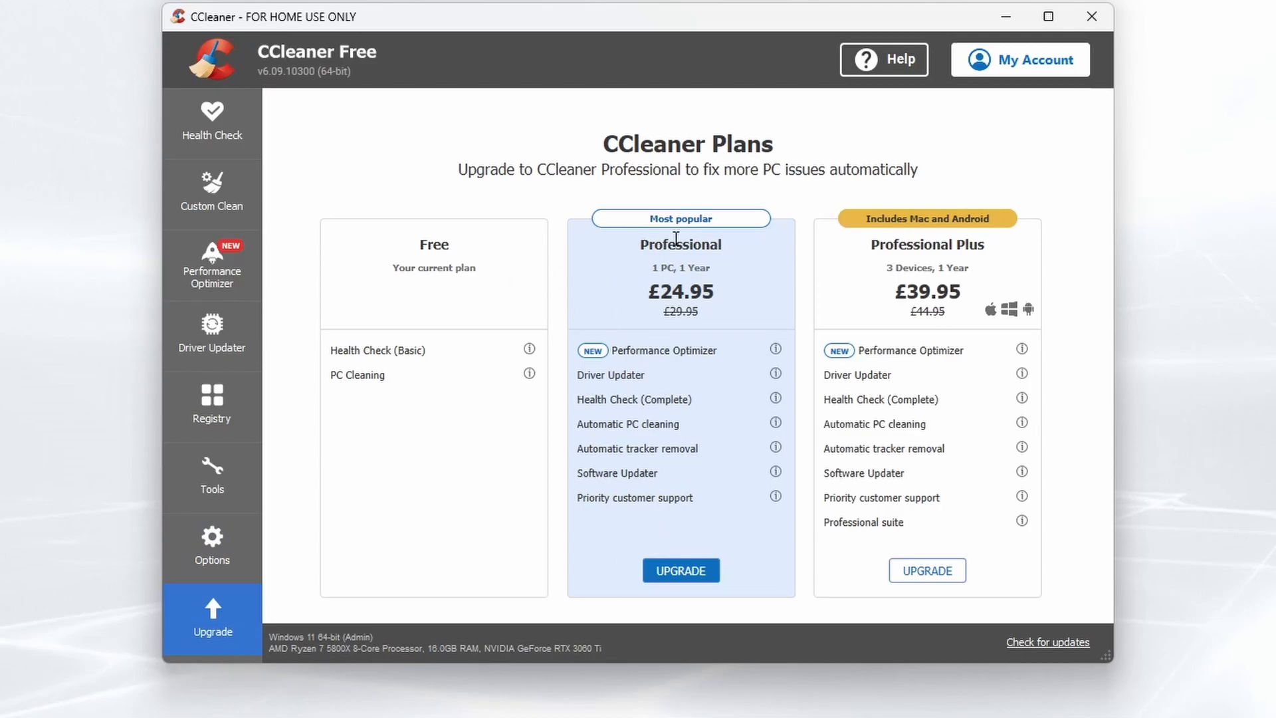
mouse_move(792, 315)
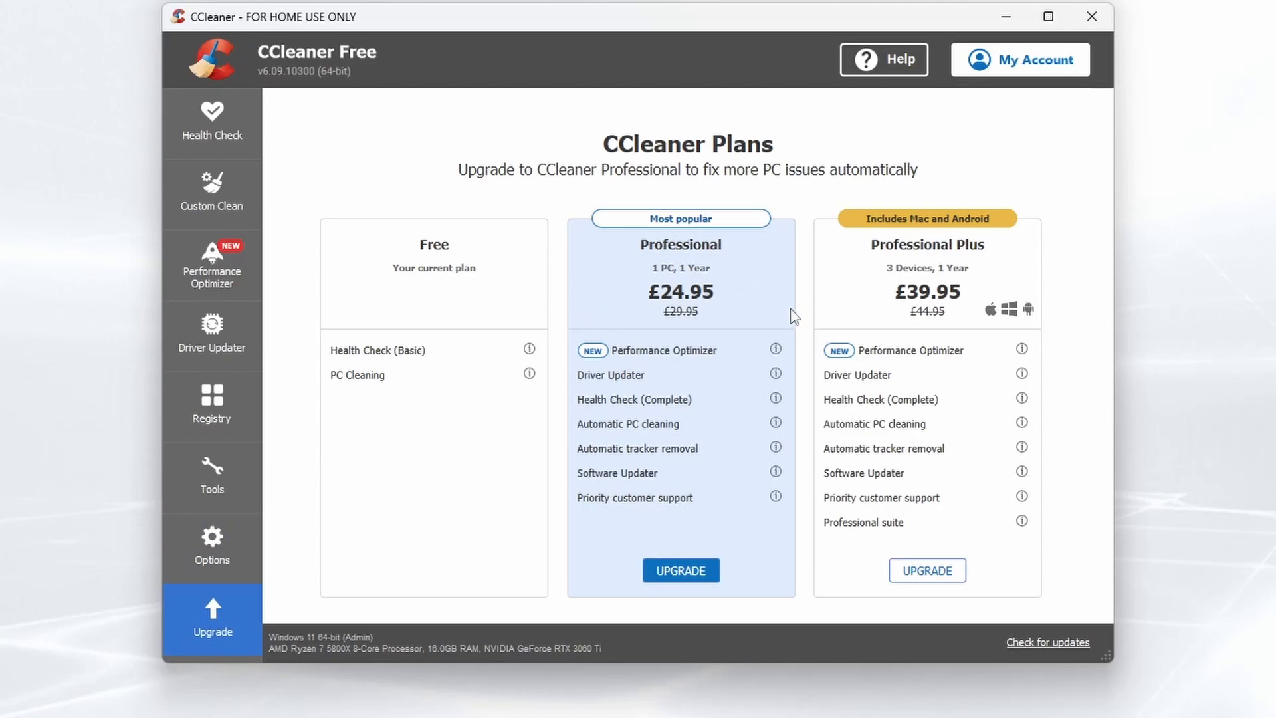
mouse_move(947, 308)
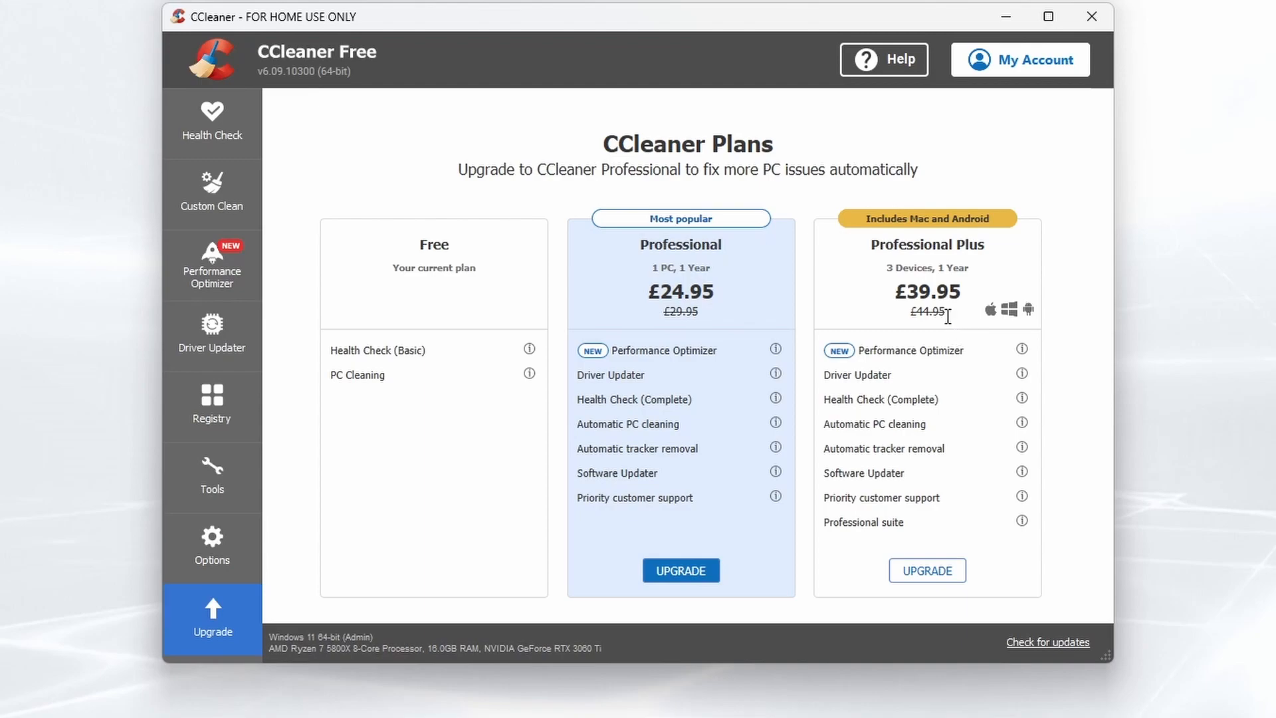
mouse_move(1047, 659)
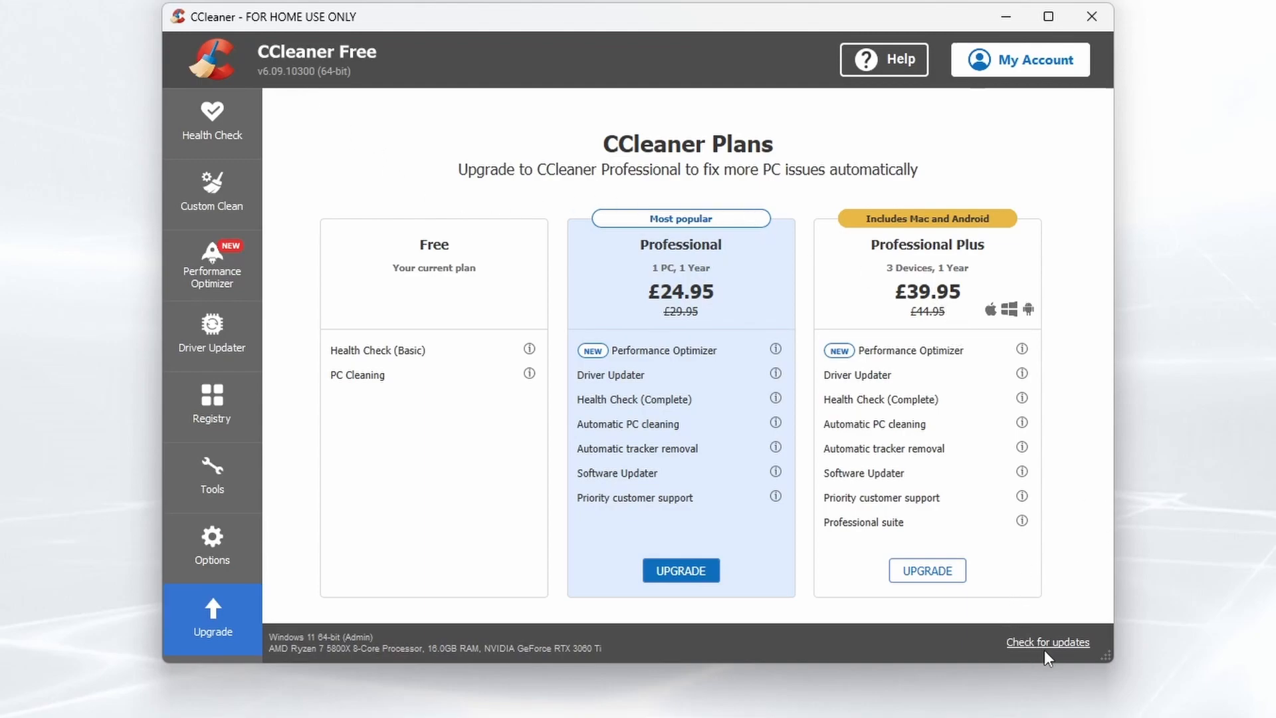
left_click(213, 124)
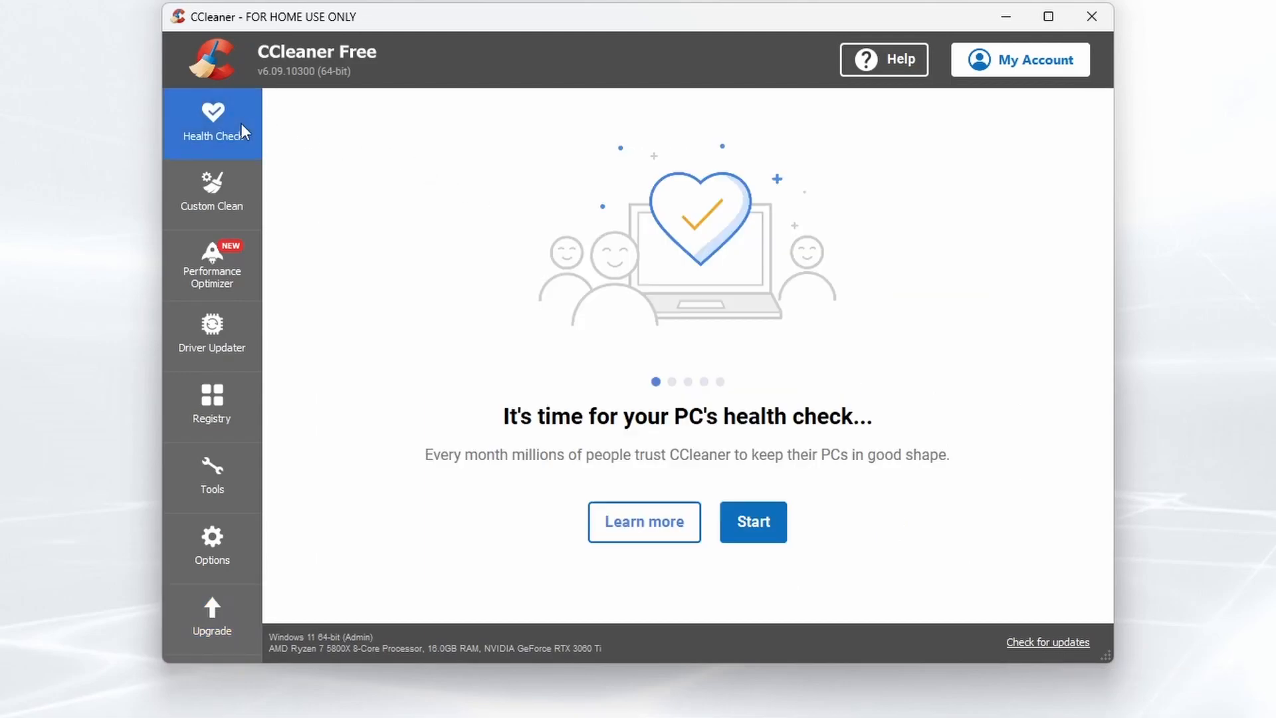
mouse_move(508, 242)
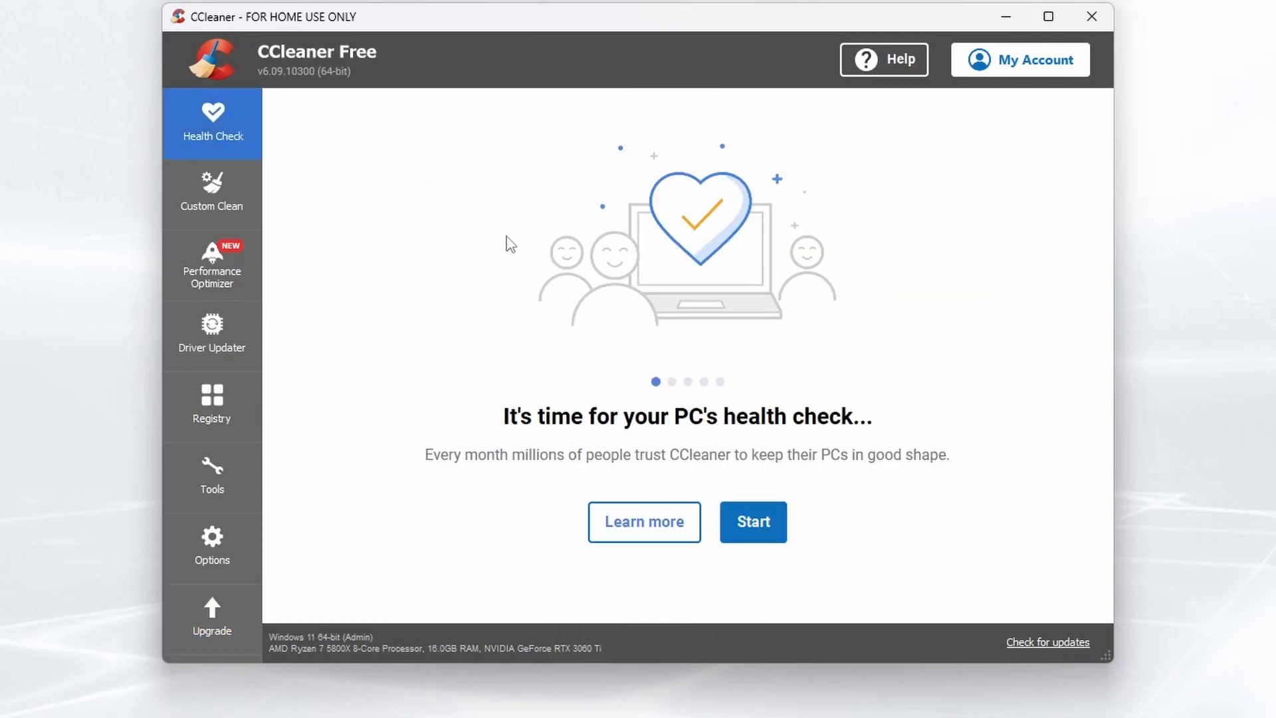